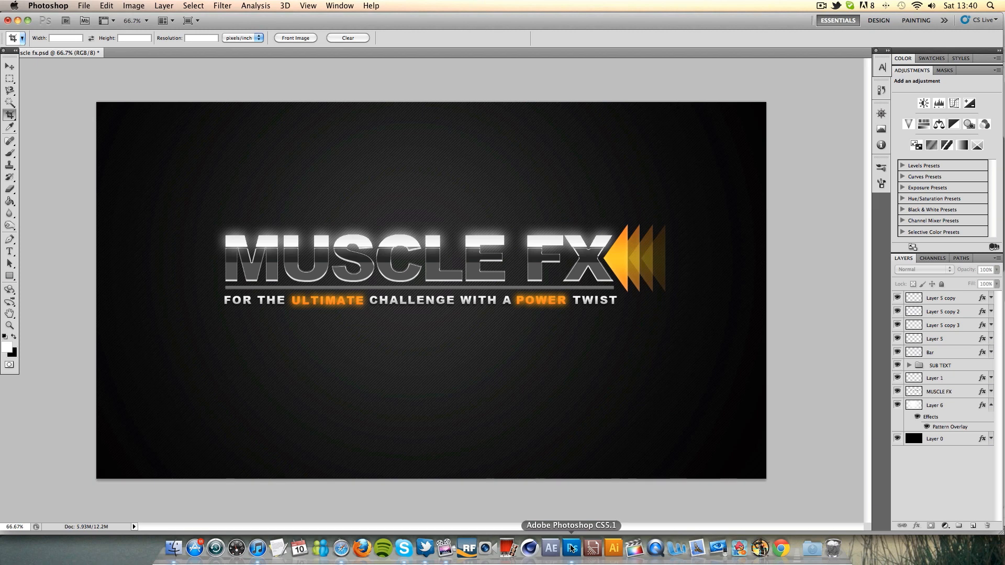
mouse_move(50, 157)
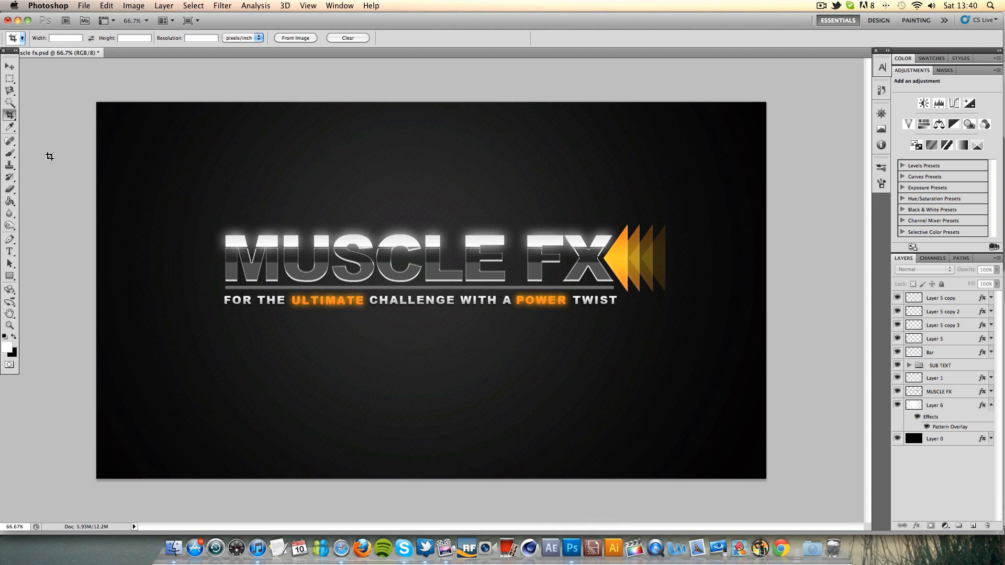
Step: Create a 1920×1080 document, convert Background to Layer 0 and fill it black
left_click(10, 66)
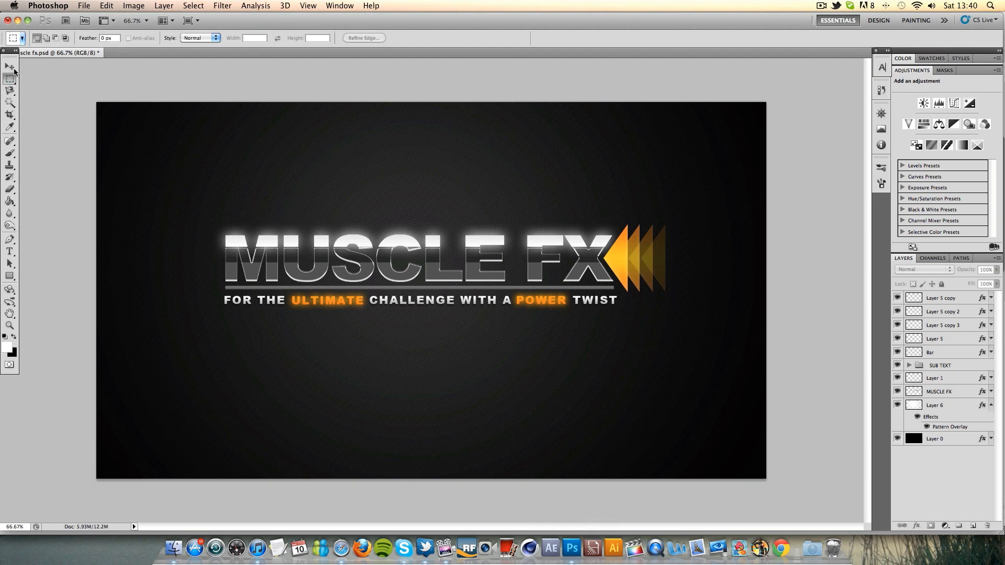
left_click(11, 66)
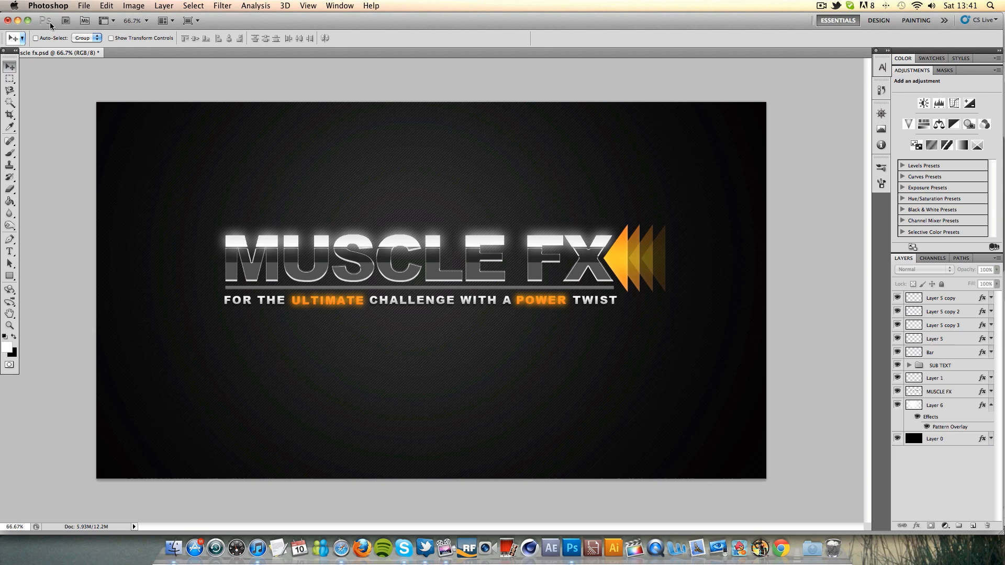
left_click(83, 6)
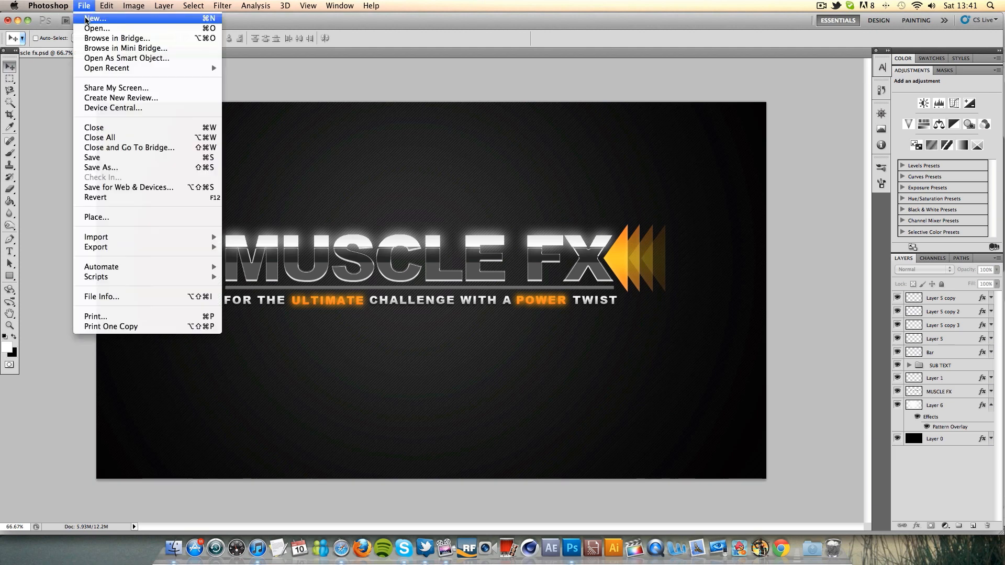
left_click(94, 18)
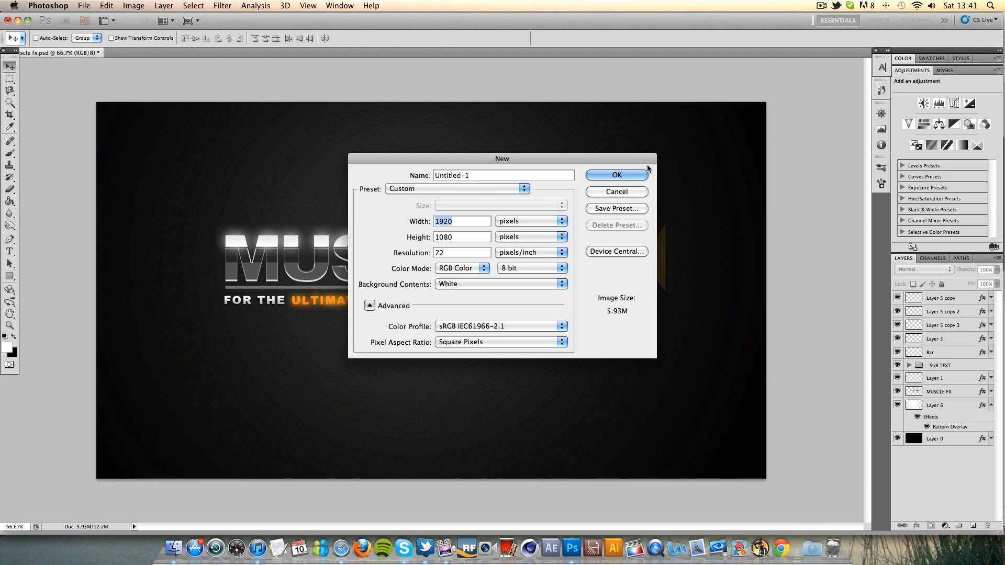
left_click(615, 174)
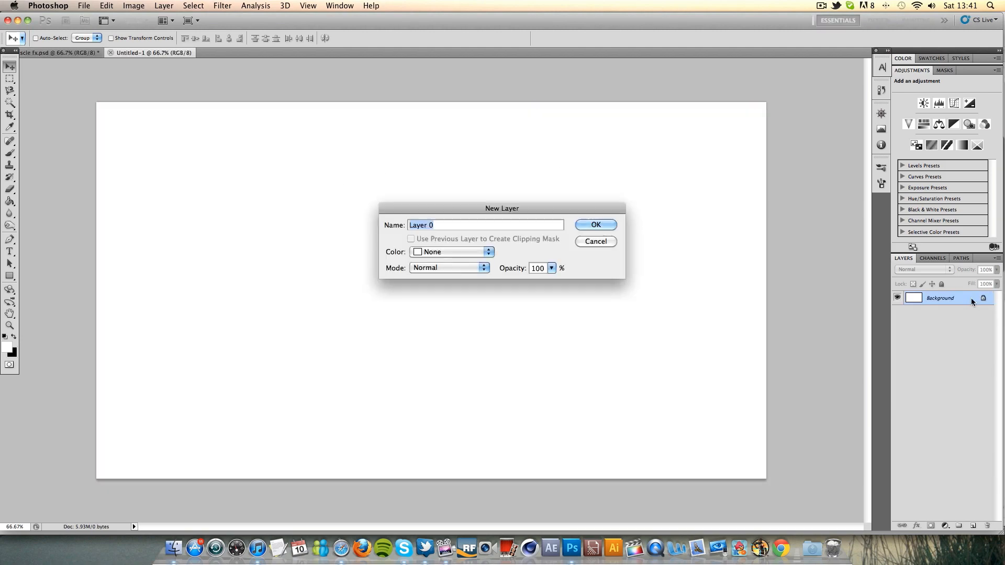
left_click(594, 224)
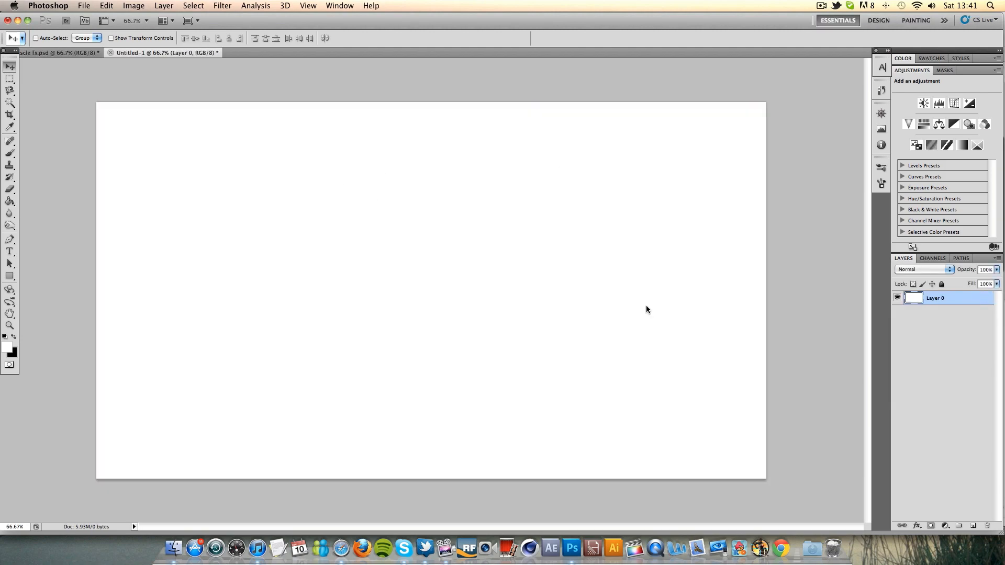
left_click(9, 214)
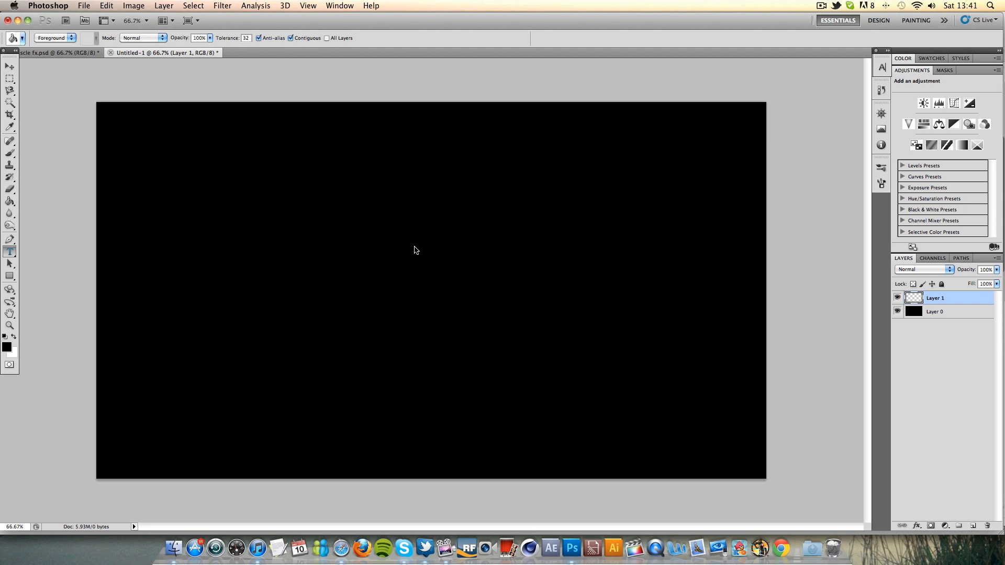
mouse_move(316, 255)
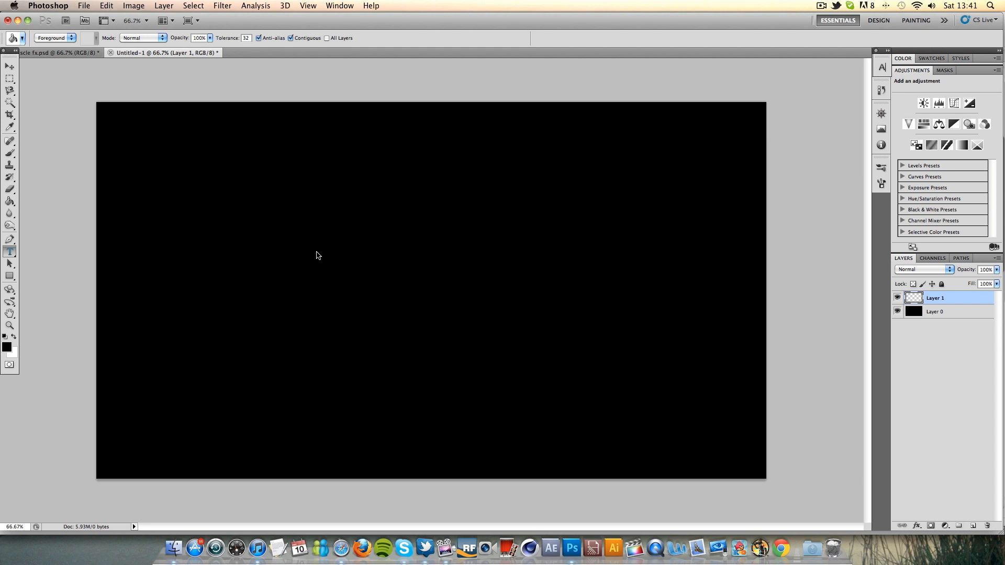
Step: Type 'MUSCLE FX' at 72 pt in Arial Black and commit the text
left_click(9, 251)
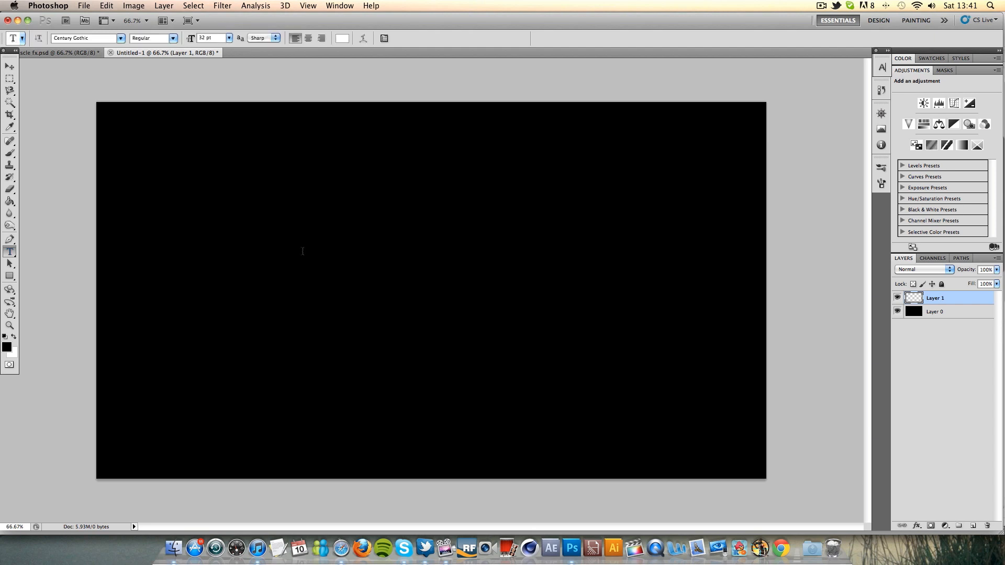
left_click(306, 248)
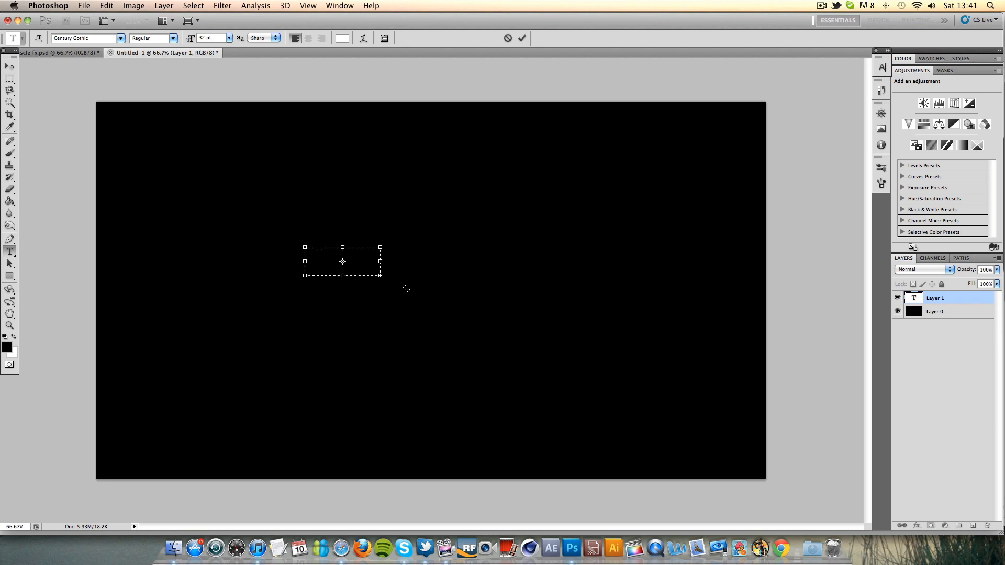
type("MUSCLE FX")
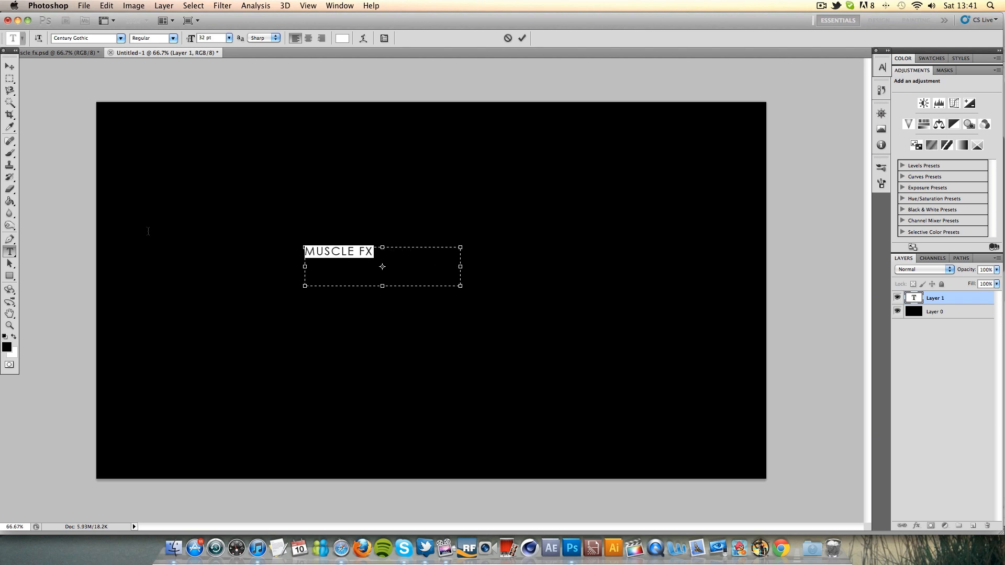
left_click(229, 38)
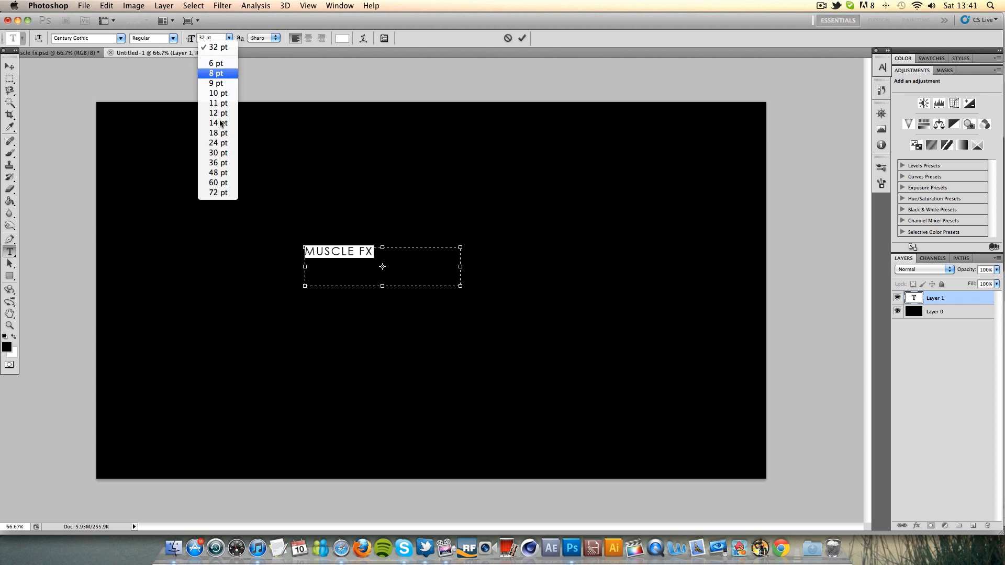
left_click(217, 192)
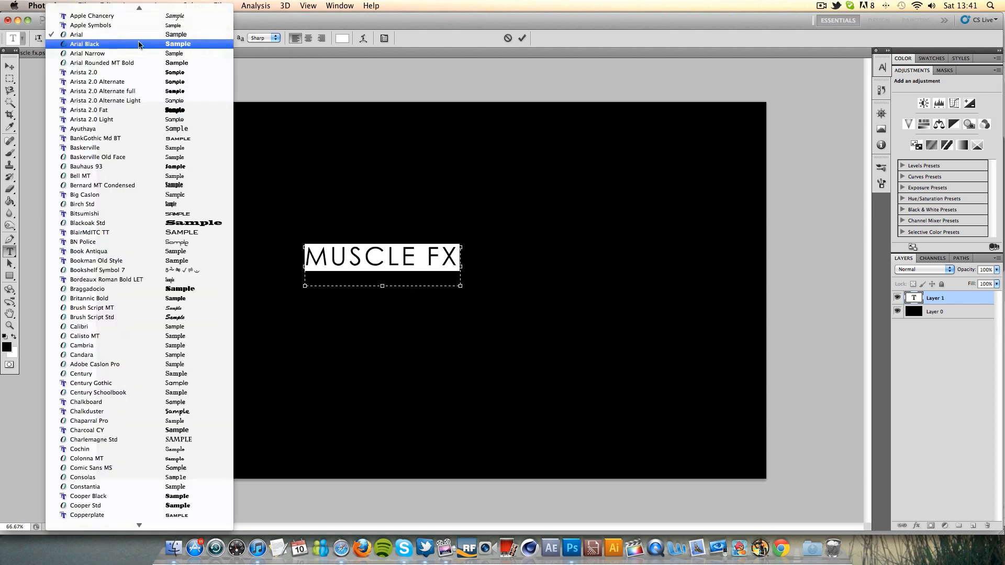
left_click(85, 44)
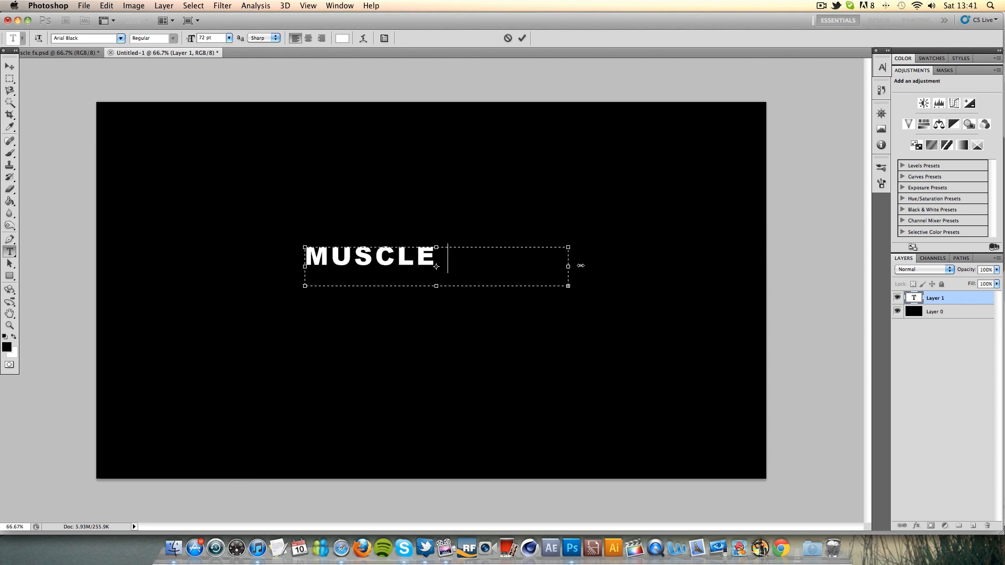
type("FX")
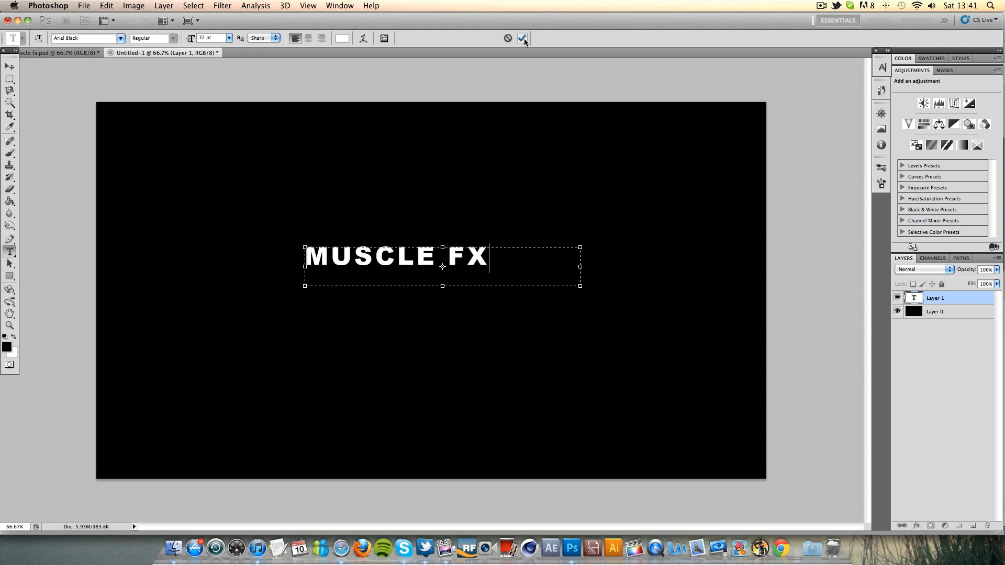
left_click(523, 38)
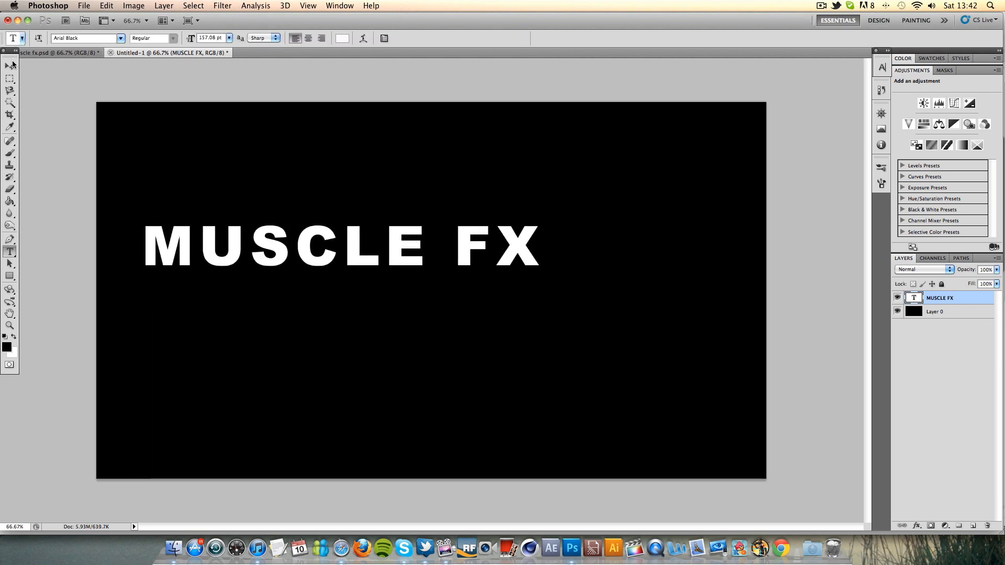
left_click(10, 68)
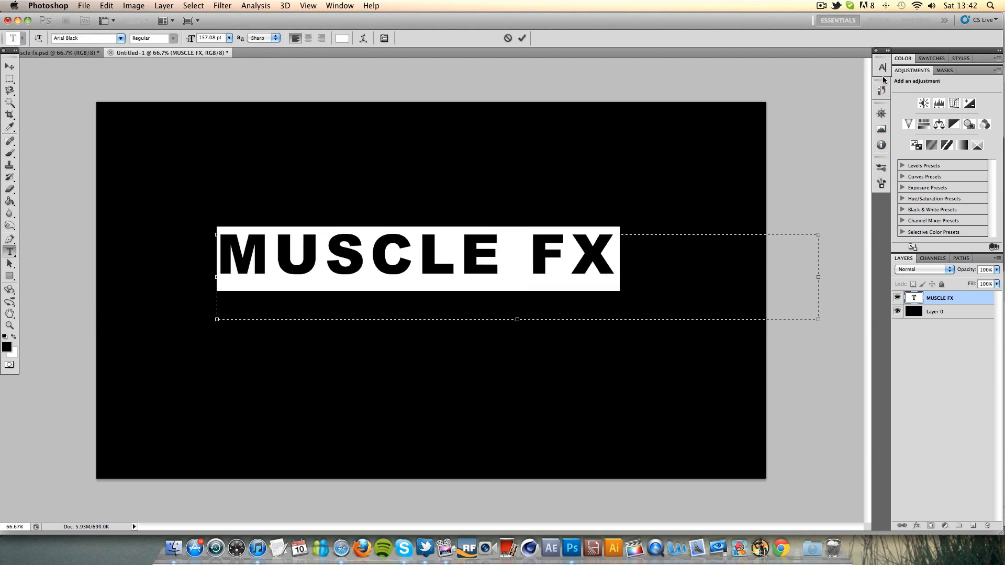
Step: Set MUSCLE FX tracking to -50 and scale the heading up to about 207 pt
left_click(339, 5)
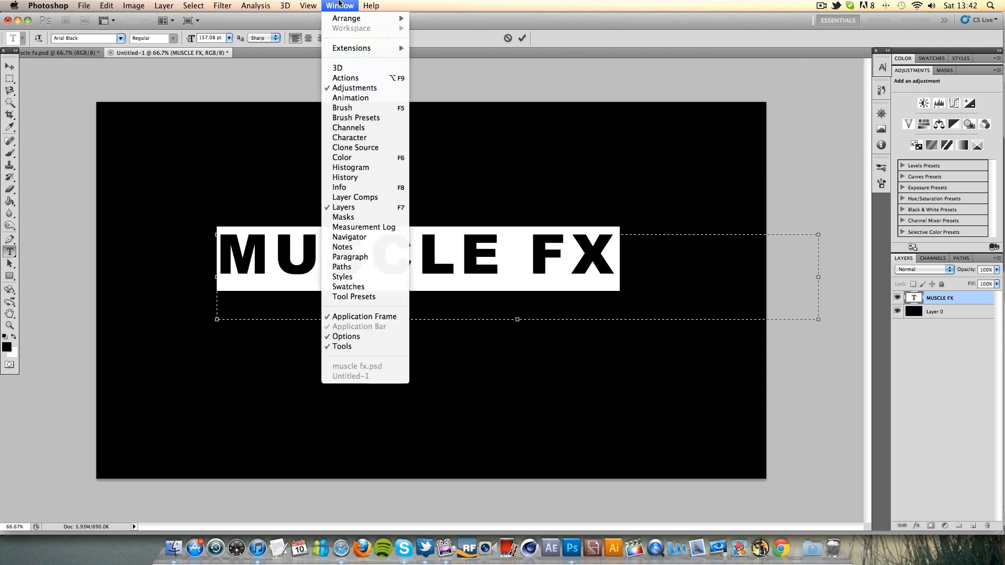
mouse_move(349, 137)
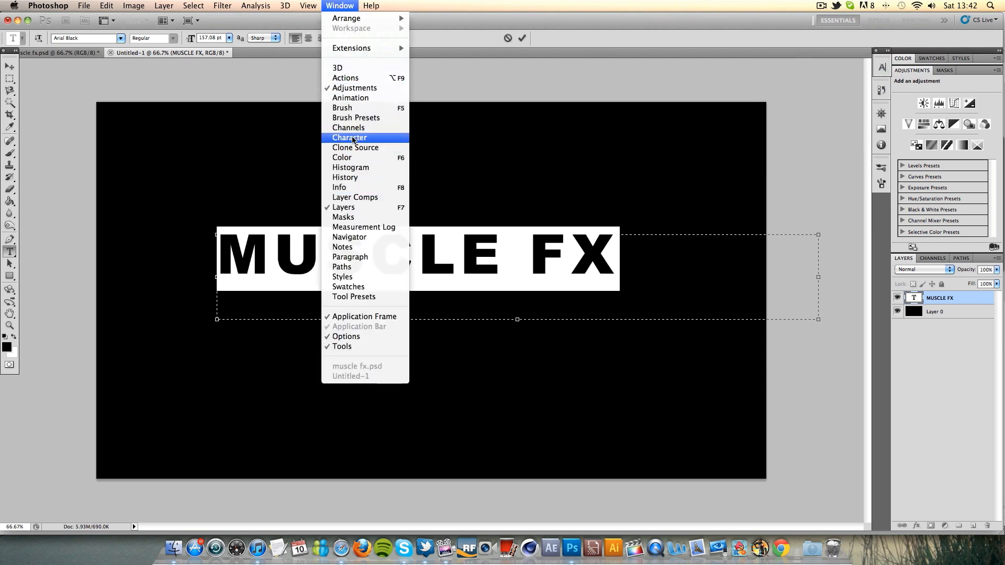
left_click(349, 137)
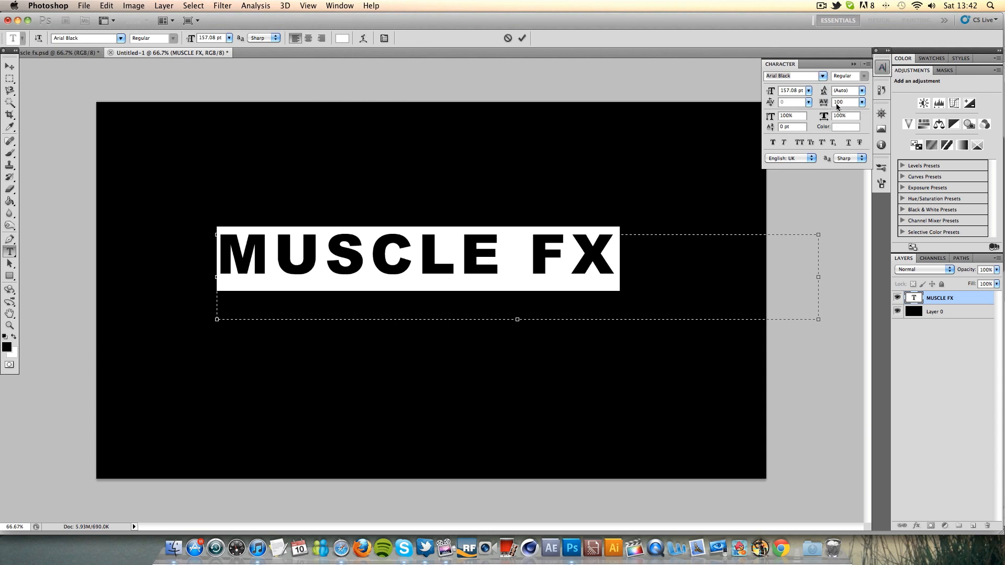
left_click(862, 102)
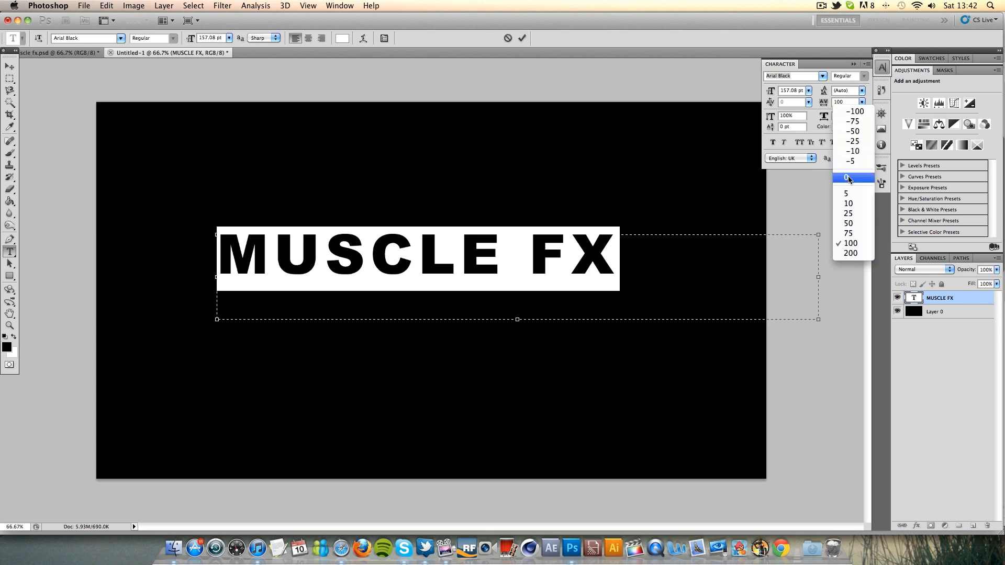
left_click(847, 178)
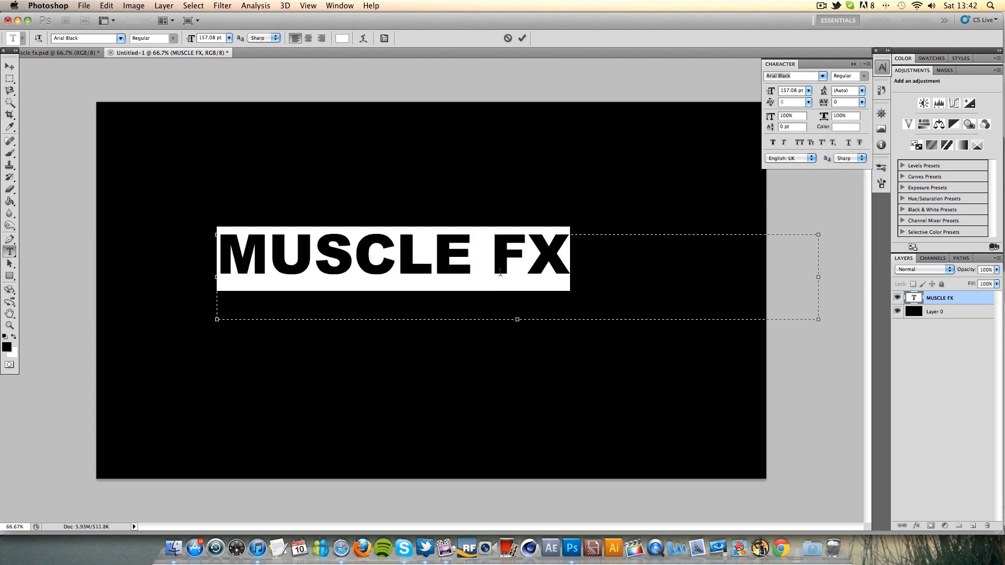
left_click(862, 102)
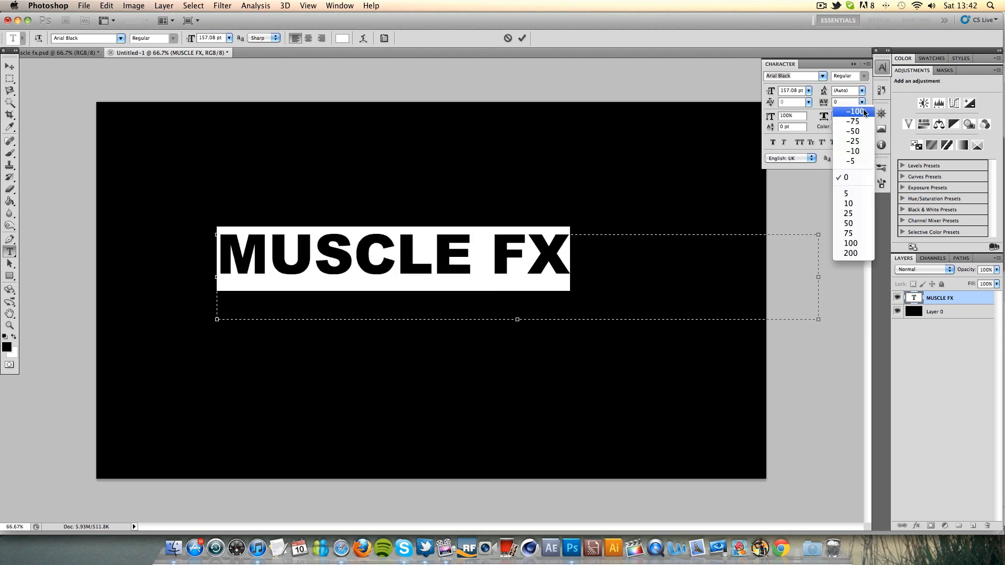
left_click(852, 121)
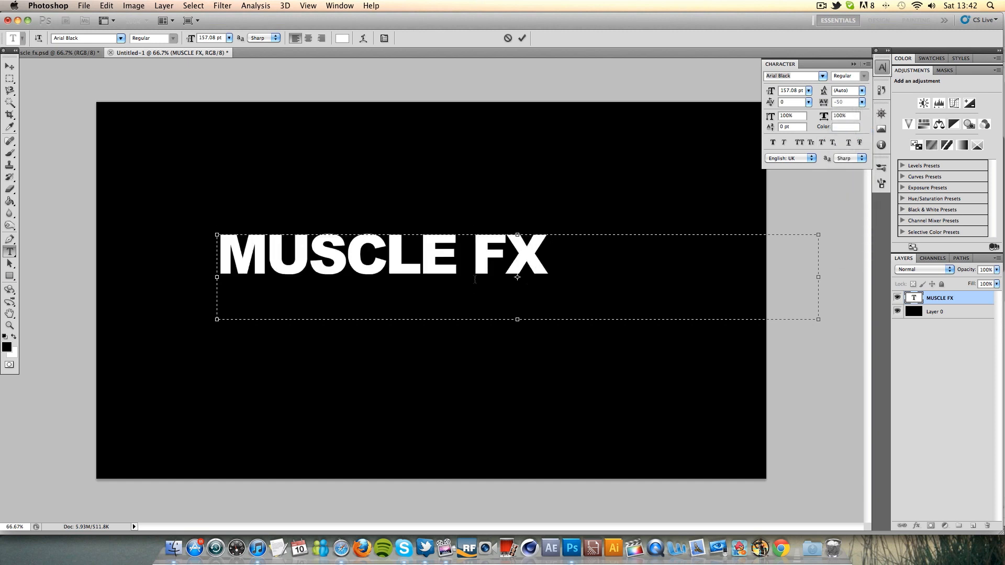
left_click(522, 38)
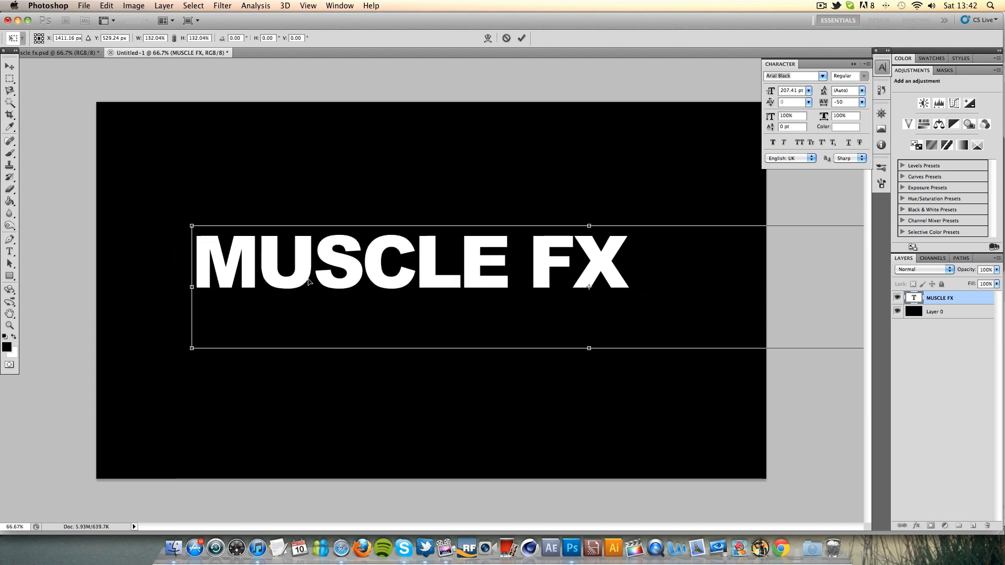
left_click(10, 251)
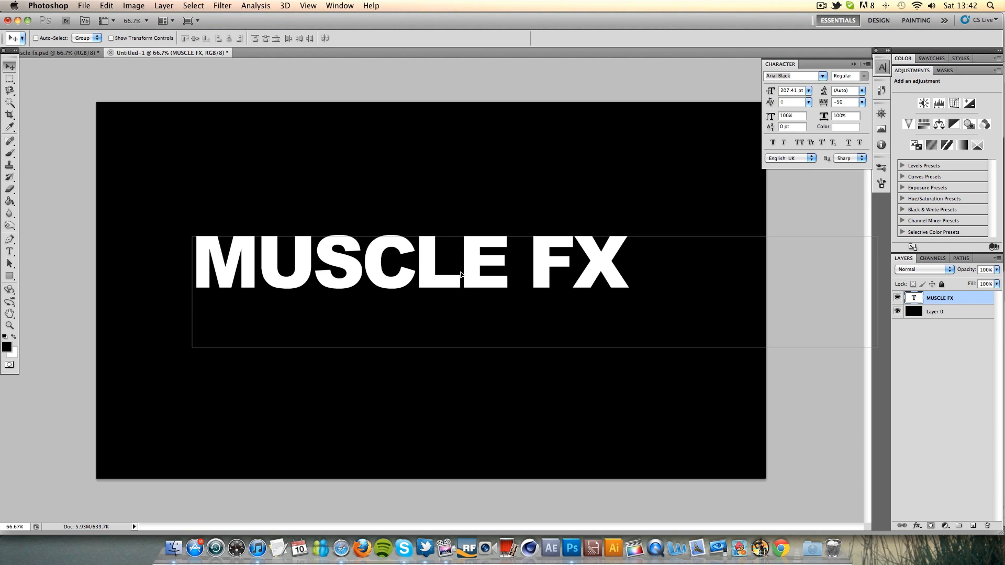
Step: Rasterize MUSCLE FX, check the reference logo, and cut its top strip into a new layer
right_click(940, 297)
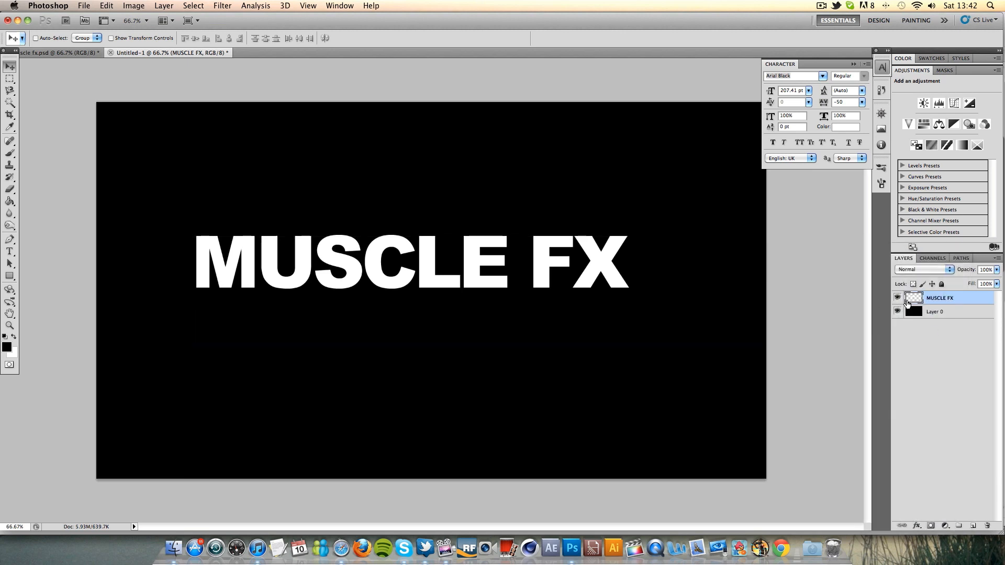
left_click(10, 53)
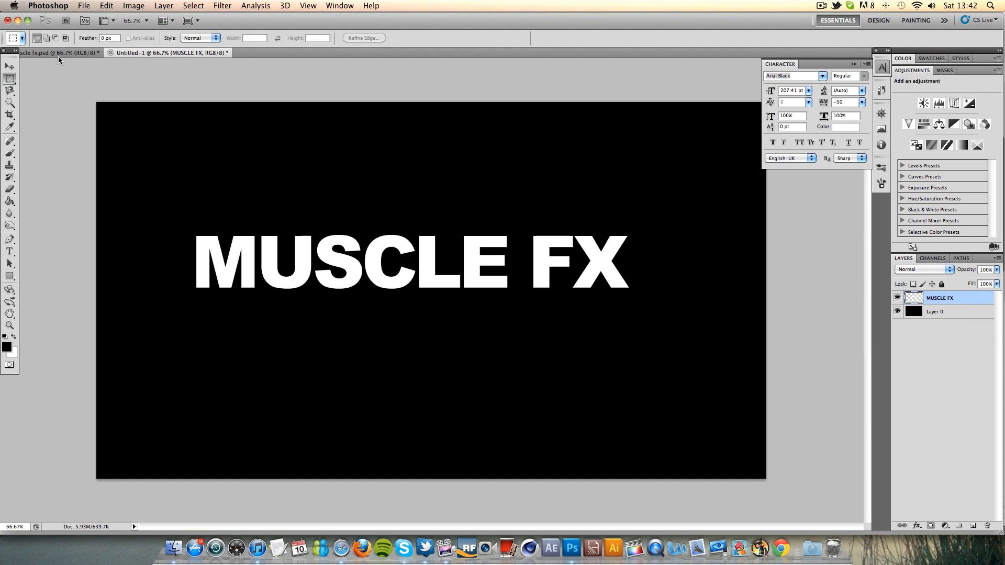
left_click(61, 53)
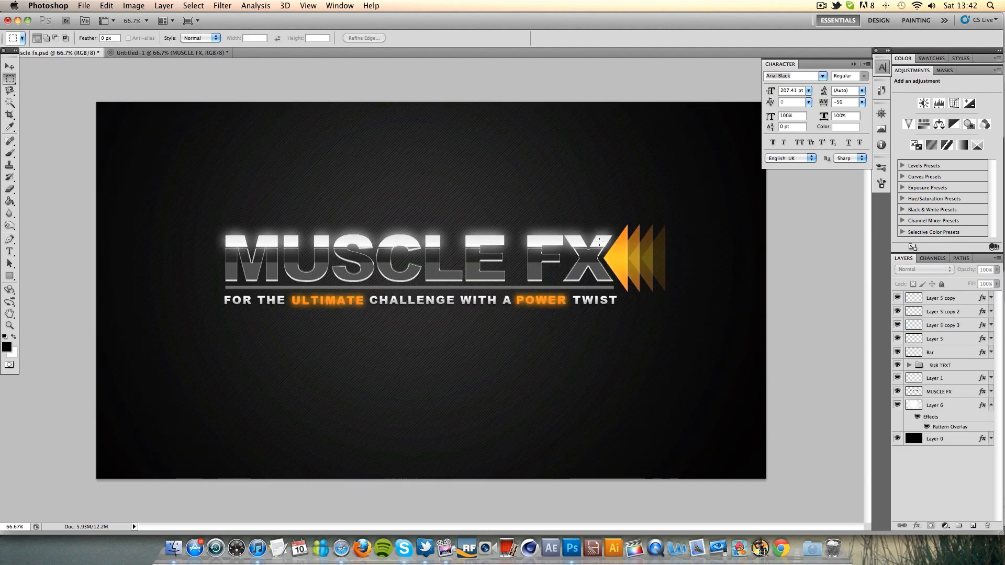
mouse_move(134, 216)
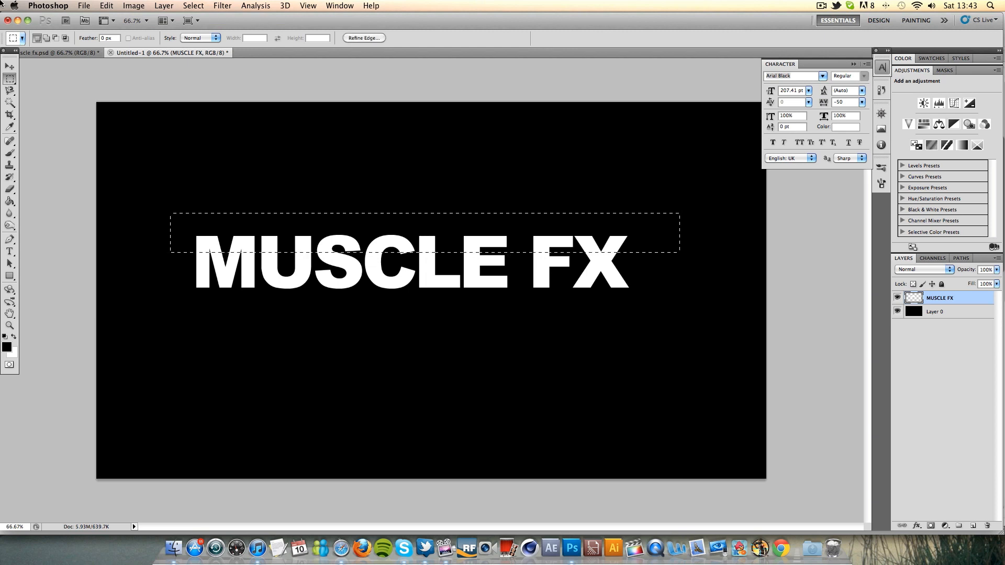
left_click(106, 6)
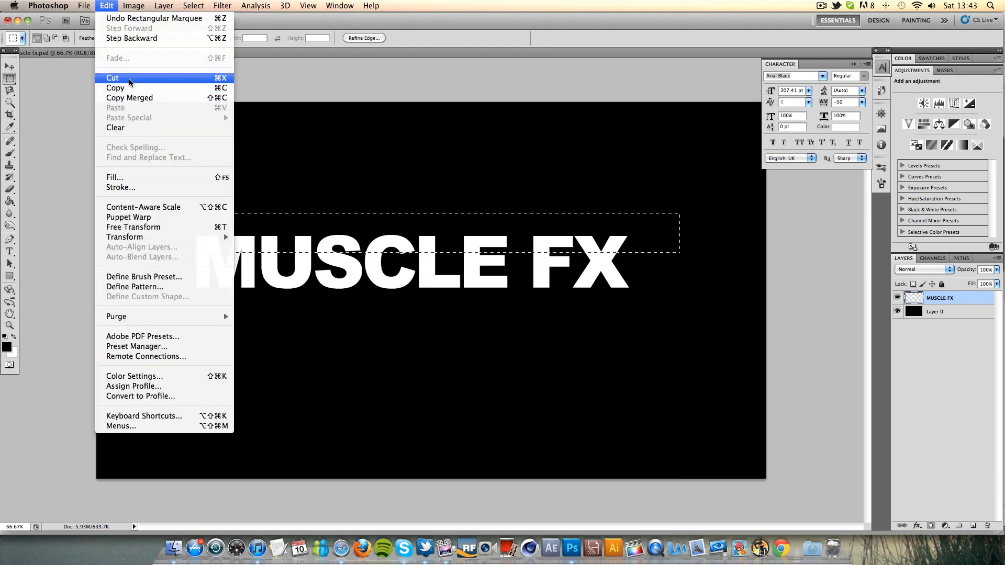
left_click(112, 78)
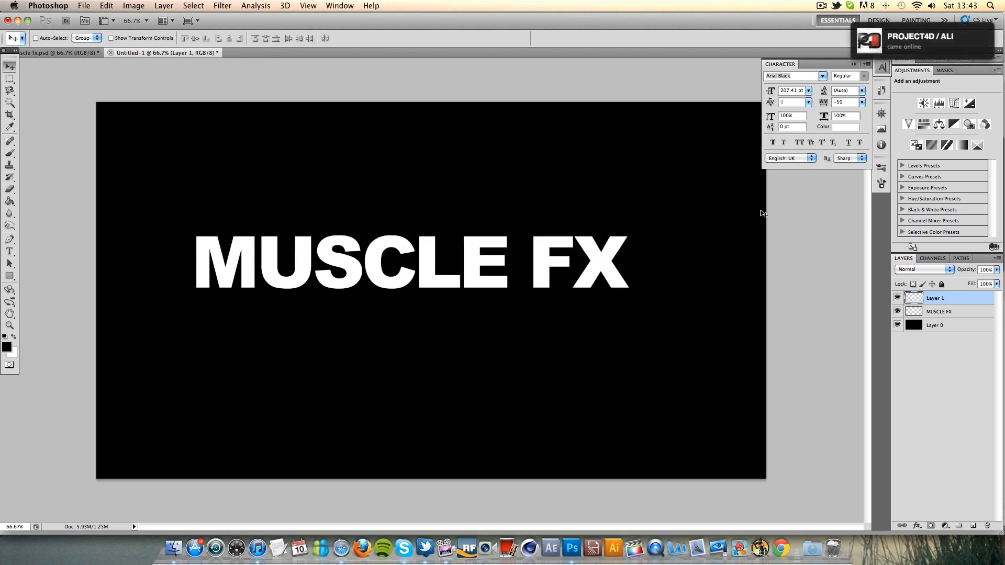
right_click(404, 548)
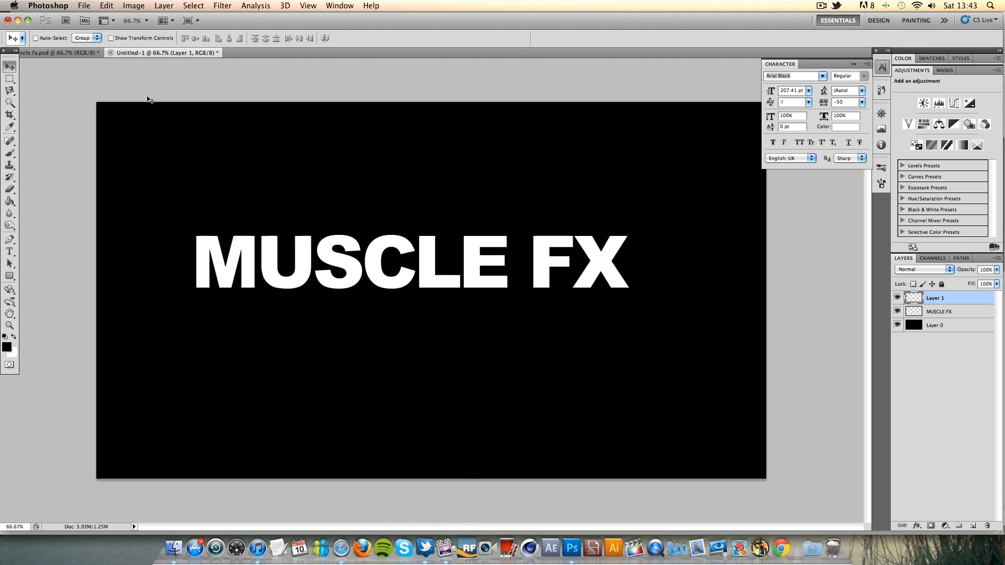
Step: Open the MUSCLE FX layer effects, try a gradient overlay, then discard it
left_click(942, 311)
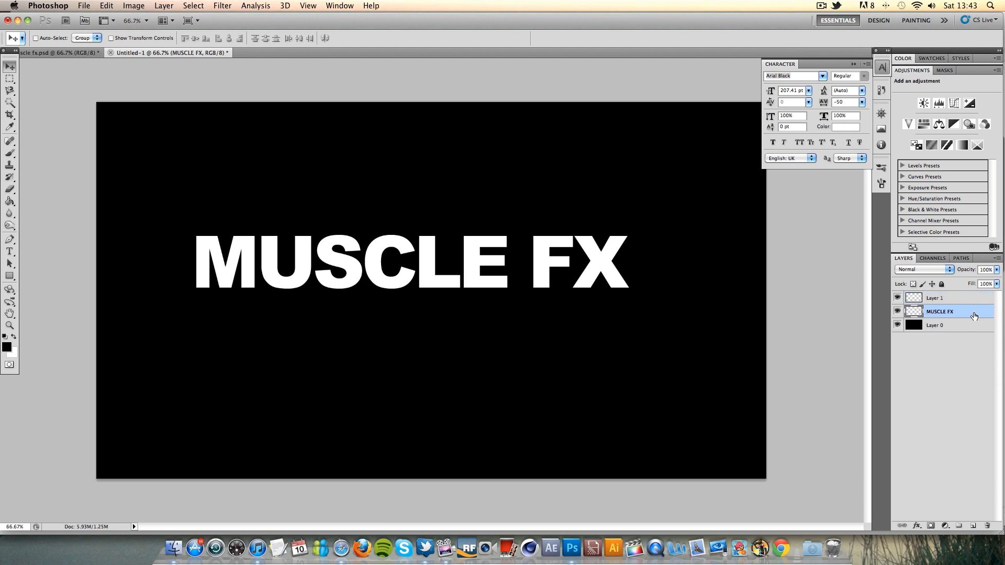
double_click(948, 312)
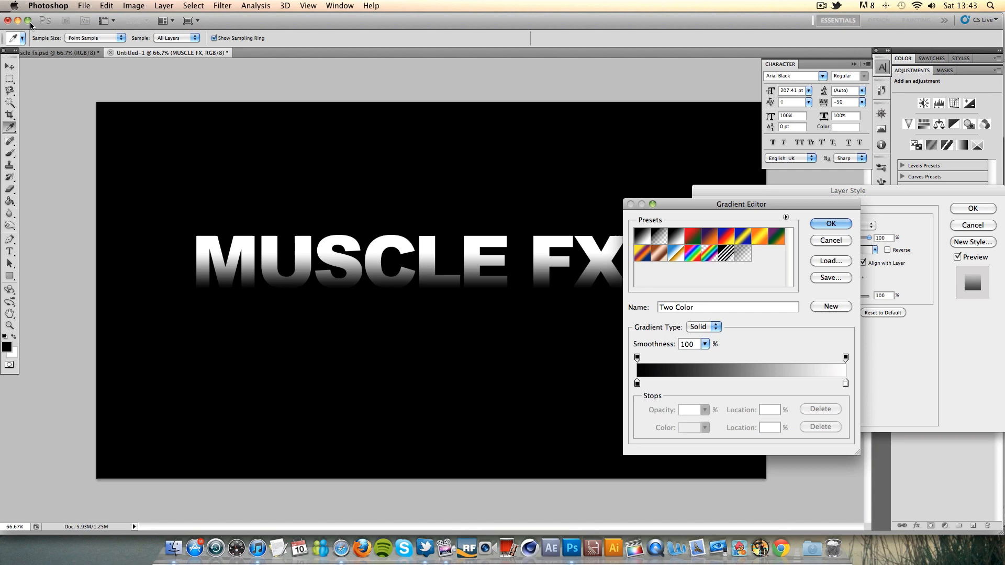
left_click(831, 224)
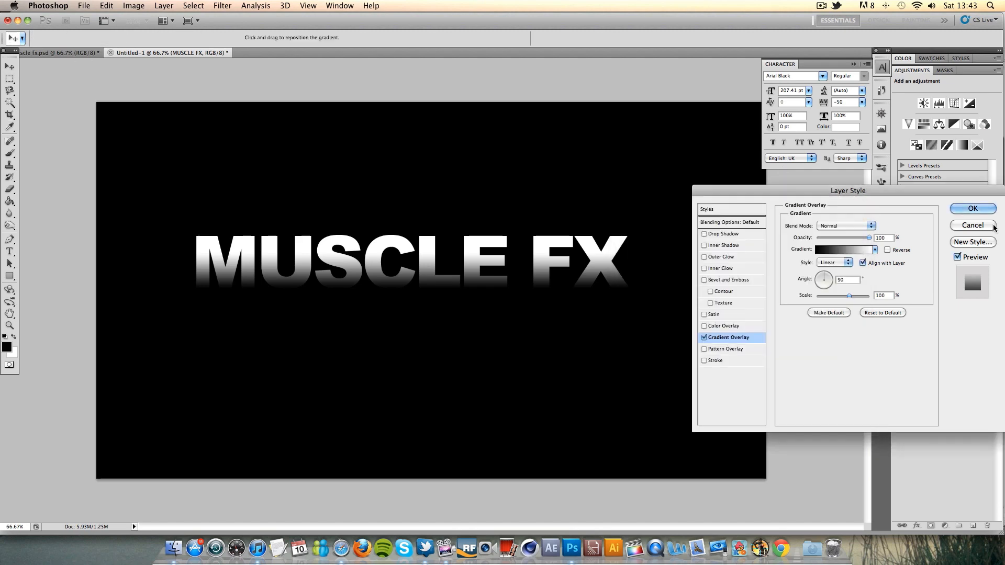
left_click(971, 208)
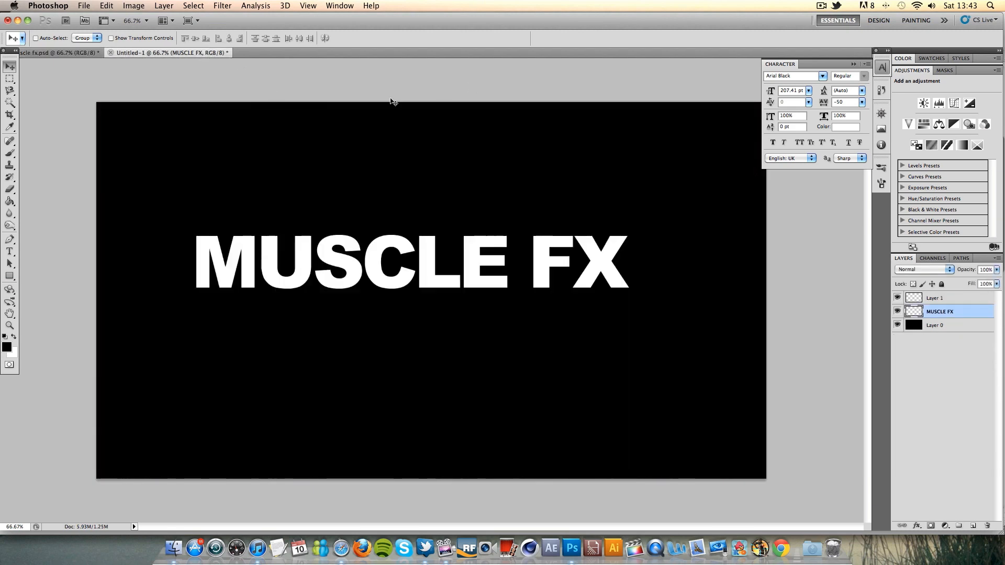
Step: Give MUSCLE FX a sharp two-tone gradient overlay, white above, dark grey below
double_click(948, 311)
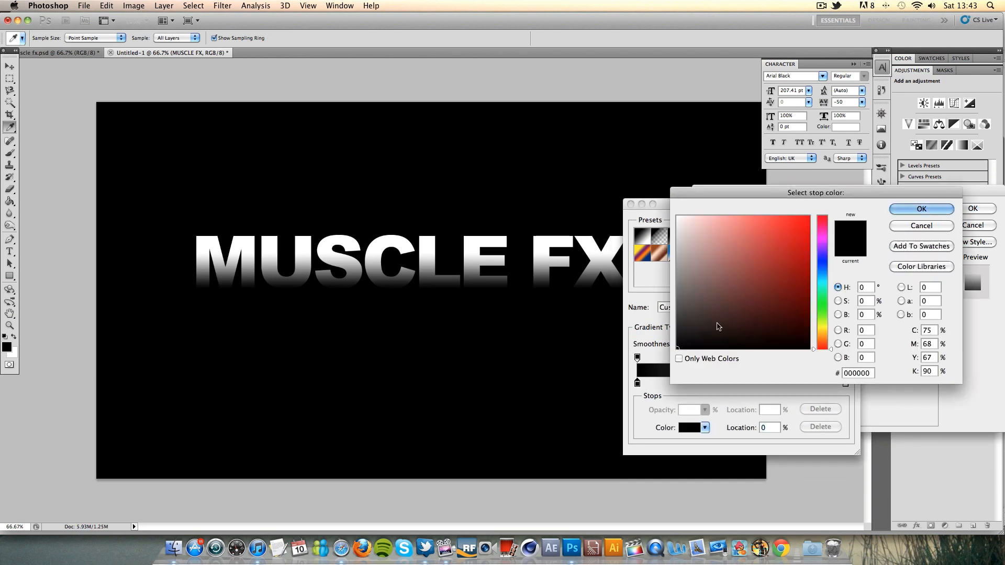
left_click(768, 292)
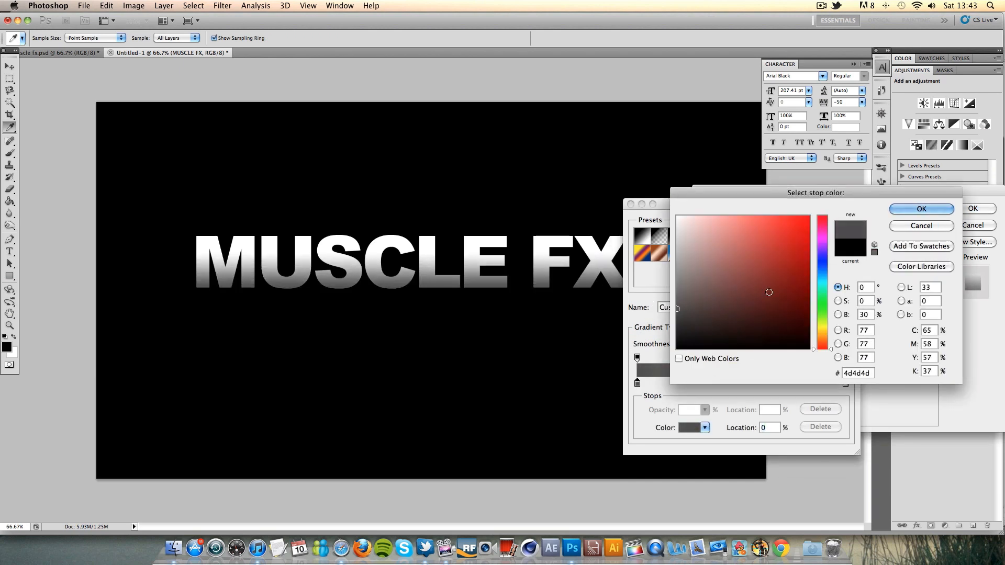
left_click(921, 209)
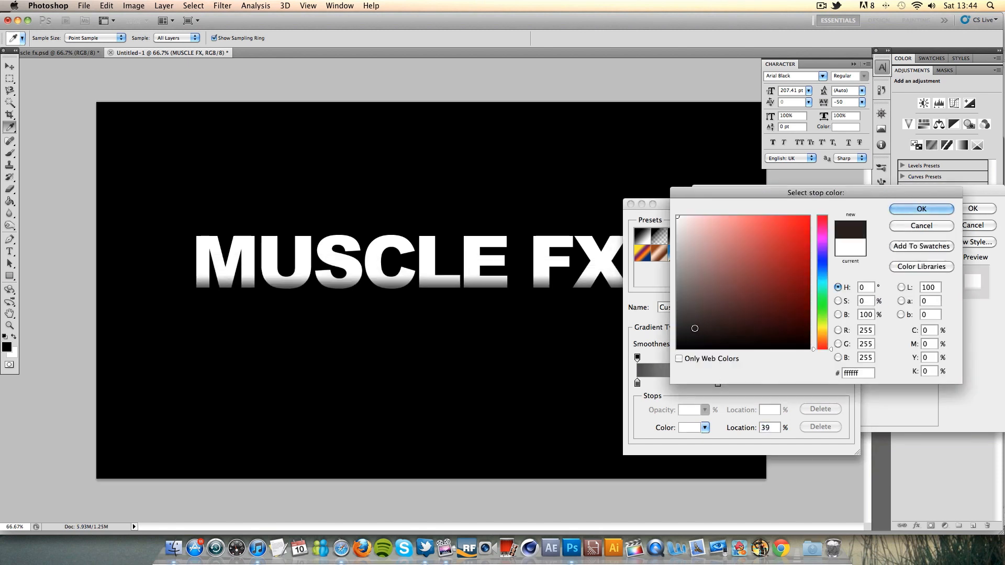
left_click(676, 337)
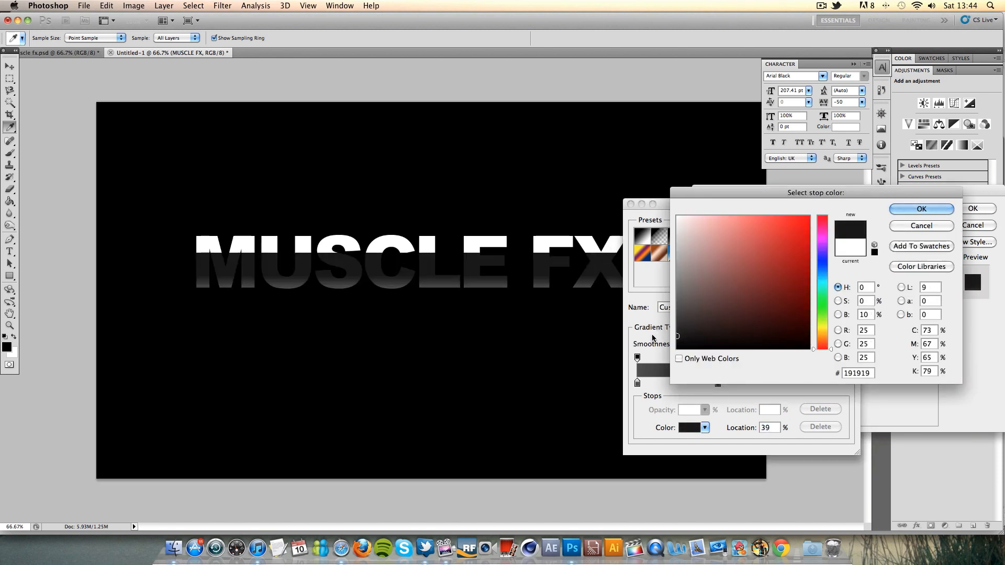
left_click(921, 208)
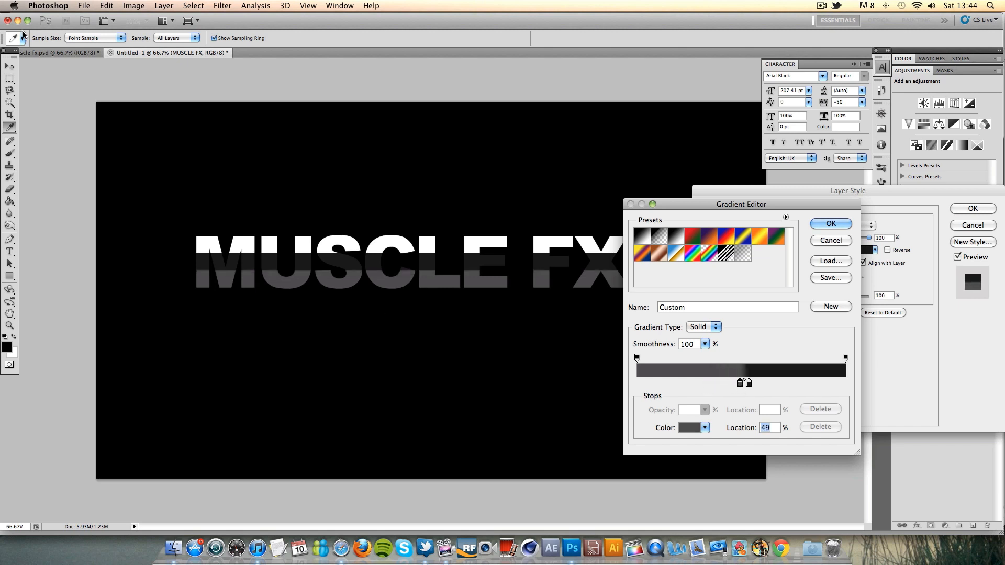
mouse_move(601, 364)
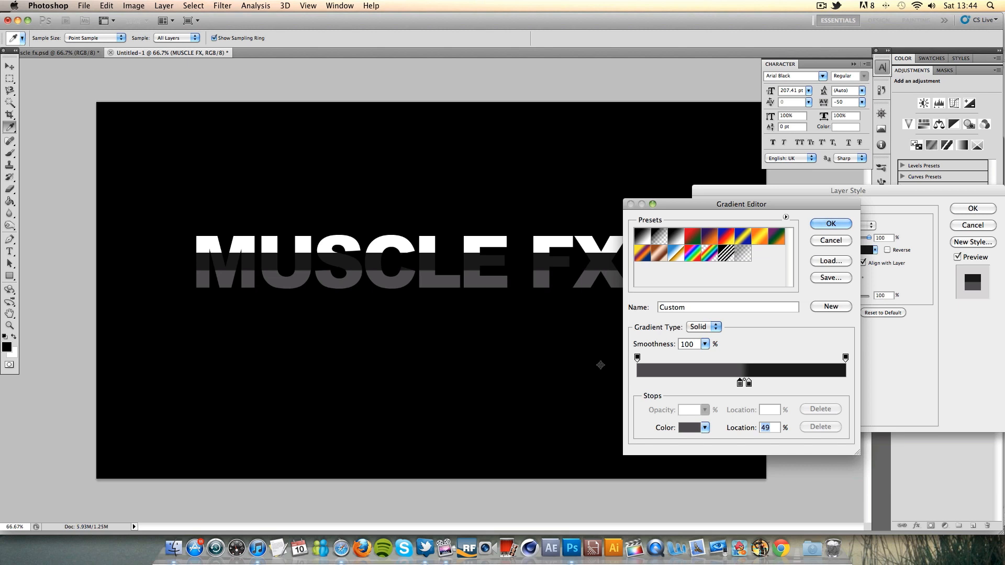
mouse_move(742, 388)
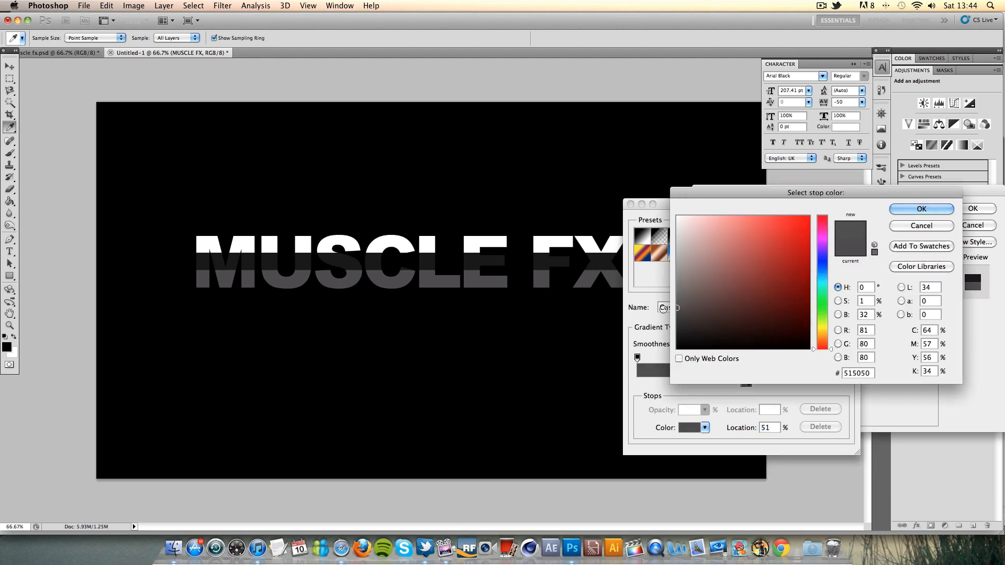
left_click(671, 311)
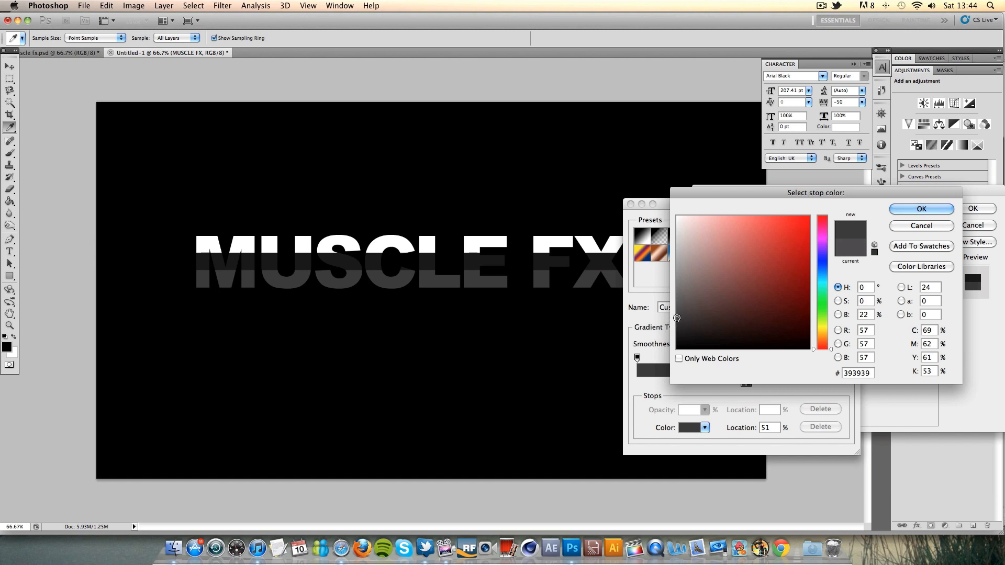
left_click(921, 209)
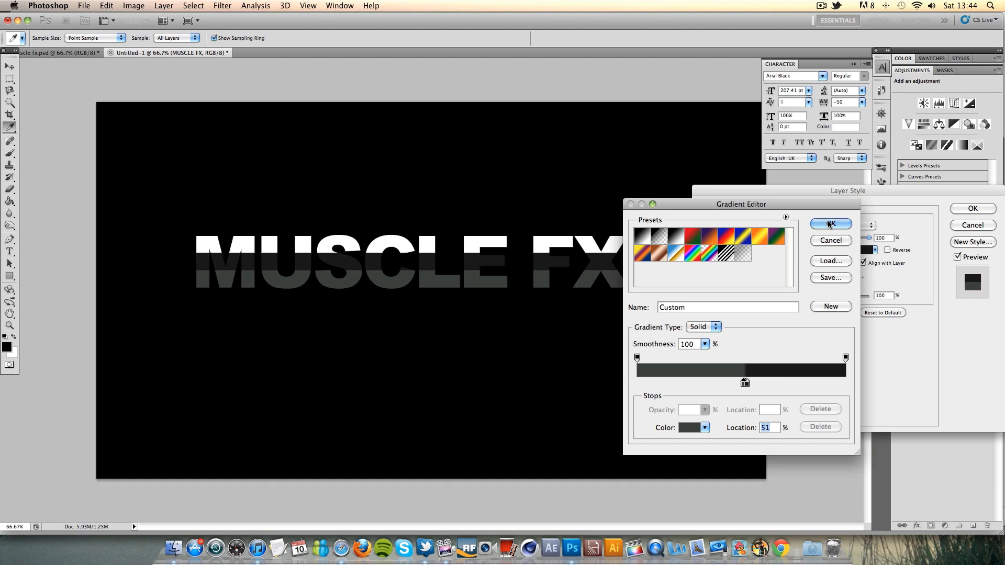
left_click(830, 224)
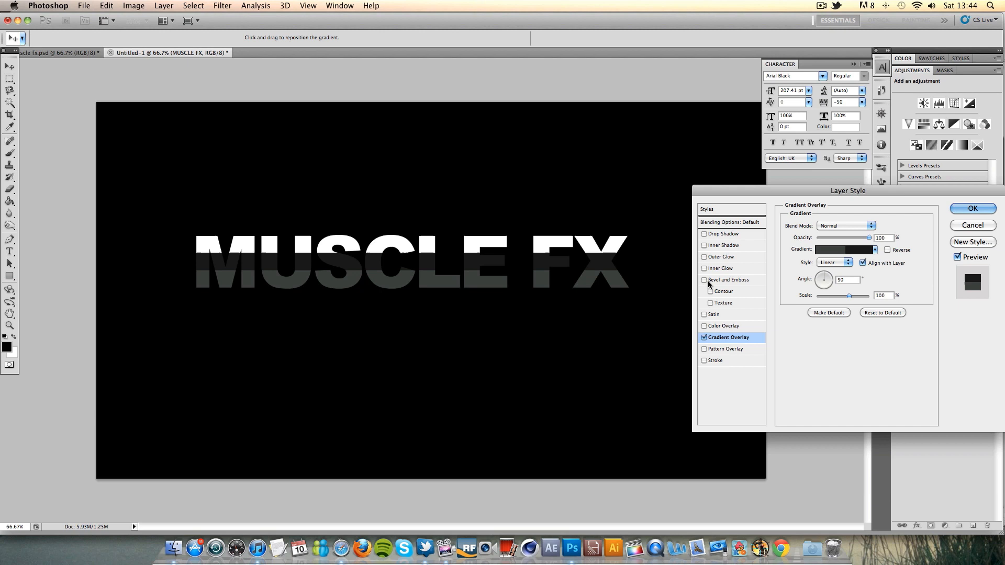
Step: Add an inner bevel with ringed gloss contour, angle -81, altitude 26, no shadow
left_click(727, 280)
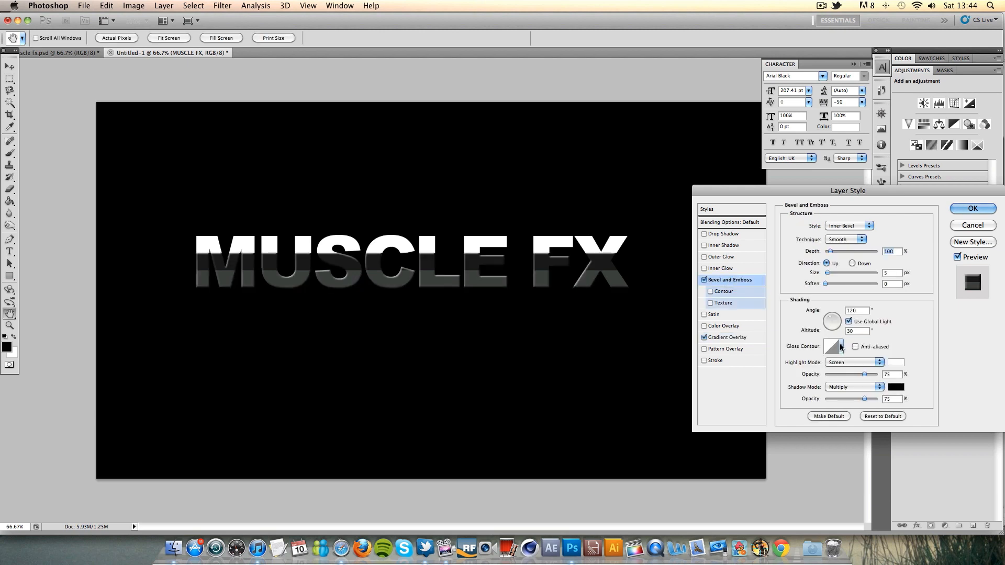
left_click(833, 346)
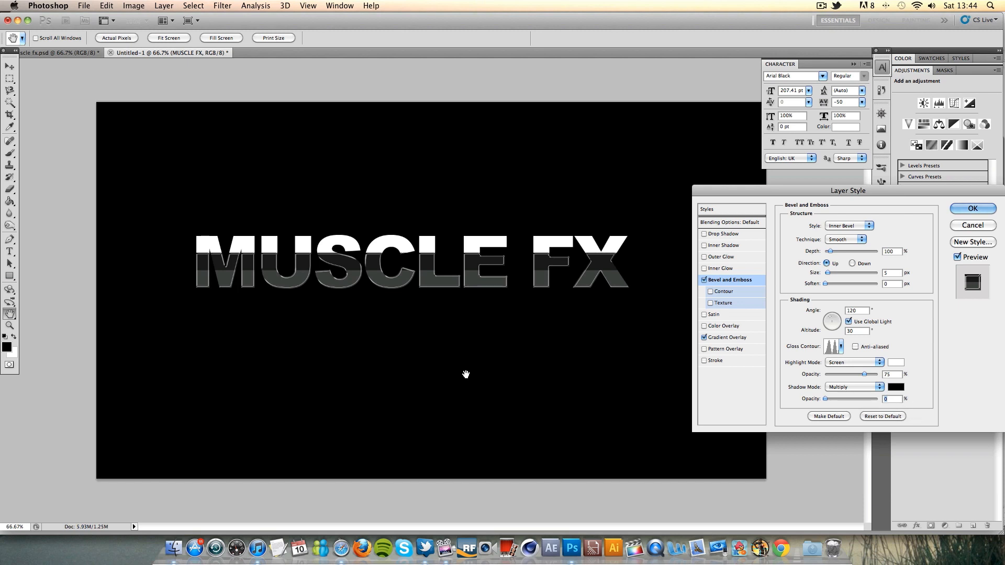
mouse_move(831, 329)
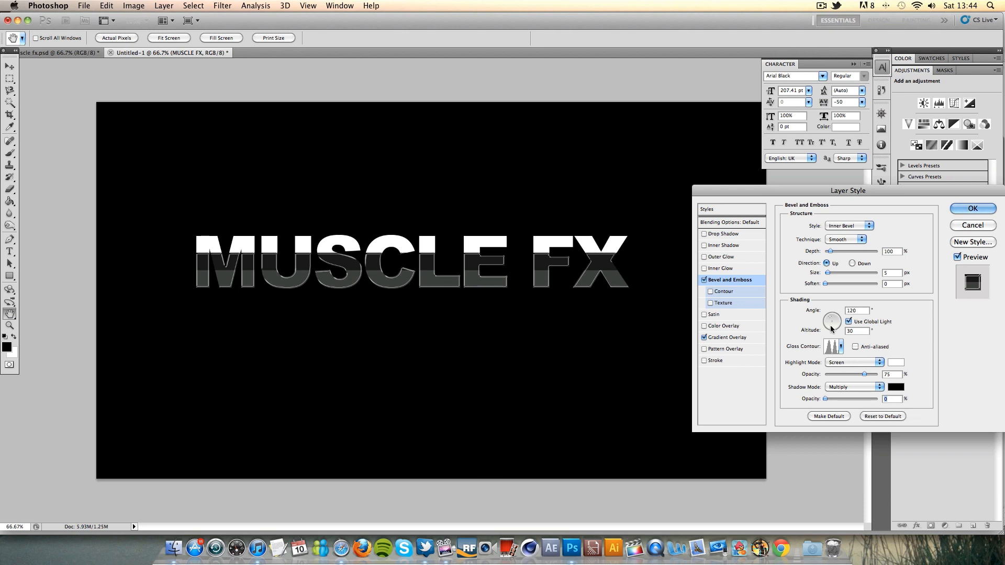
left_click(851, 320)
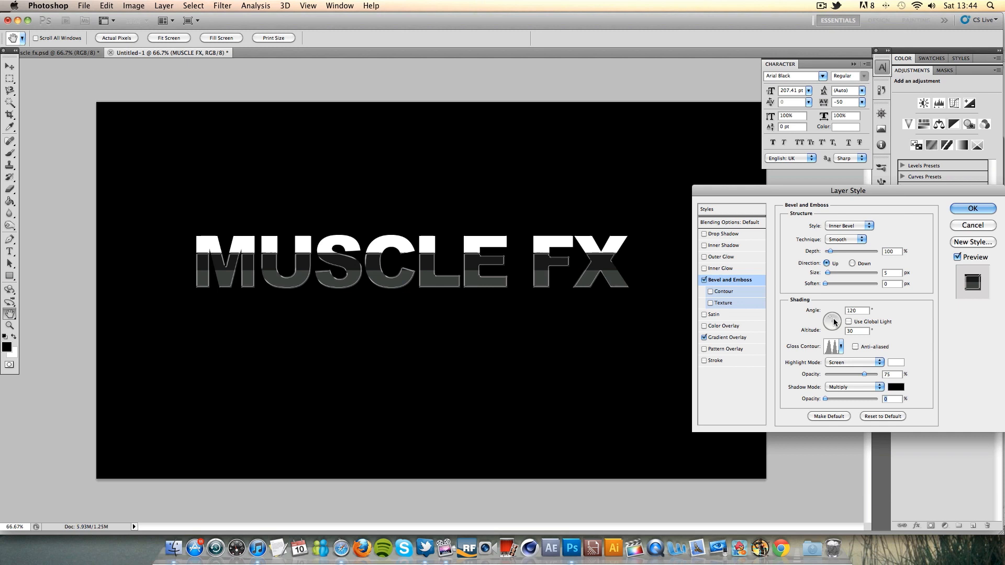
mouse_move(831, 322)
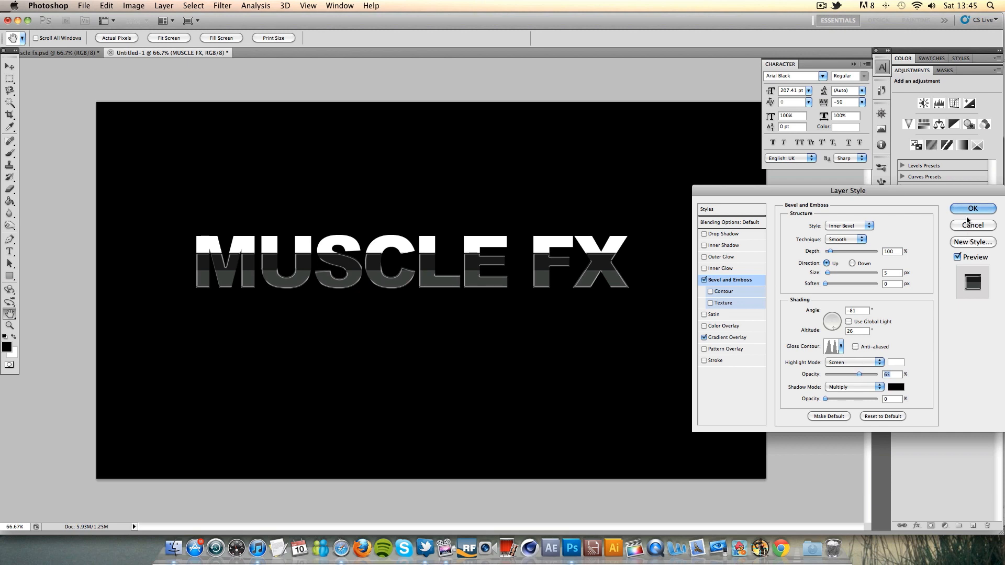
left_click(972, 208)
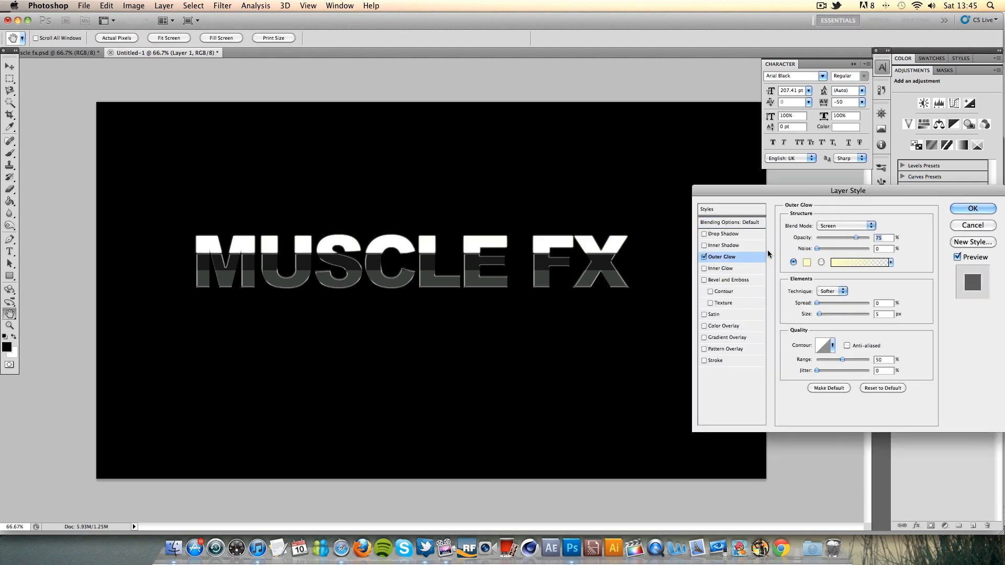
Step: Apply a white Normal outer glow to Layer 1 at 75% opacity, 43 px size
left_click(845, 226)
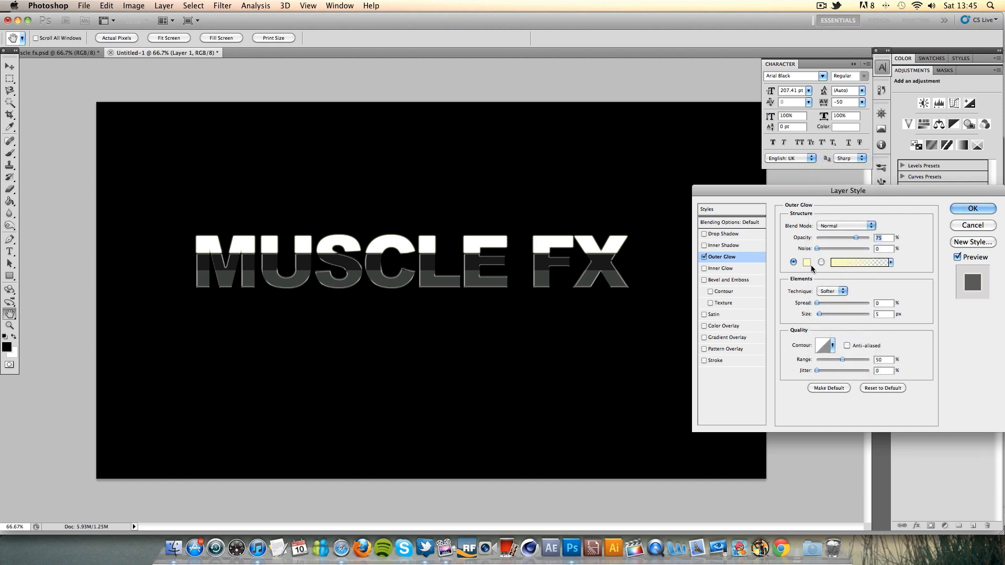
left_click(806, 262)
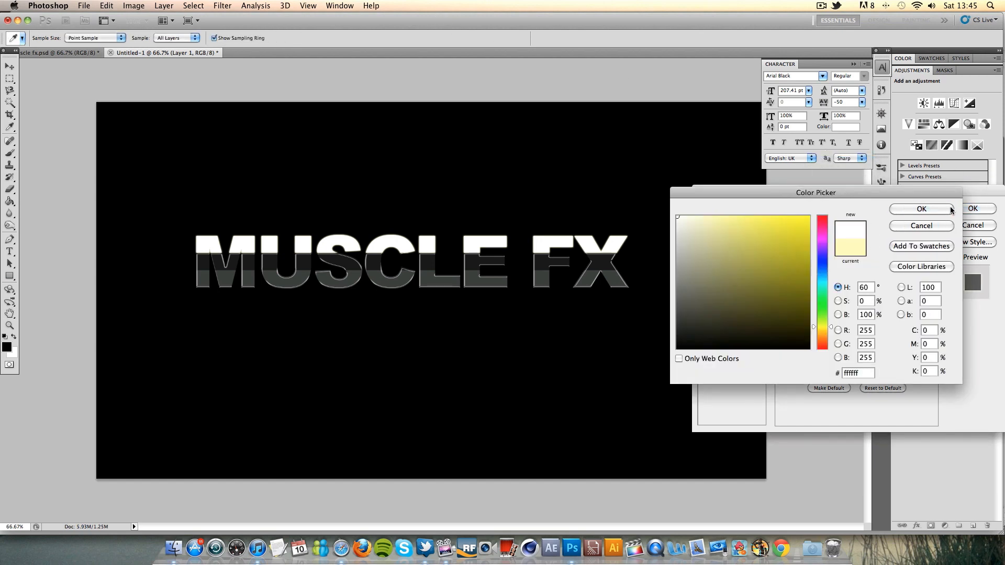
left_click(920, 208)
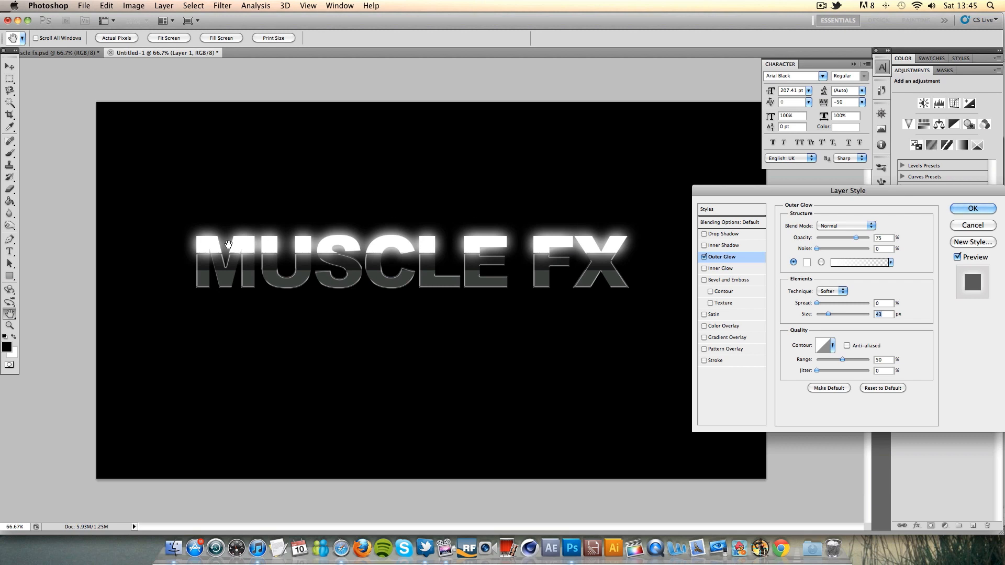
mouse_move(610, 244)
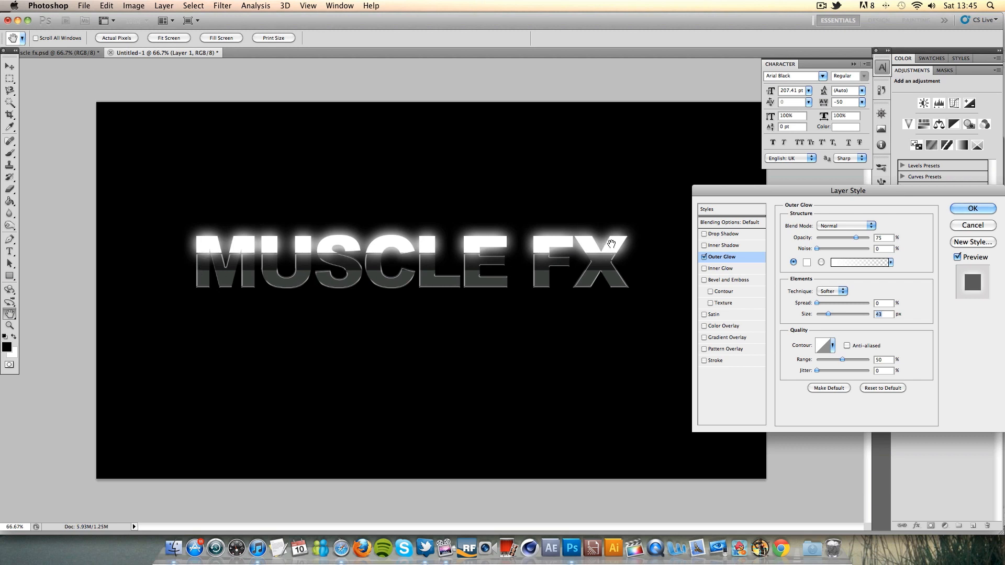
mouse_move(194, 262)
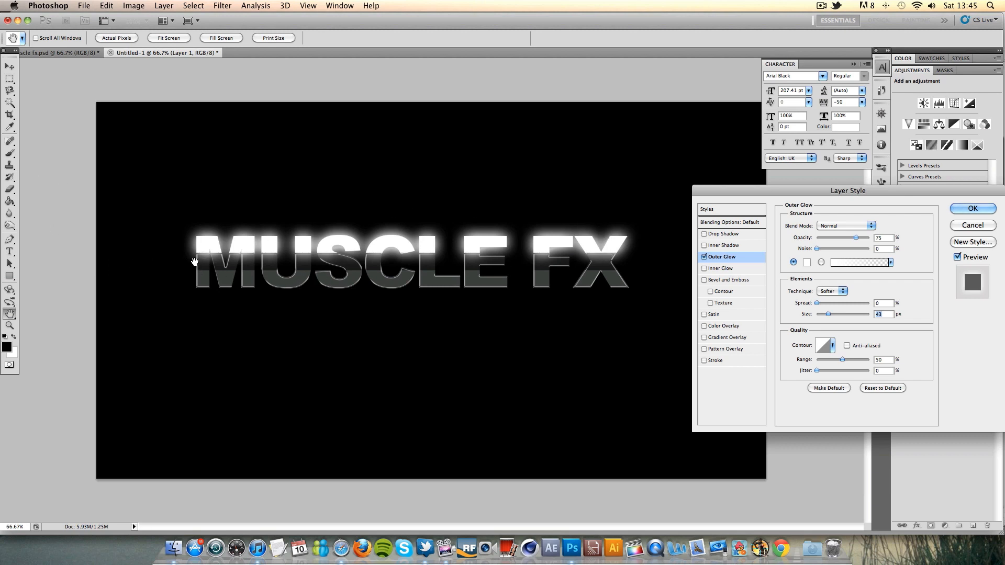
mouse_move(377, 277)
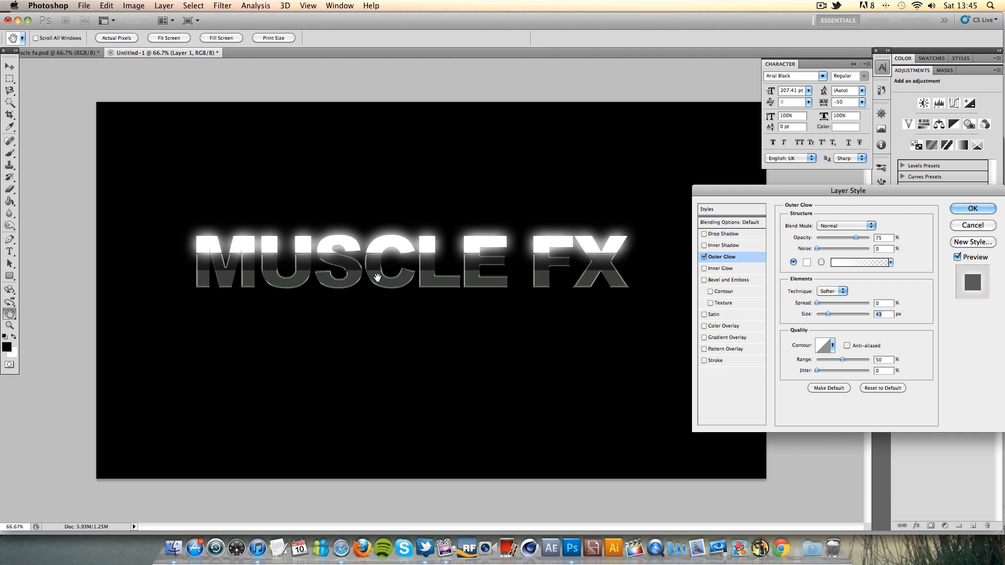
mouse_move(562, 253)
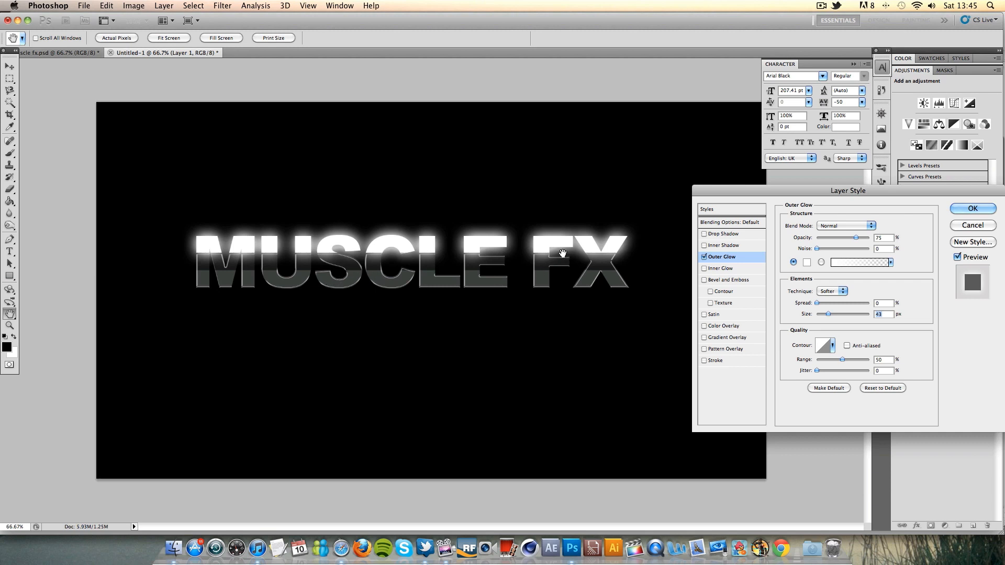
left_click(972, 208)
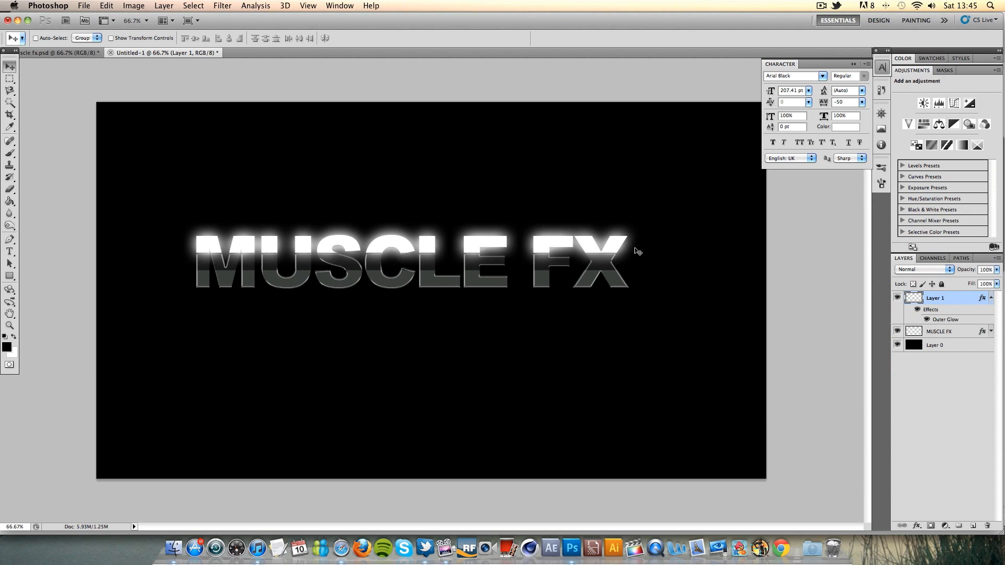
mouse_move(250, 255)
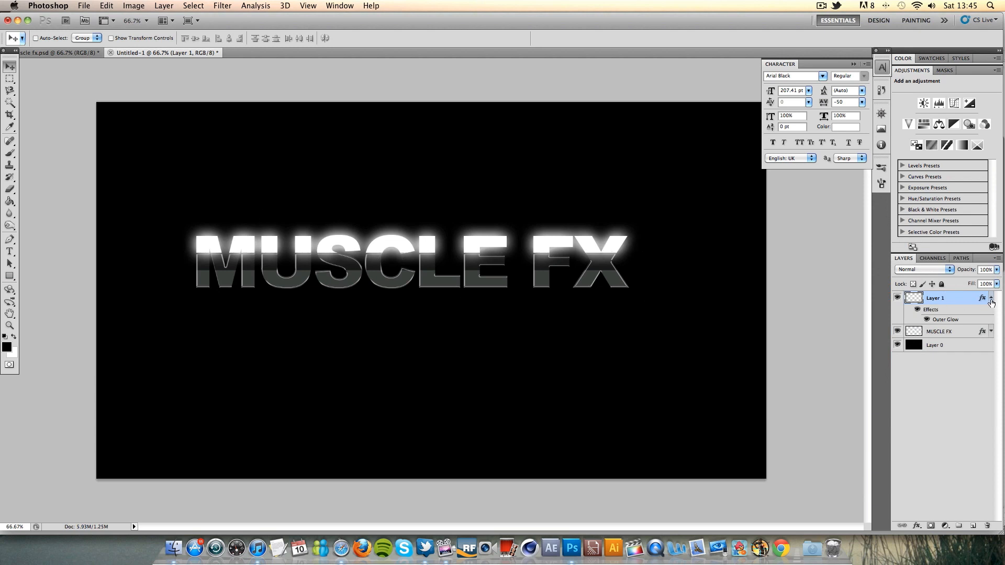
Step: Collapse Layer 1's effects list and select the MUSCLE FX layer
left_click(991, 297)
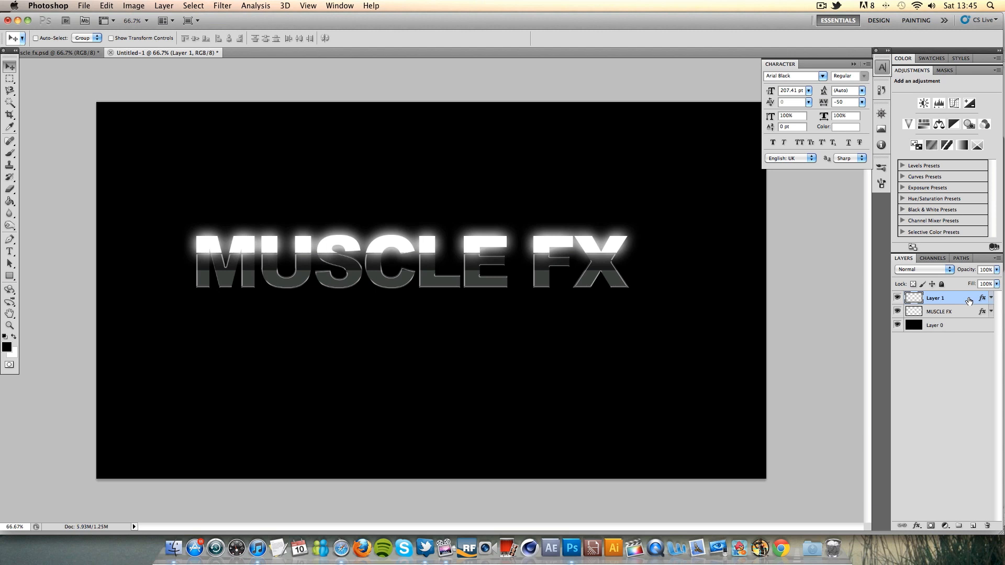
mouse_move(967, 299)
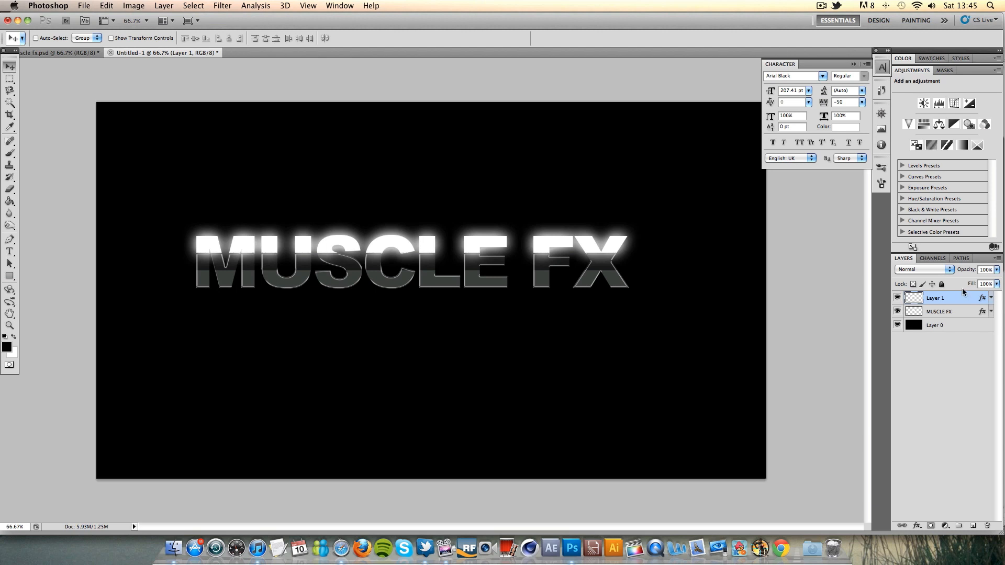
left_click(939, 312)
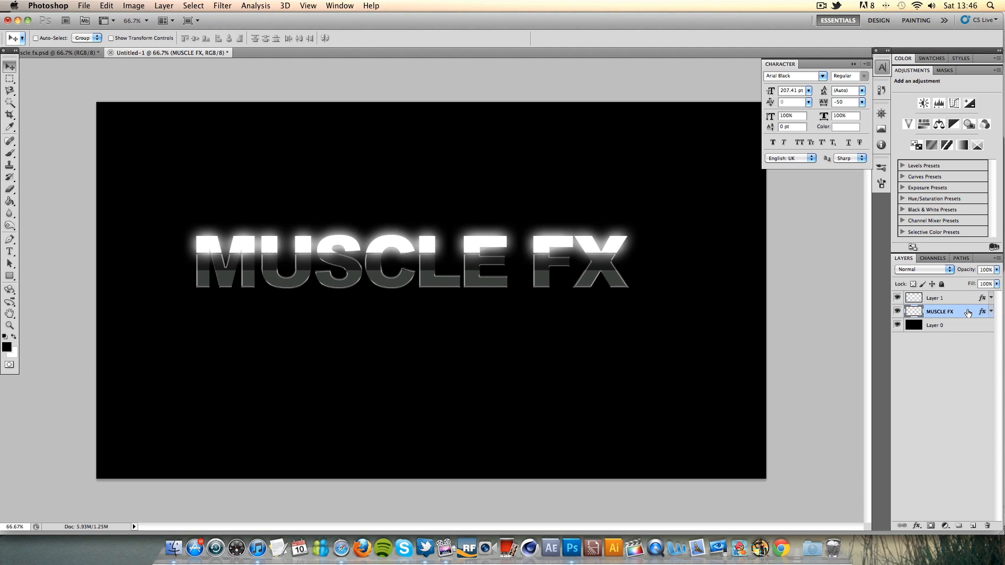
Step: Add a white Normal inner shadow to MUSCLE FX: 40% opacity, -90°, distance 10, size 3
double_click(940, 311)
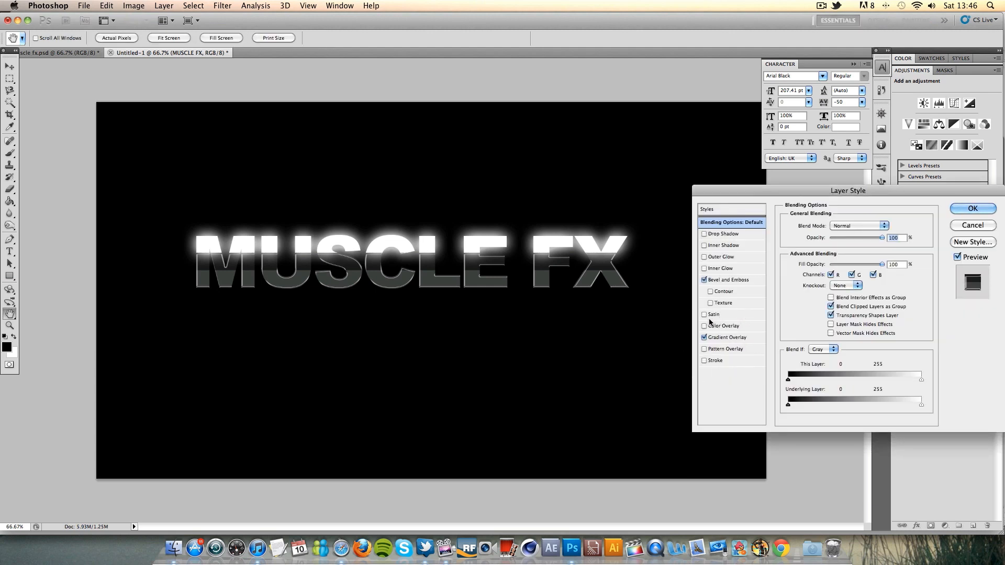
left_click(725, 246)
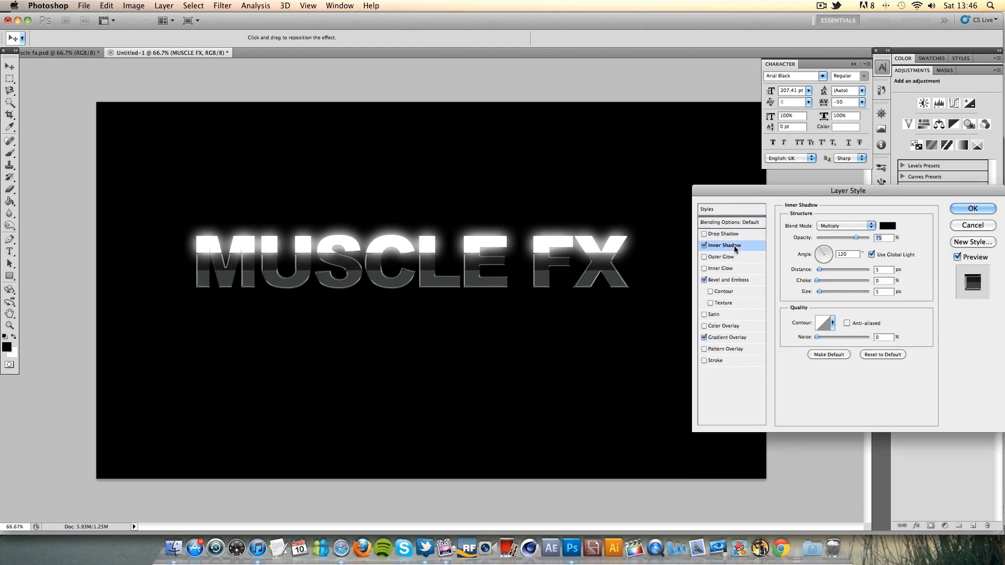
left_click(846, 225)
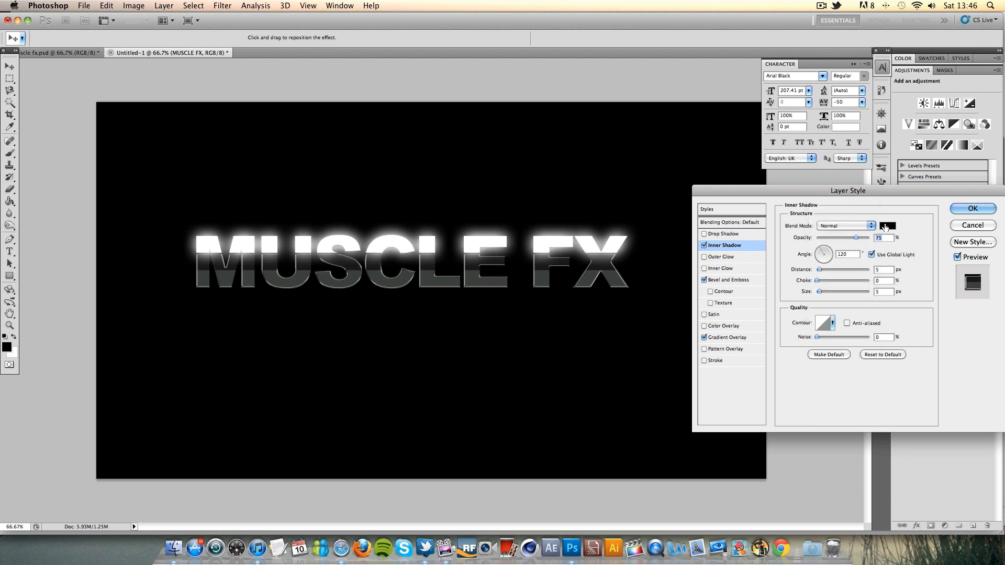
left_click(886, 225)
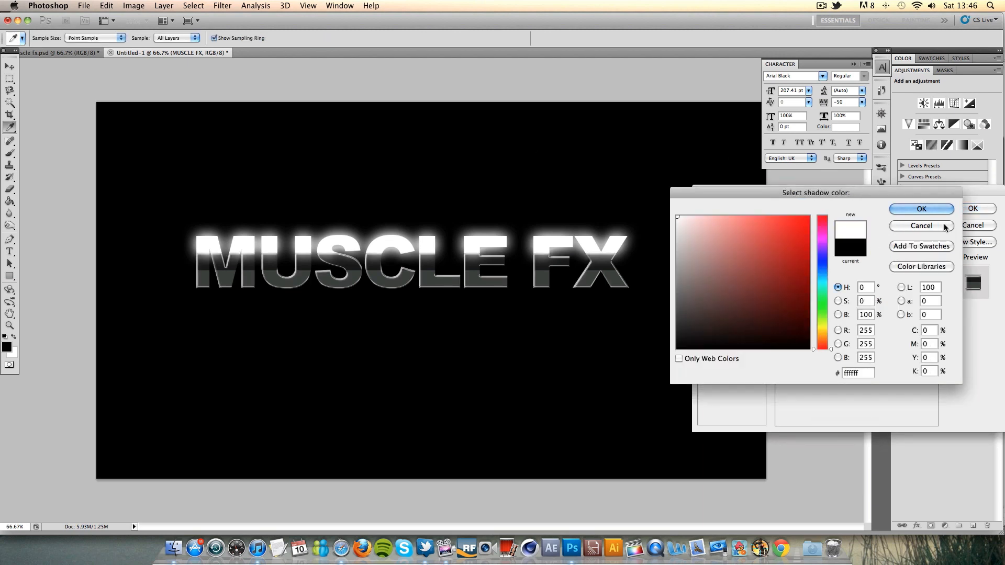
left_click(920, 208)
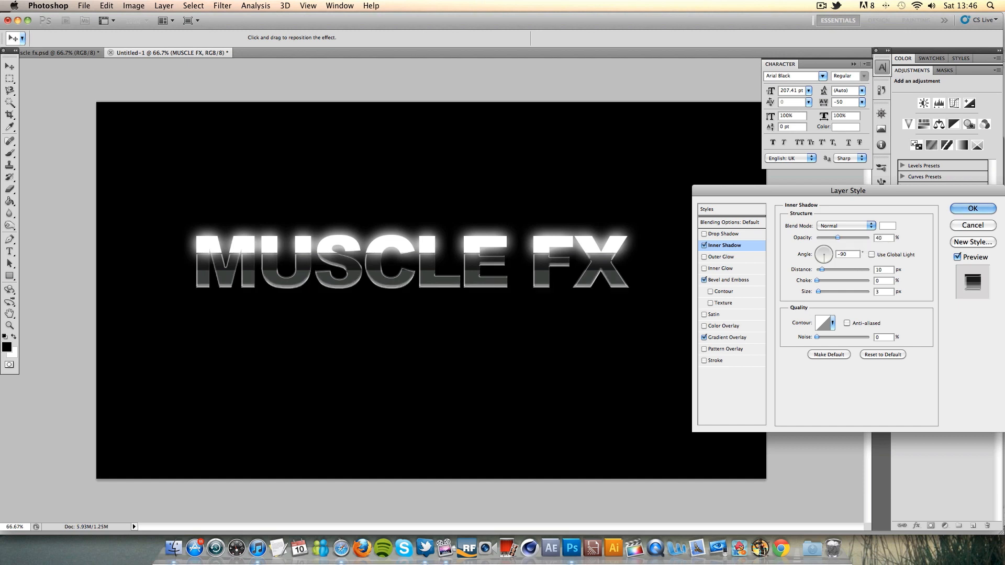
left_click(971, 208)
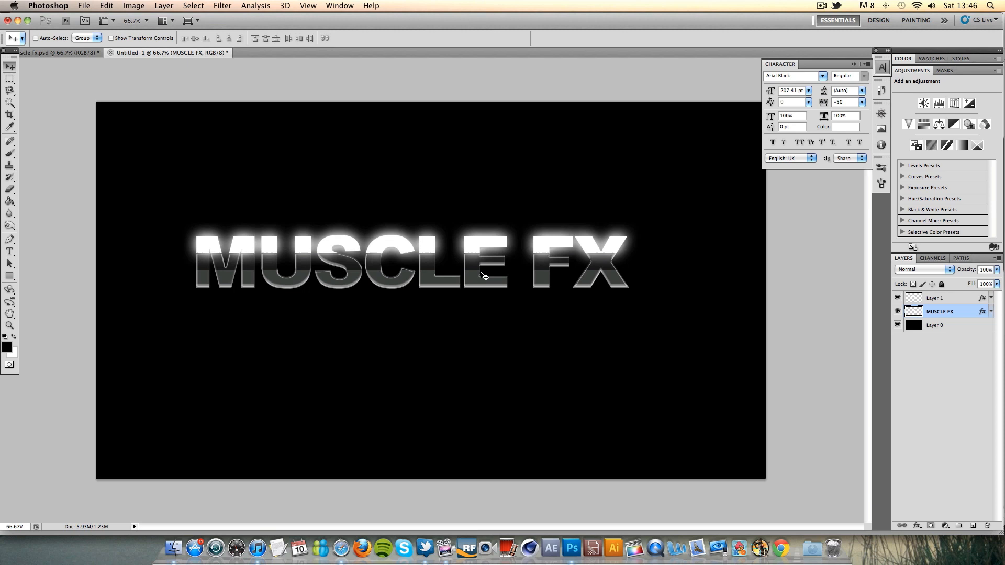
mouse_move(555, 305)
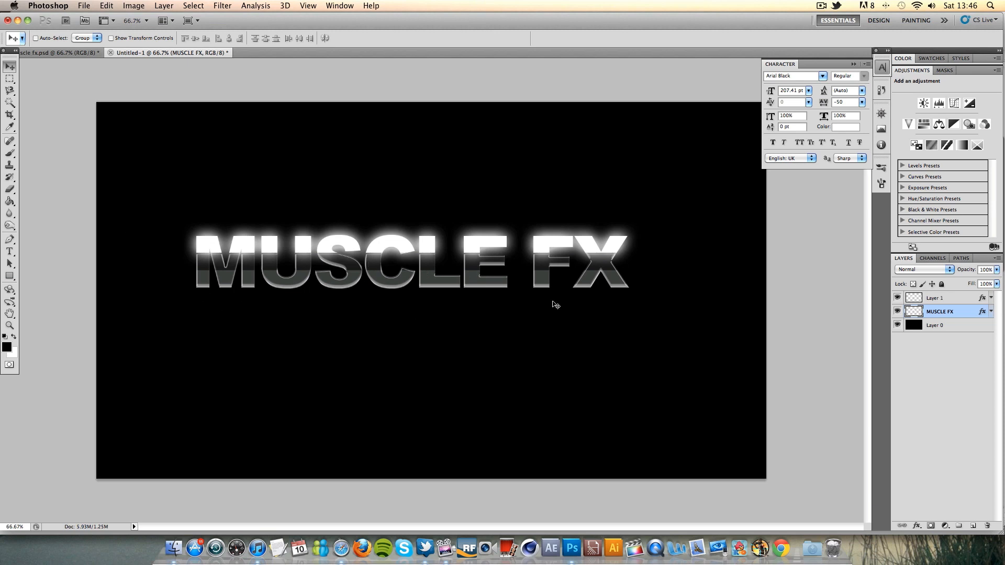
mouse_move(972, 355)
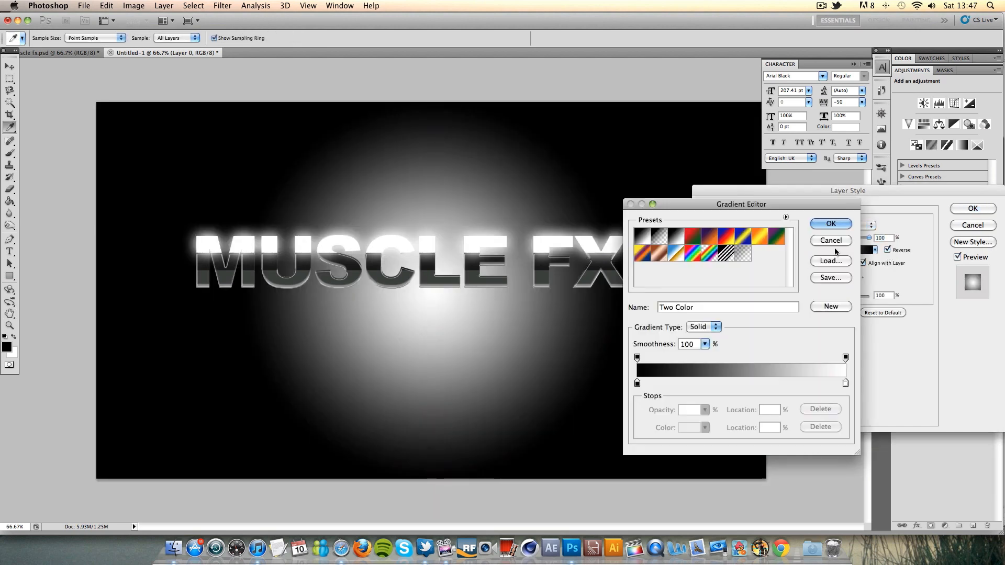
Step: Set the background radial gradient stop to dark grey #303030, apply it, and compare with the reference
left_click(845, 383)
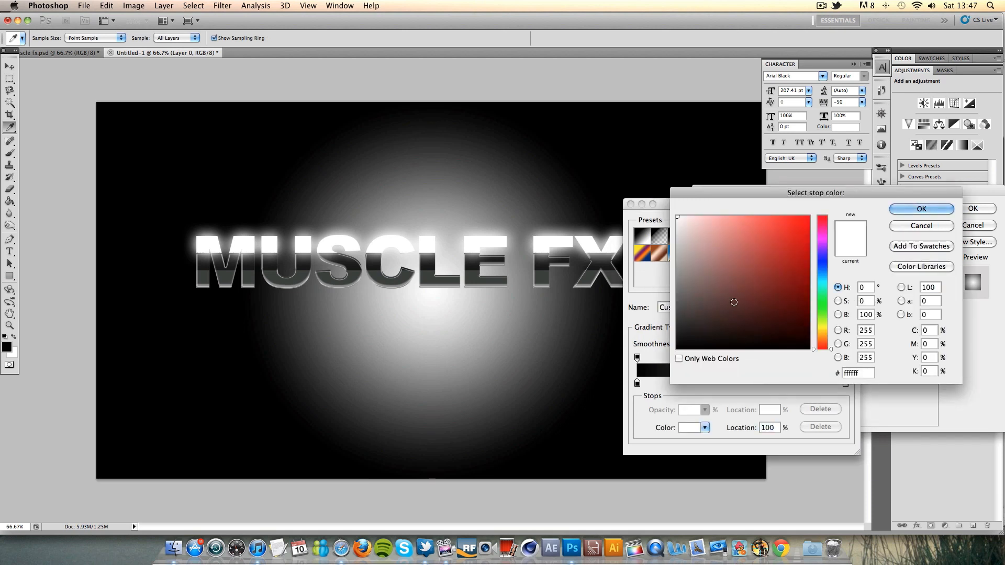
left_click(700, 334)
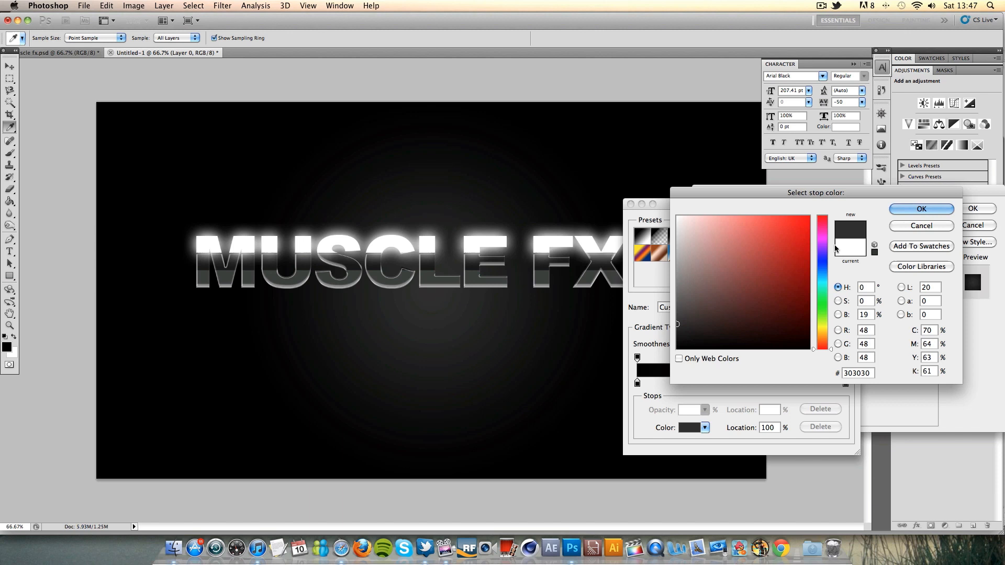
left_click(920, 208)
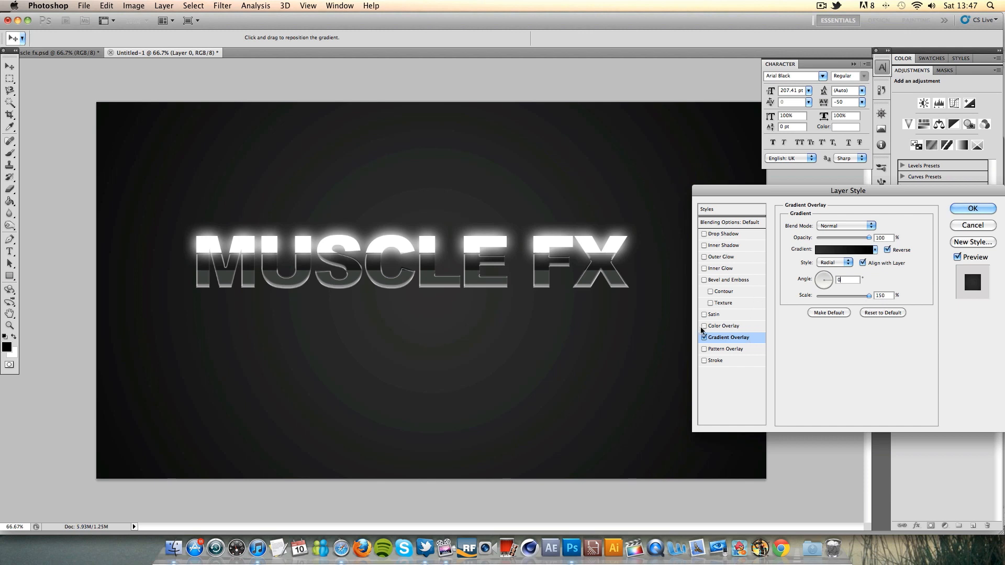
left_click(971, 208)
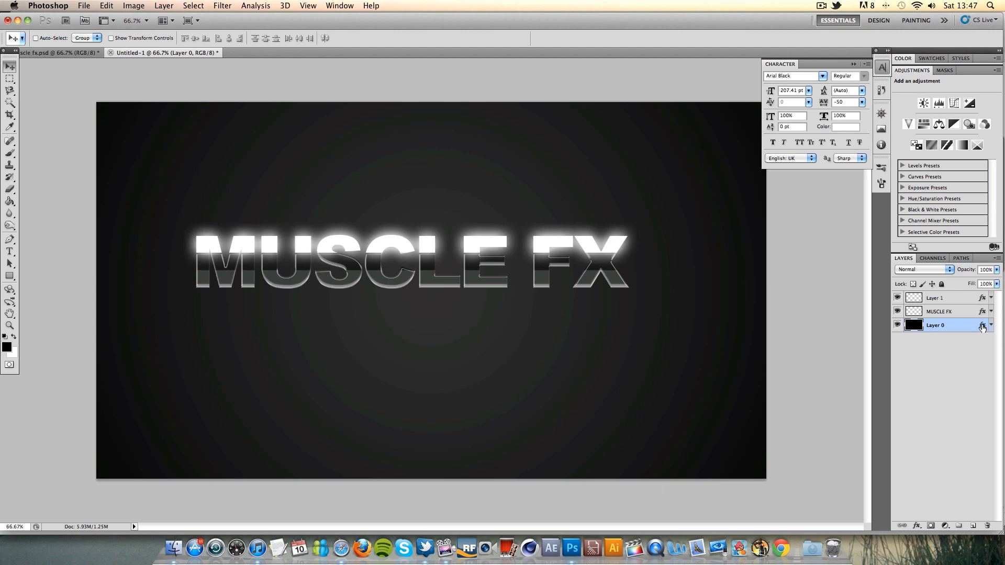
left_click(58, 53)
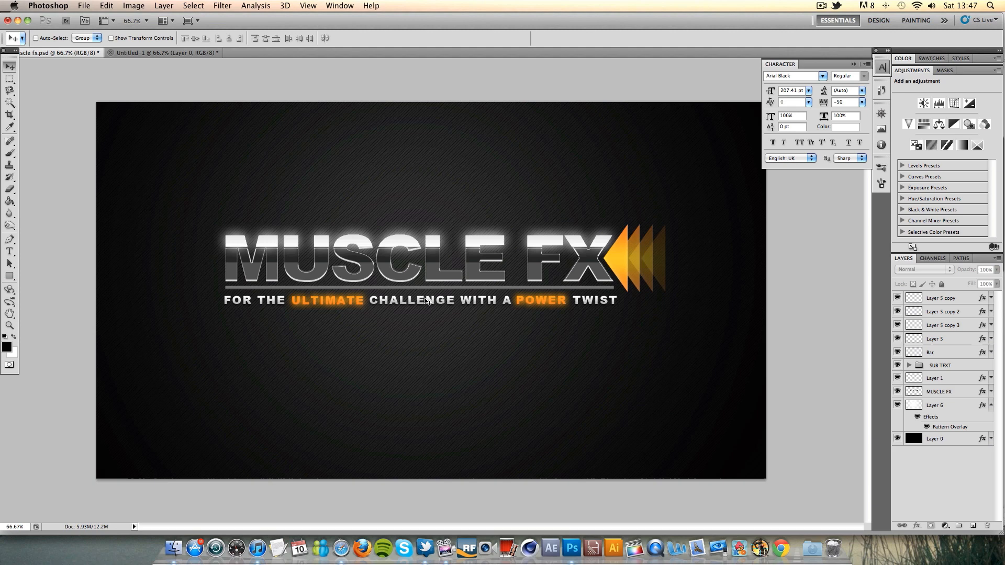
left_click(163, 52)
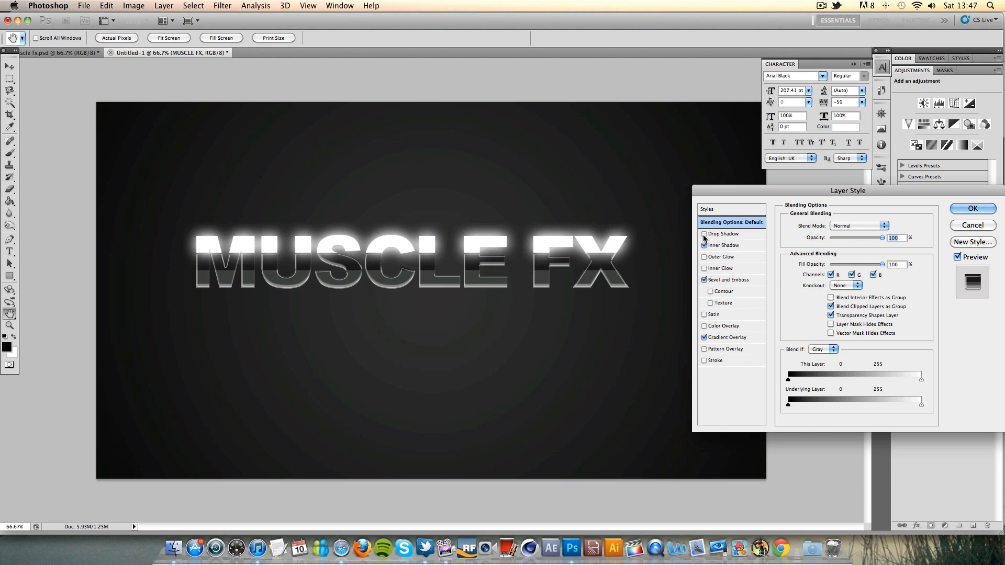
Step: Give MUSCLE FX a Multiply drop shadow at 75% opacity, size 40
left_click(725, 234)
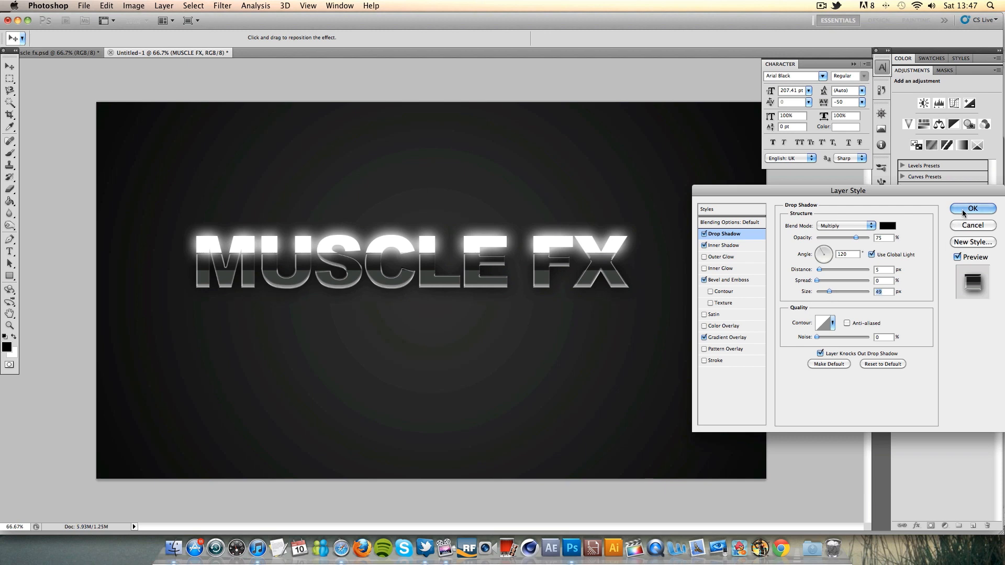
left_click(972, 208)
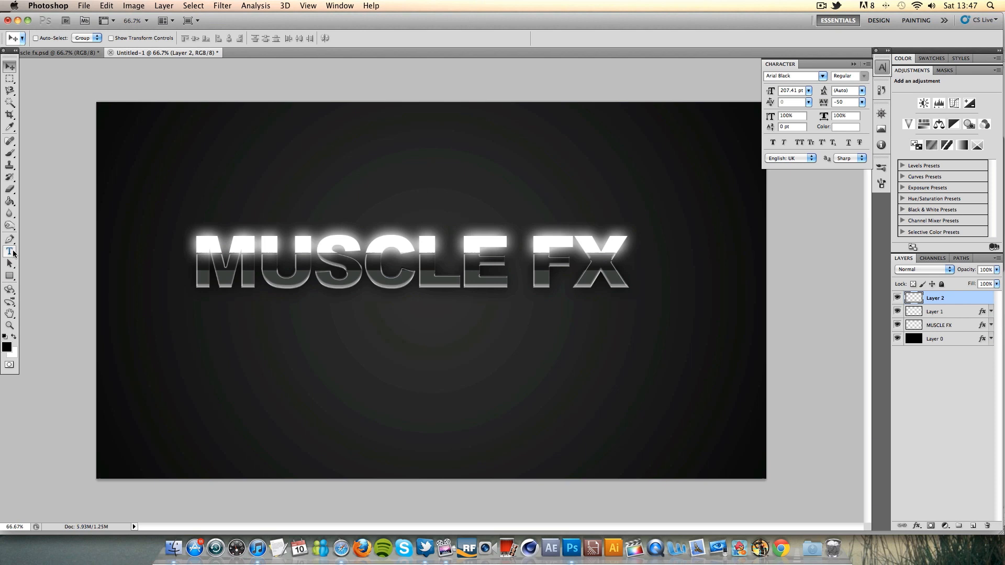
Step: Type the subtitle 'FOR THE ULTIMATE CHALLENGE…' with the Type tool
left_click(54, 52)
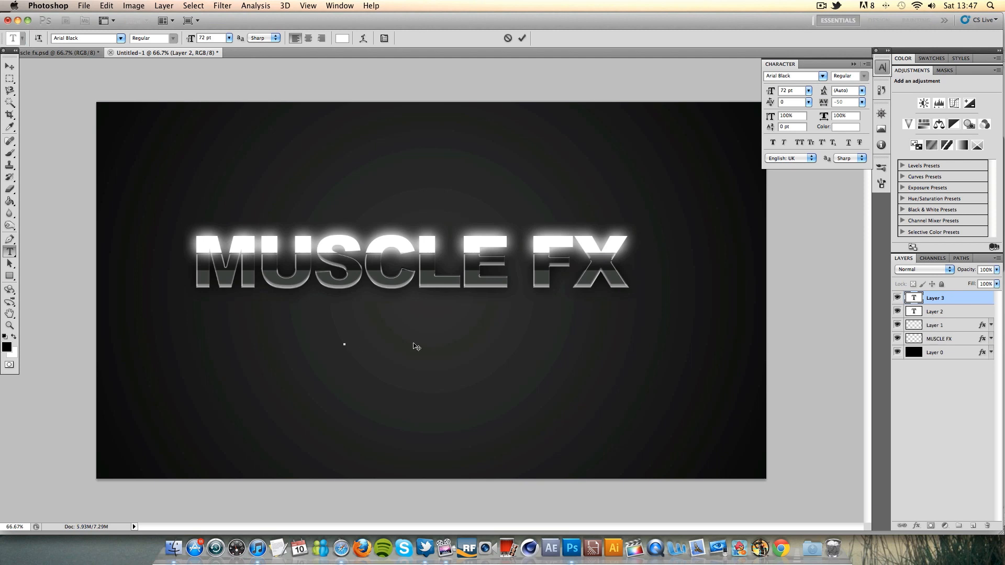
type("FOR")
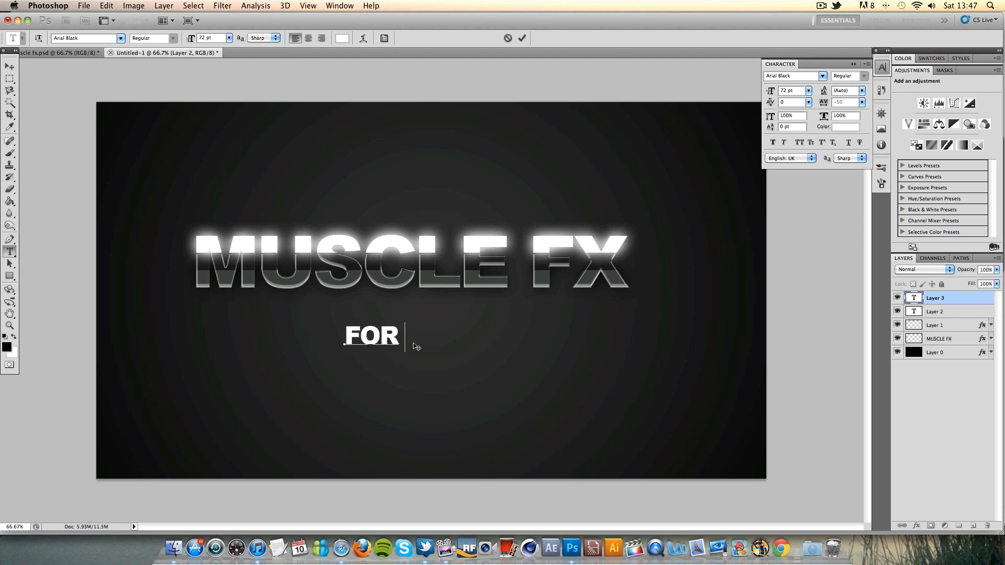
type("THE ULTIMATE")
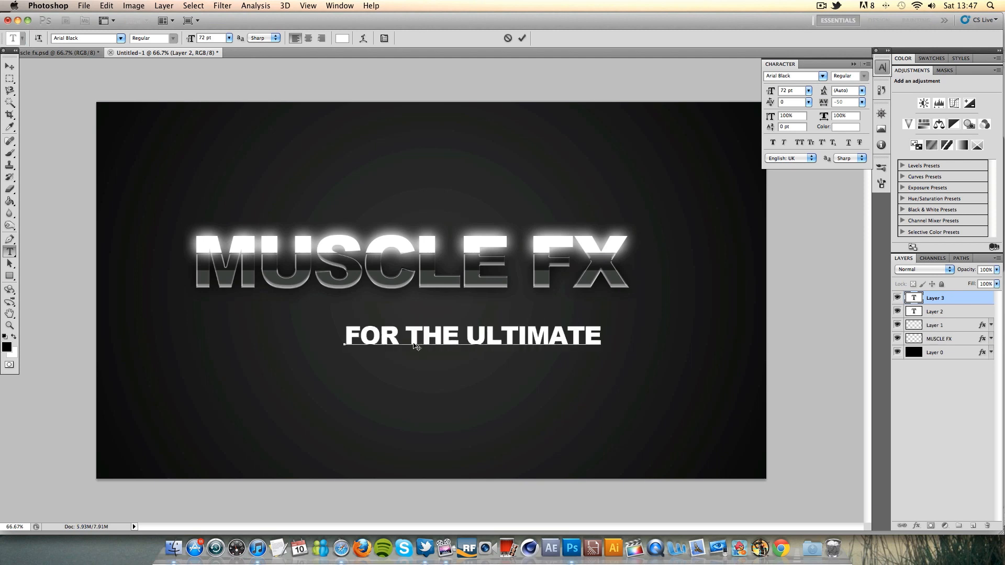
type("CHALLENGE")
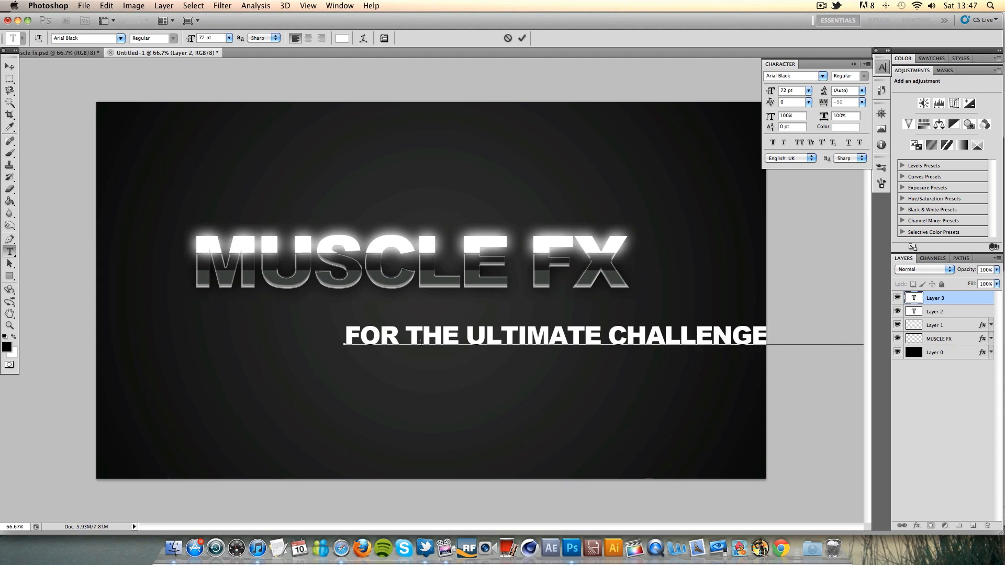
Step: Size the subtitle text, trying the 24 pt and 30 pt presets, then a custom size
left_click(228, 38)
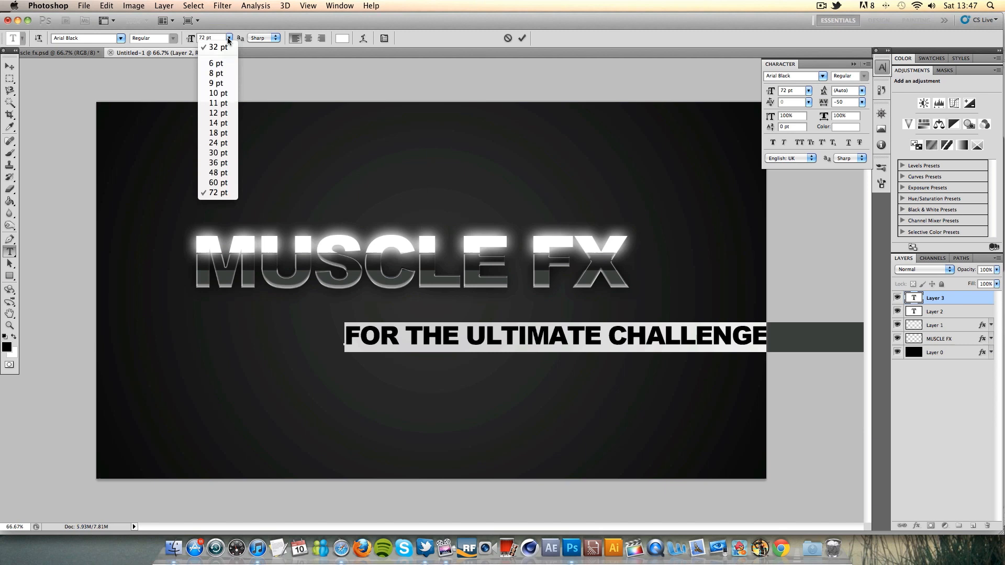
left_click(217, 143)
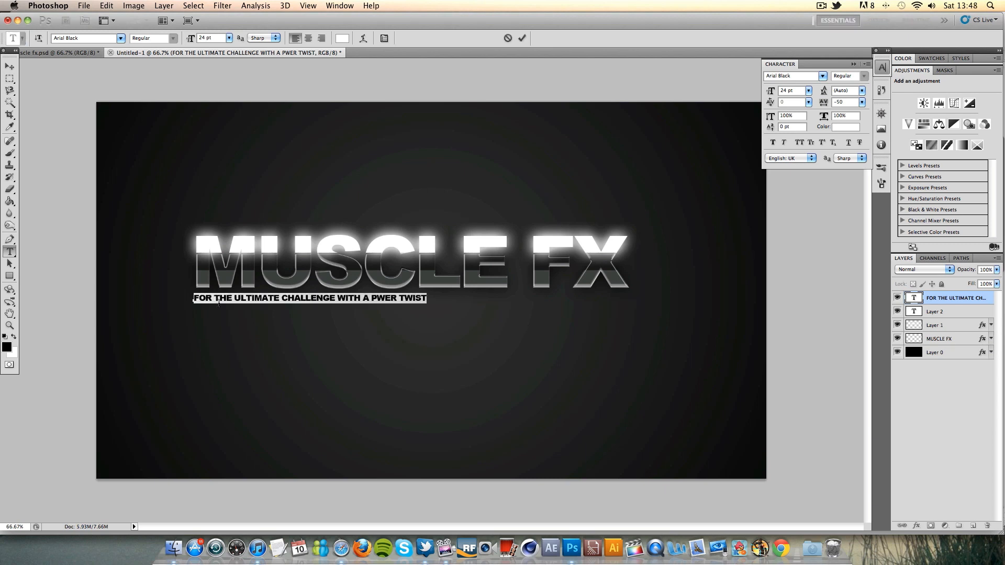
left_click(229, 37)
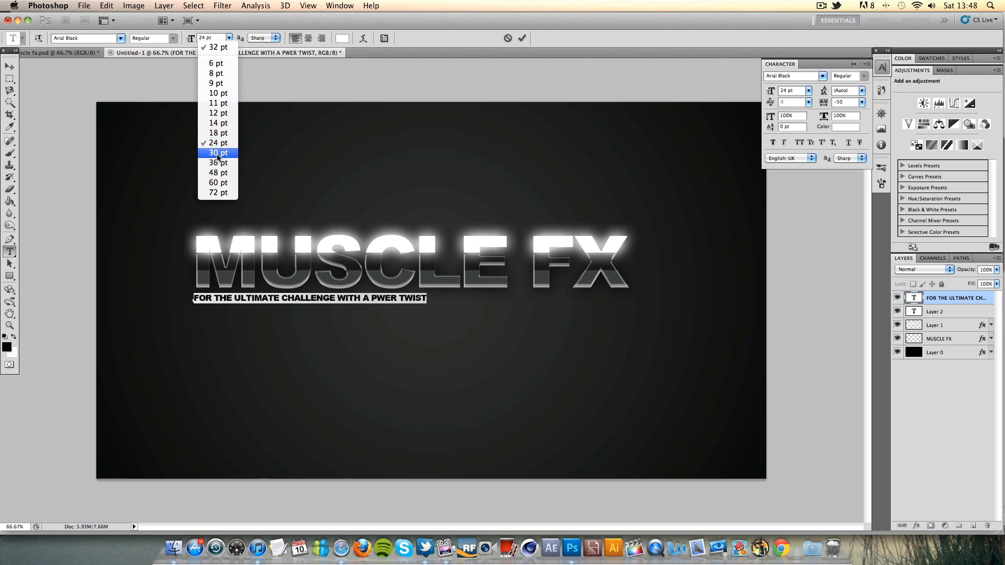
left_click(217, 152)
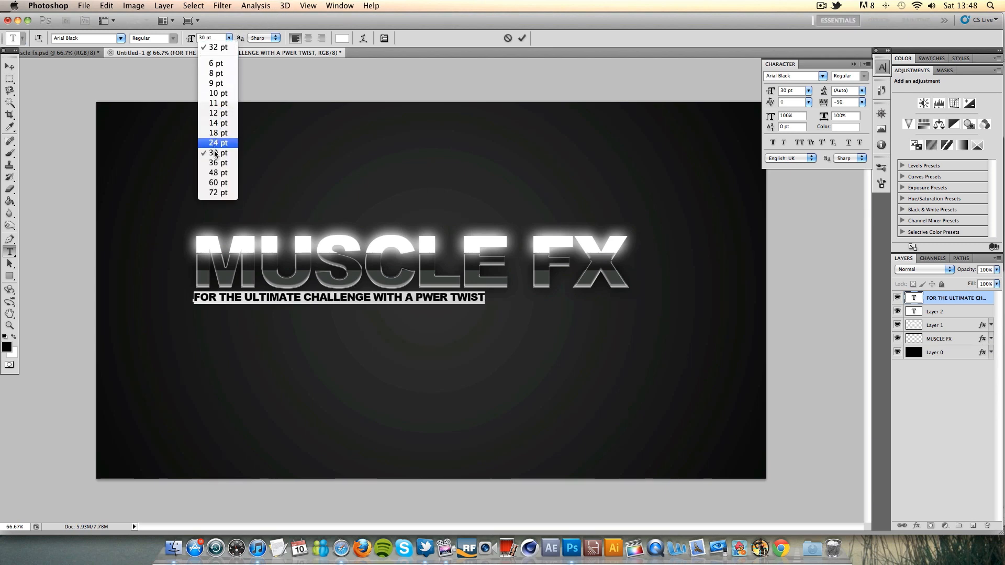
left_click(217, 172)
type("40")
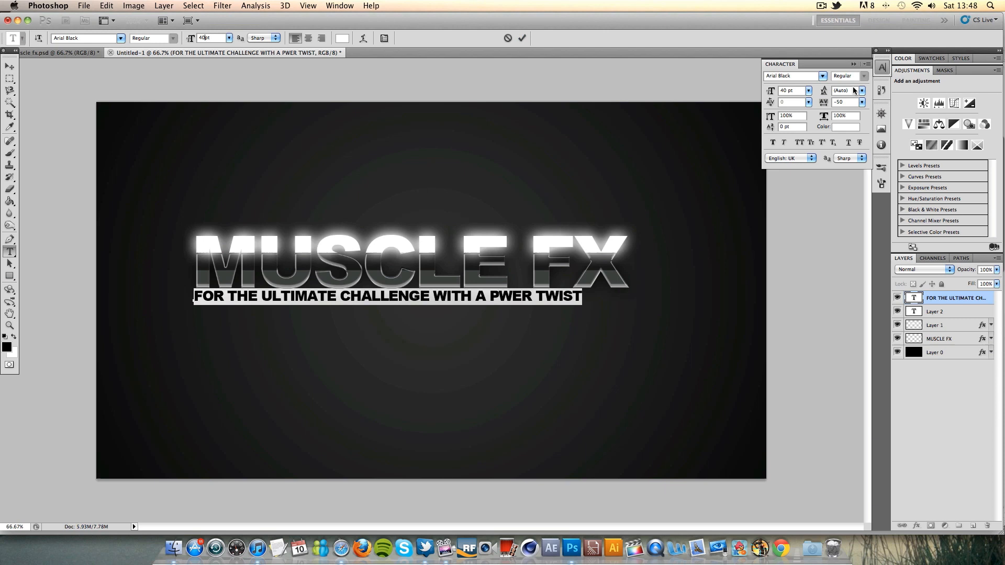
Step: Set subtitle tracking to 100, fix the PWER typo, settle on 35 pt and commit
left_click(861, 102)
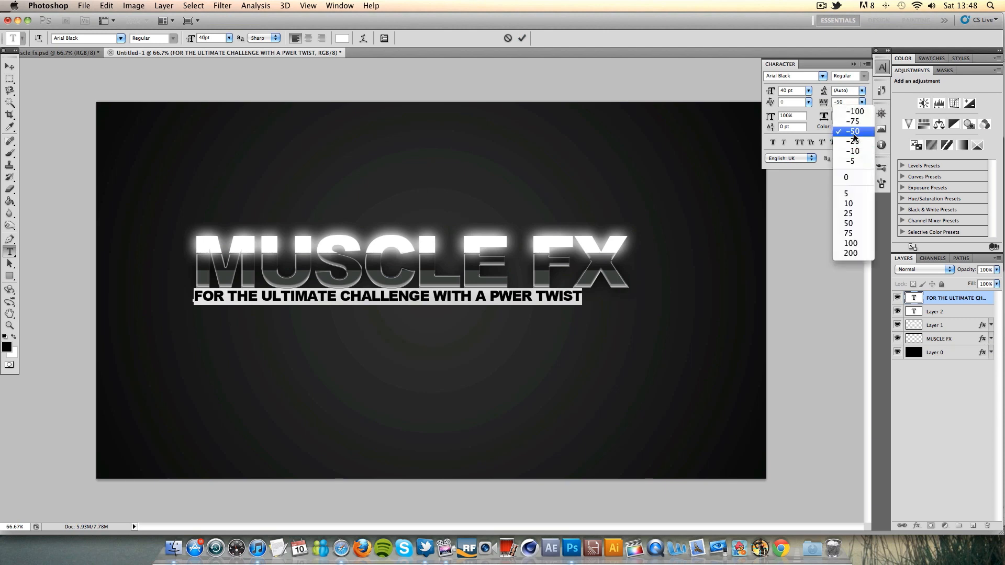
mouse_move(853, 223)
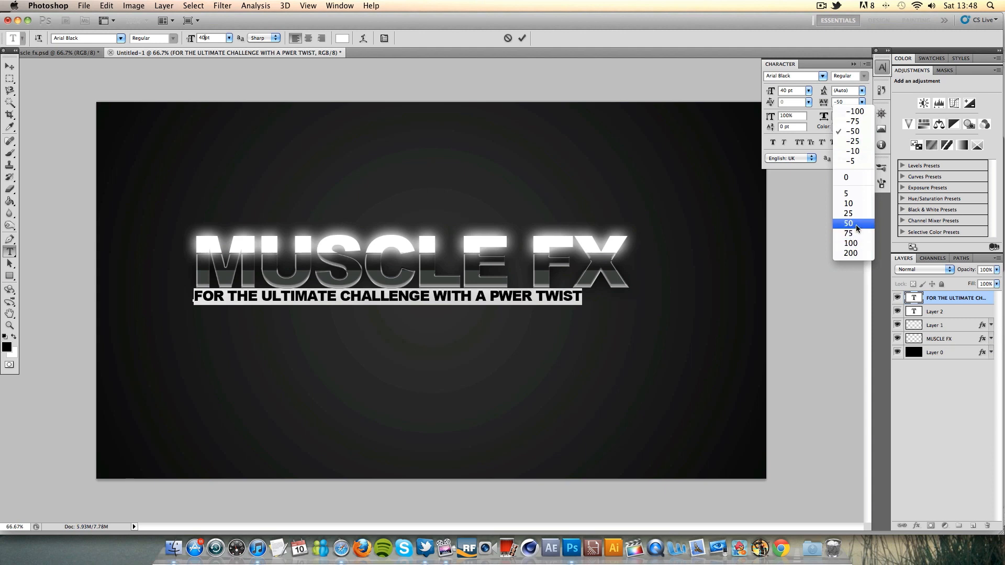
left_click(849, 223)
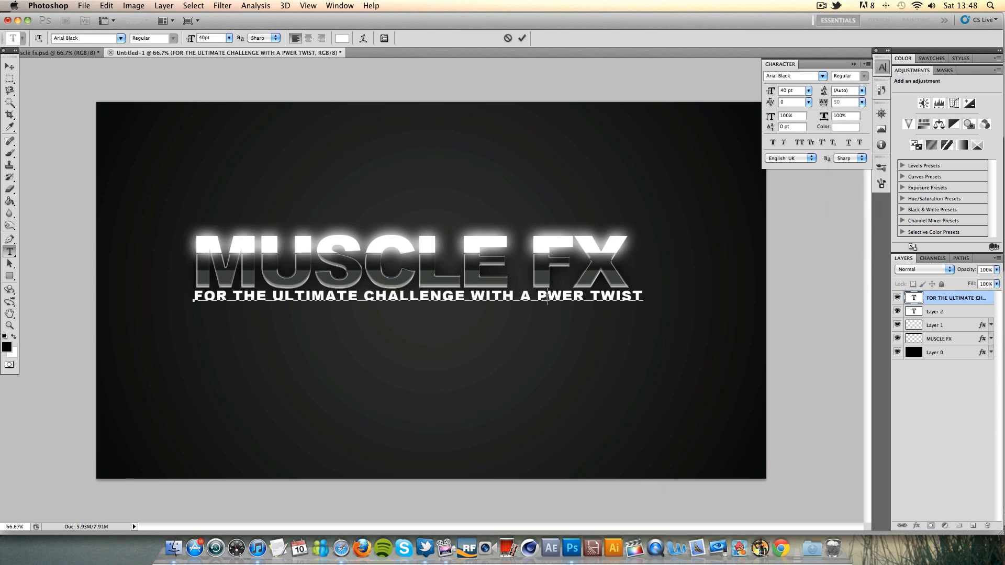
type("o")
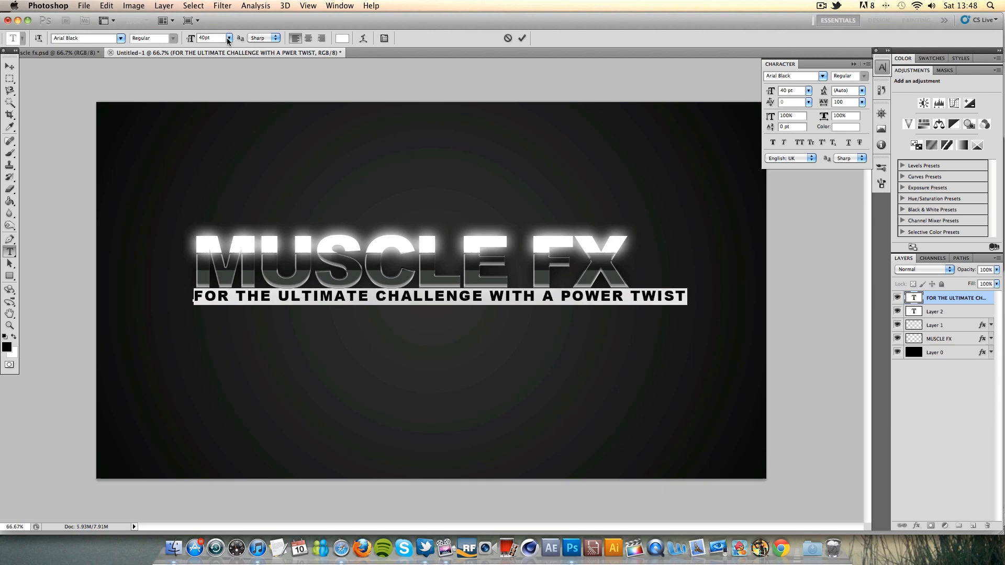
mouse_move(607, 305)
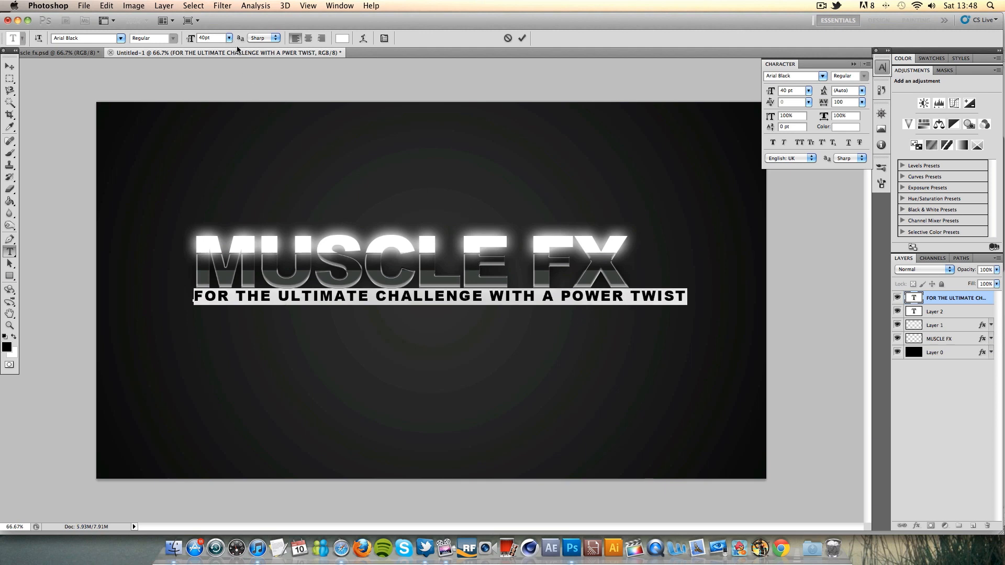
left_click(228, 37)
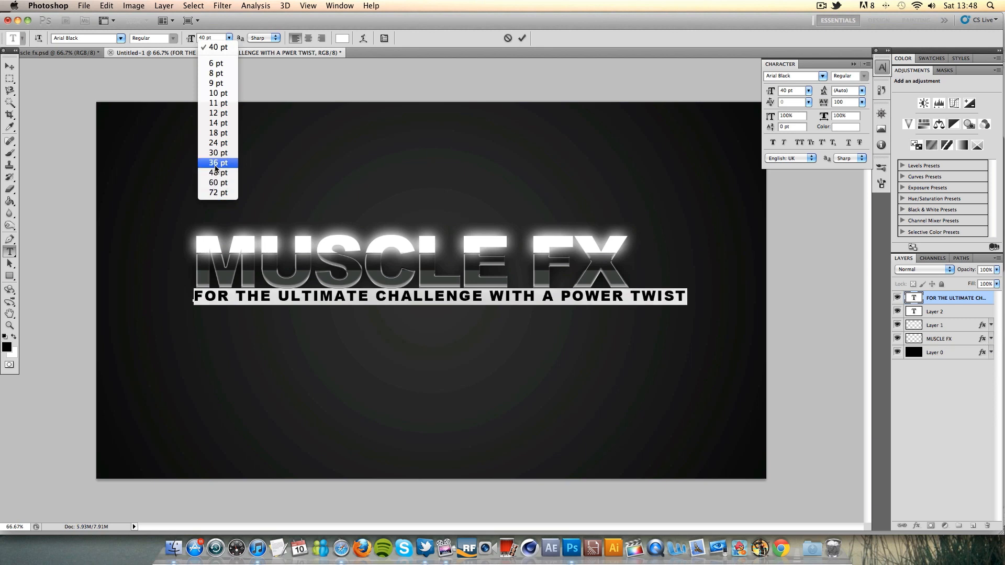
left_click(218, 162)
type("35")
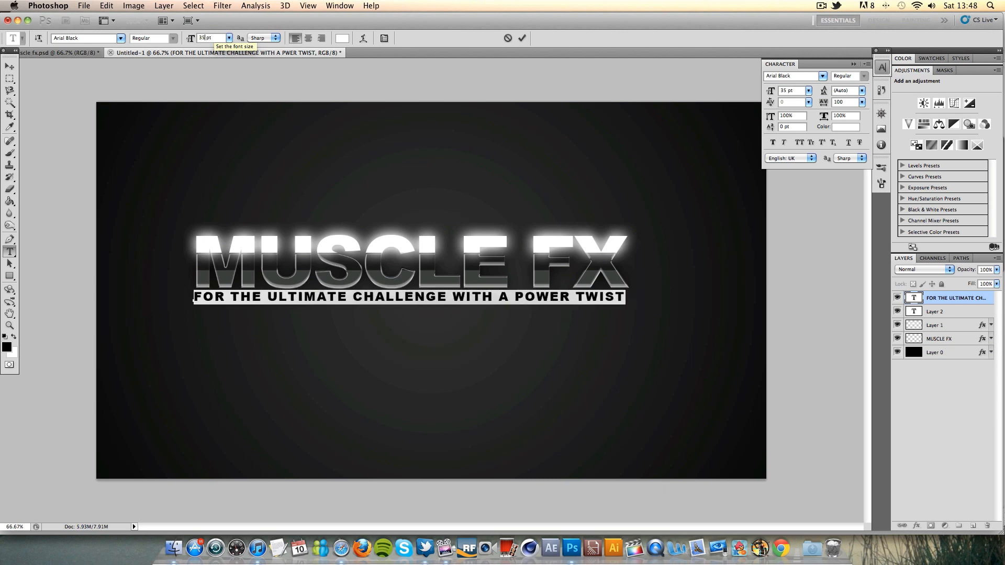
left_click(525, 38)
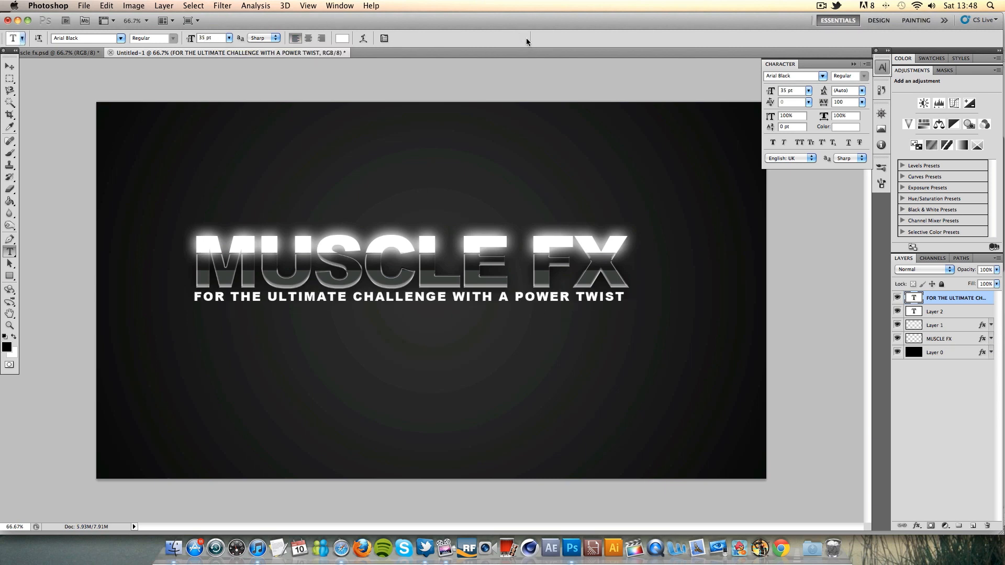
Step: Rasterize the subtitle layer and cut the word ULTIMATE onto its own layer
left_click(9, 67)
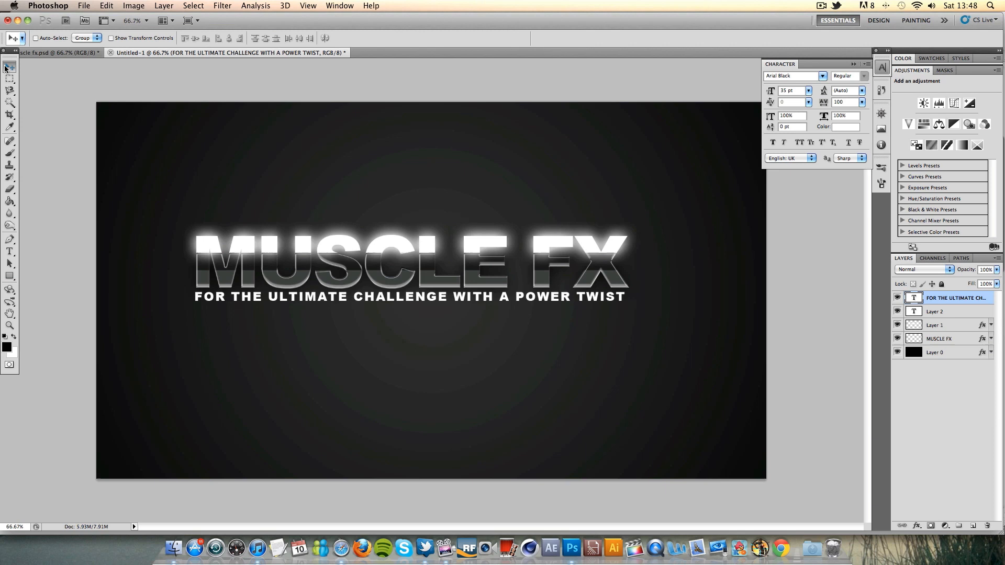
mouse_move(11, 57)
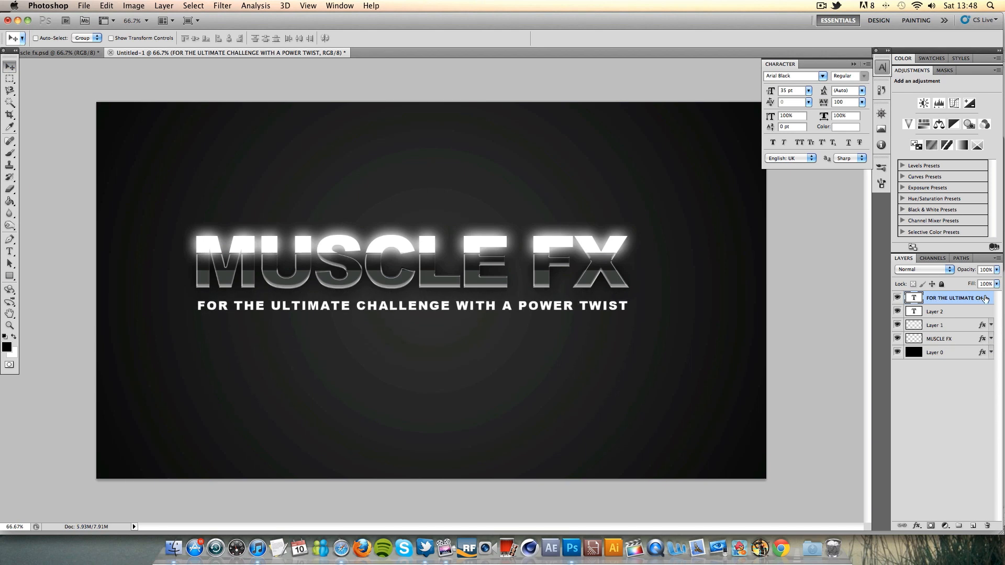
right_click(954, 297)
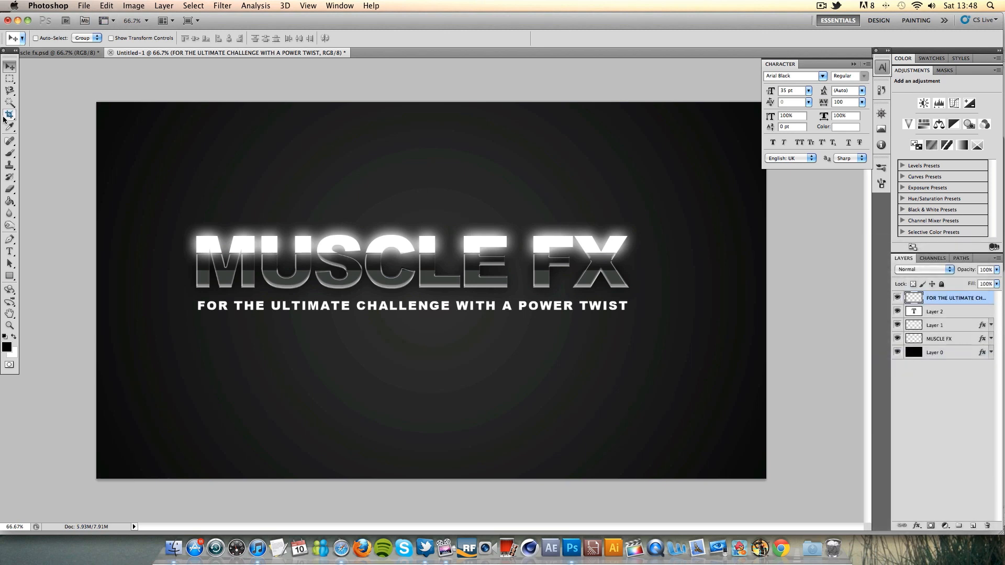
left_click(9, 69)
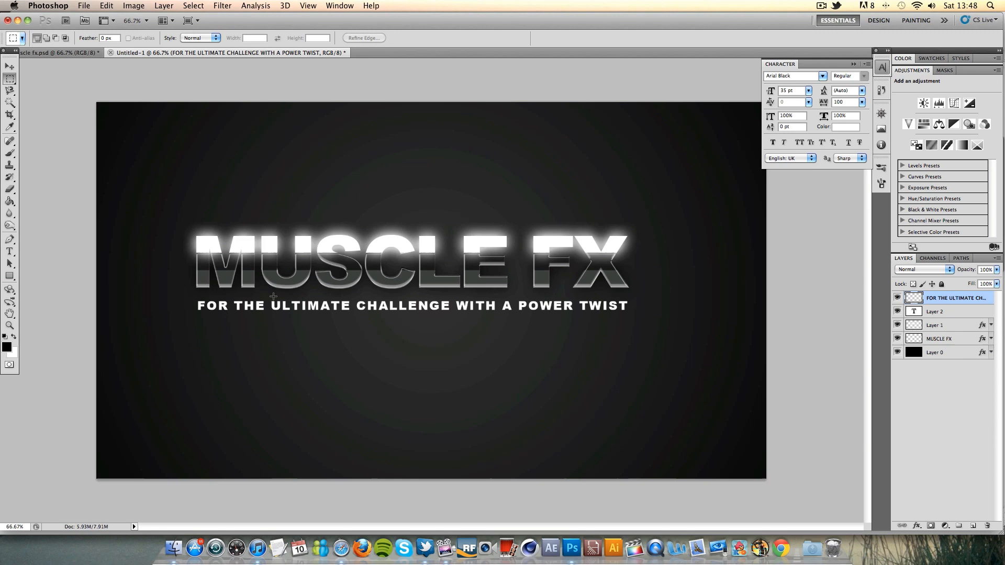
mouse_move(350, 314)
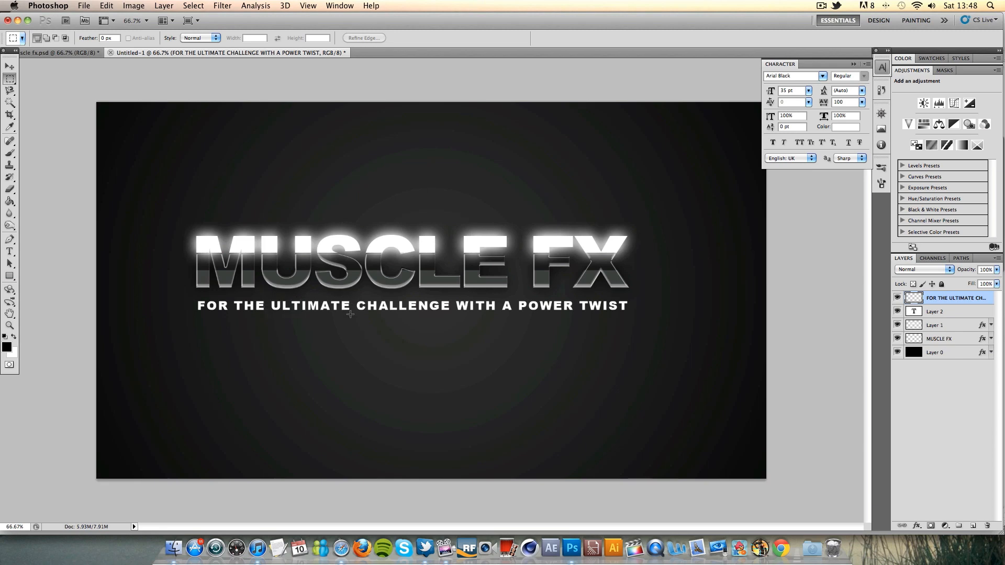
left_click(106, 6)
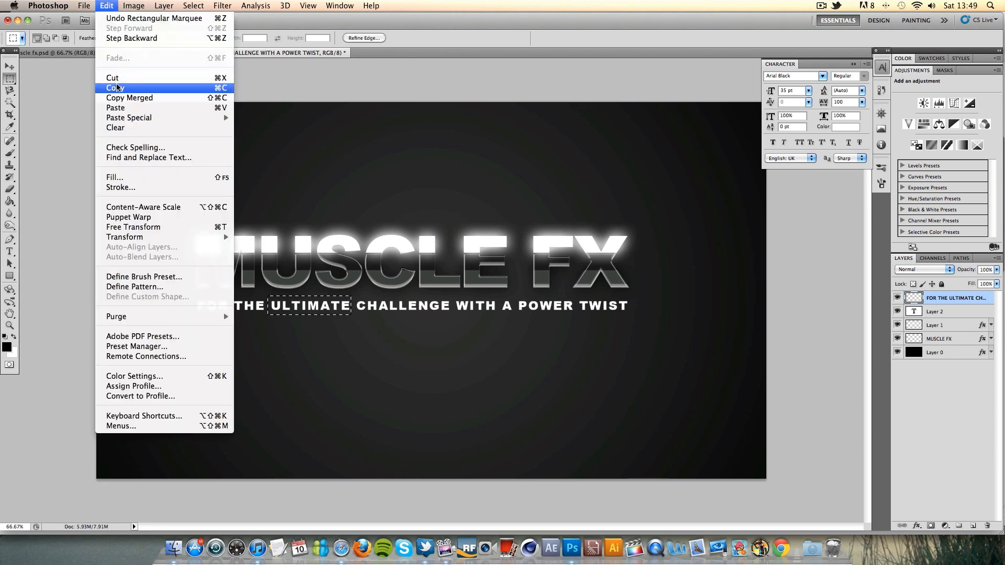
left_click(114, 88)
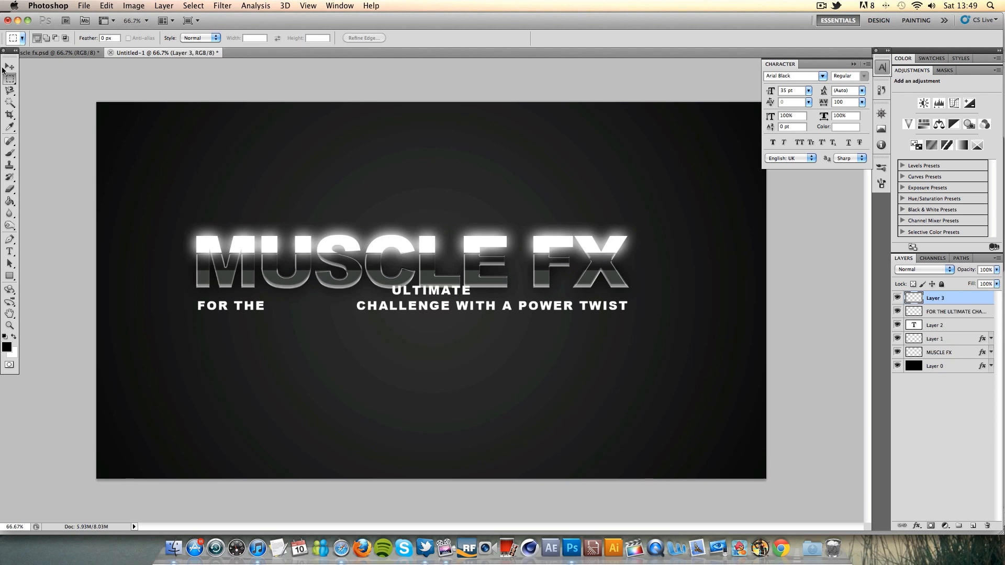
Step: Cut the word POWER from the rasterized subtitle onto a new layer and rename it
left_click(10, 66)
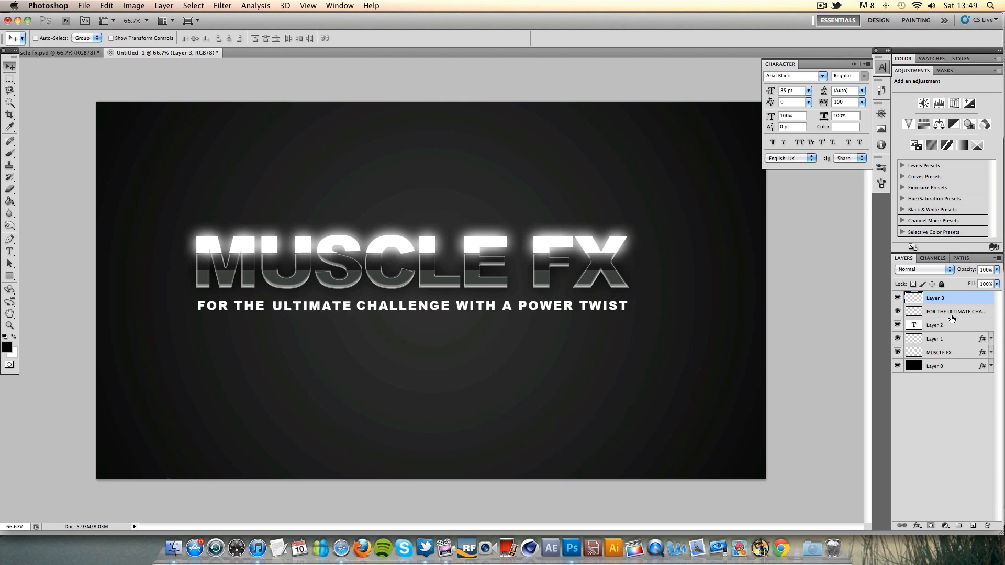
left_click(955, 311)
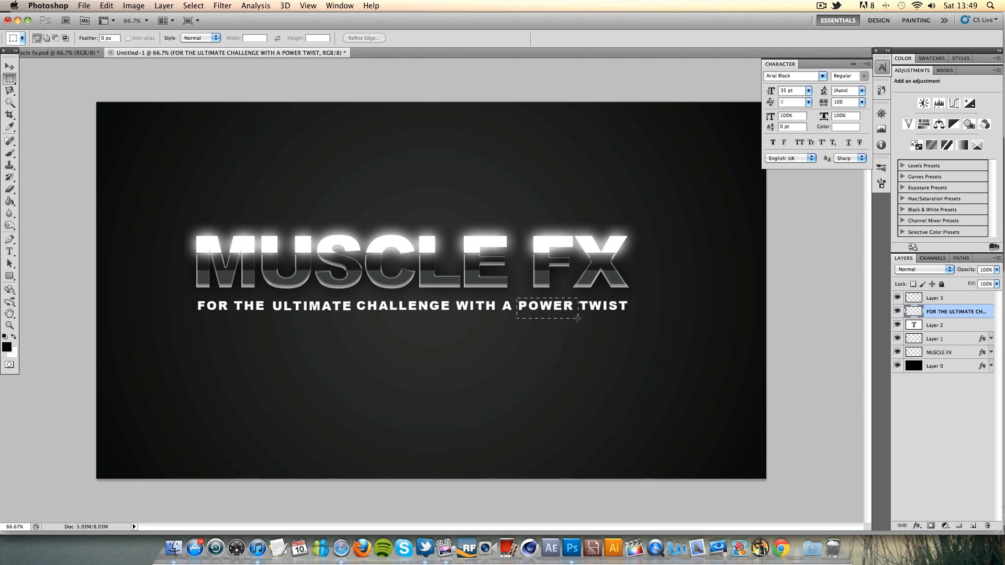
left_click(107, 6)
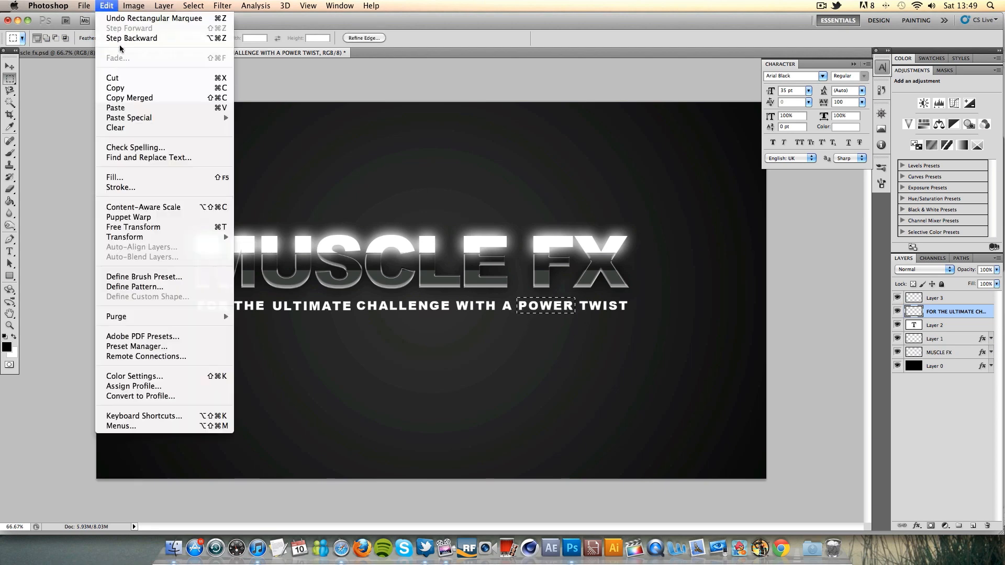
left_click(112, 77)
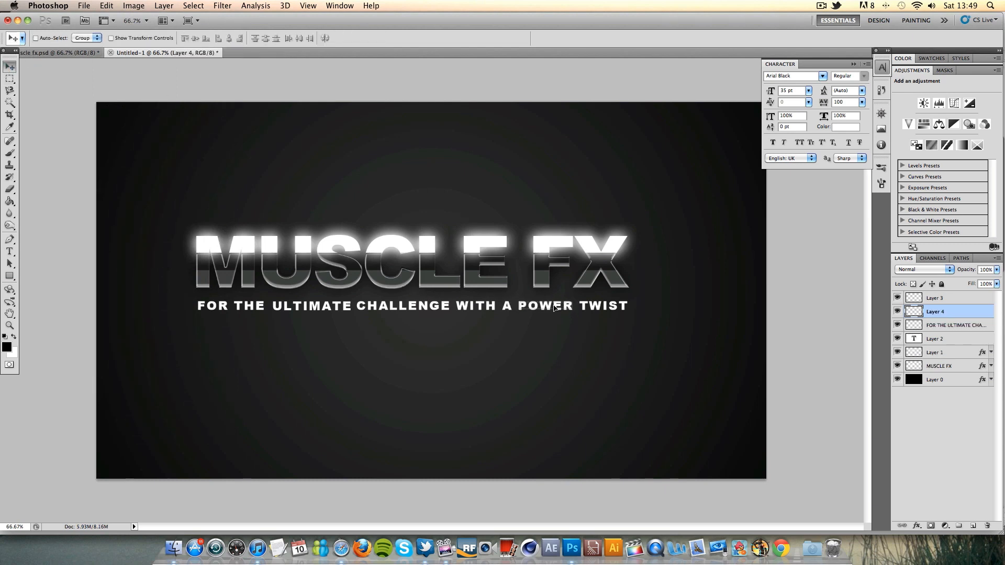
double_click(935, 312)
type("POWER")
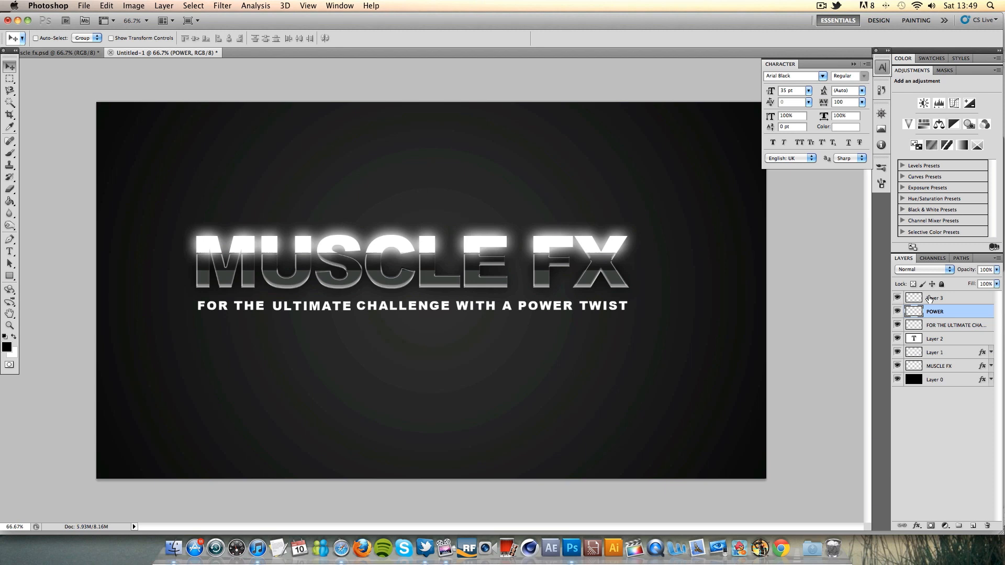
Step: Rename the ULTIMATE word layer to ULTIAMTE and open the subtitle layer's Layer Style
double_click(935, 298)
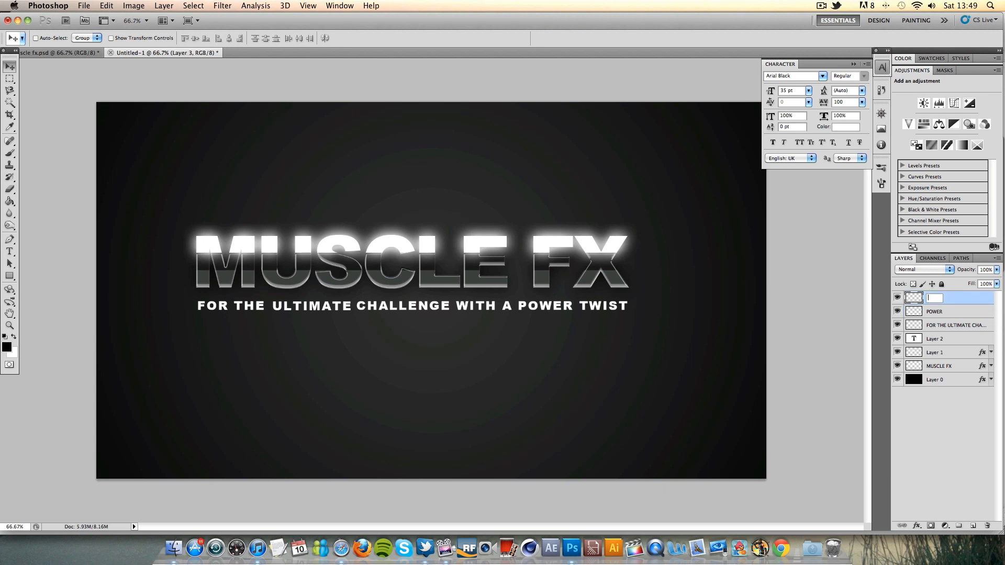
type("ULTIAMTE")
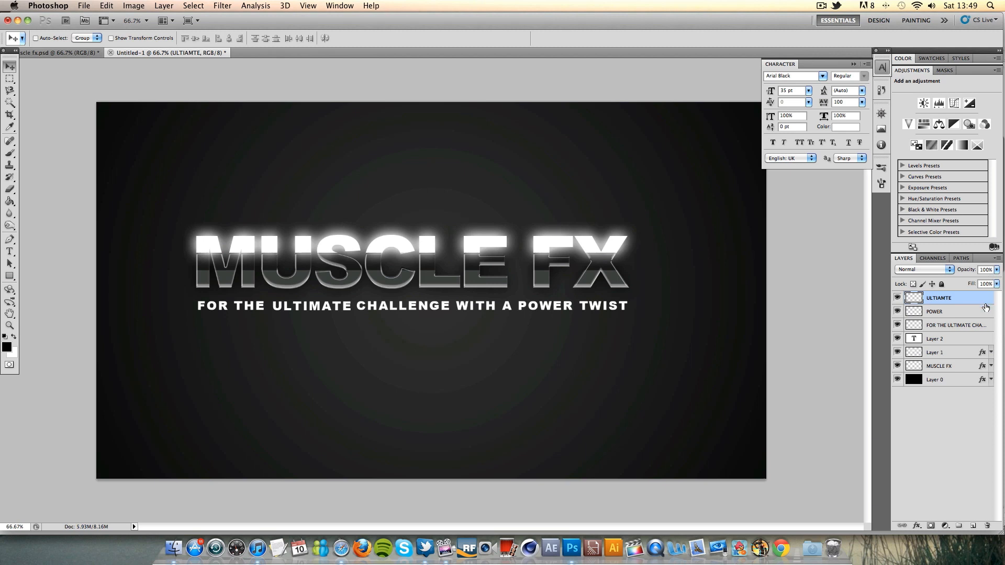
mouse_move(968, 332)
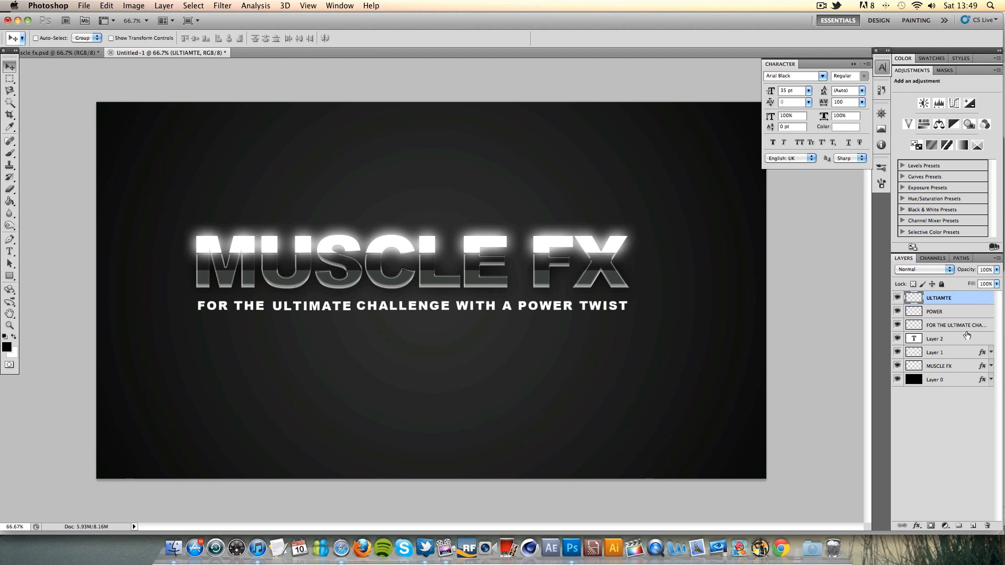
left_click(955, 325)
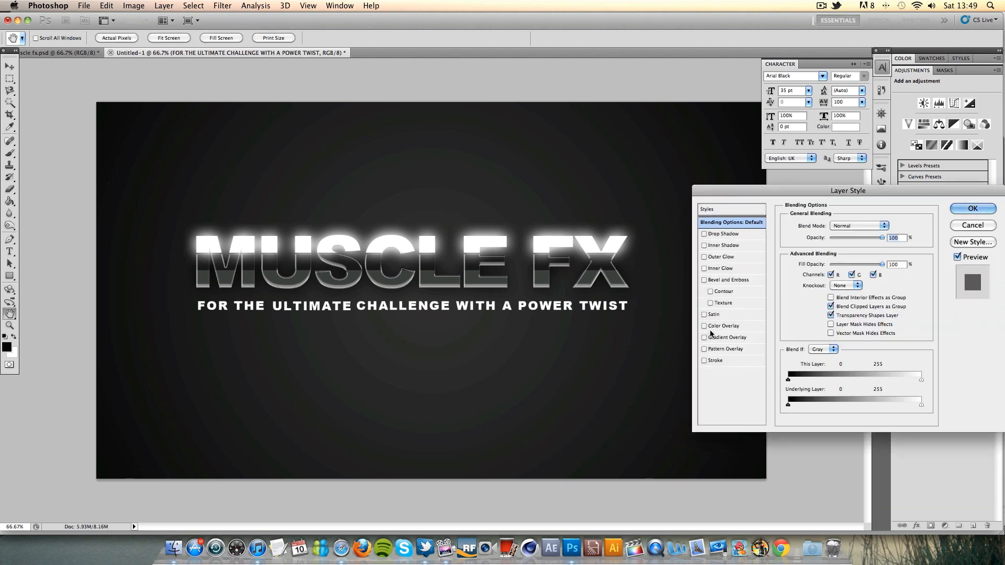
Step: Confirm the subtitle's gradient, then give POWER an orange Color Overlay instead of a gradient
left_click(704, 337)
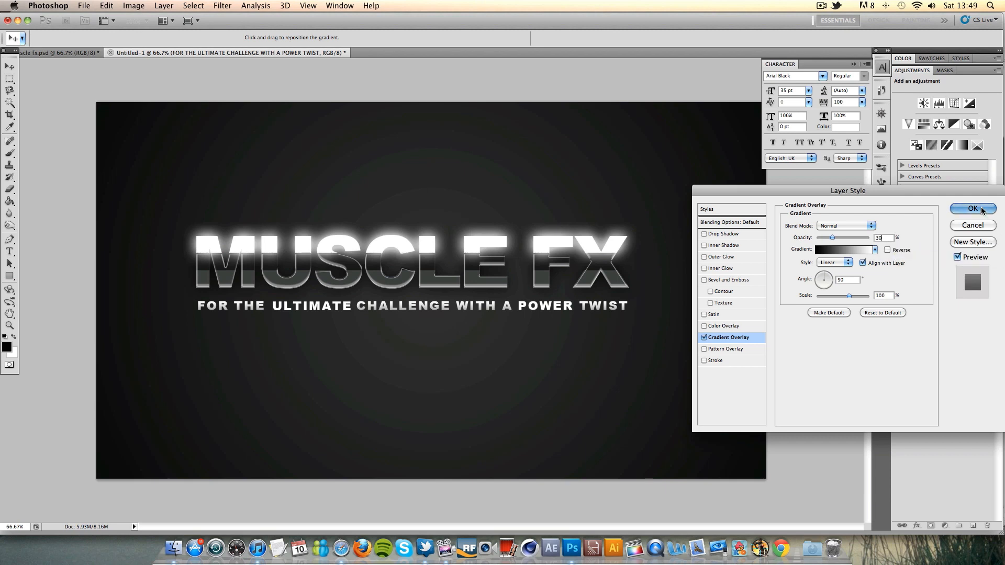
left_click(971, 208)
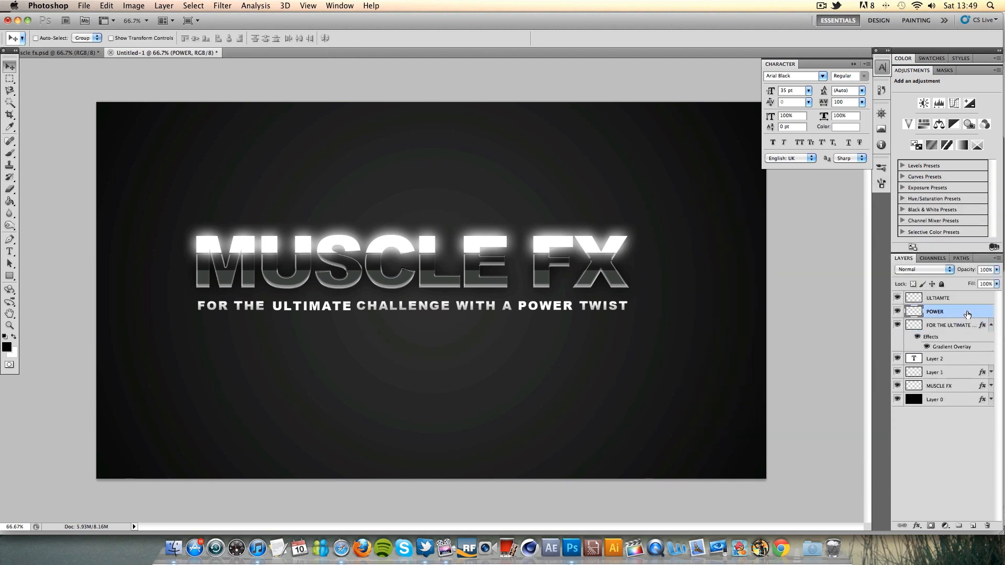
double_click(936, 311)
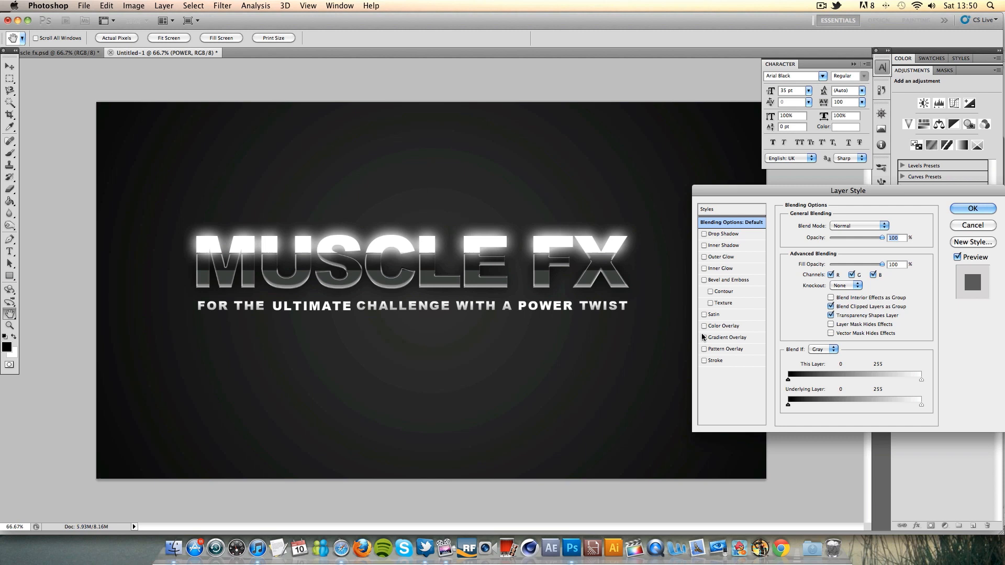
left_click(728, 337)
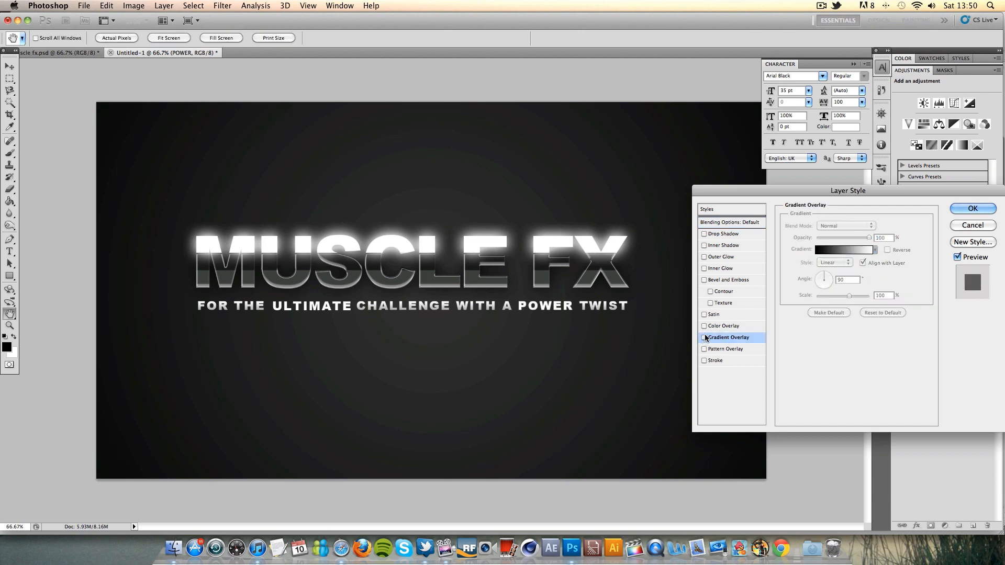
left_click(844, 249)
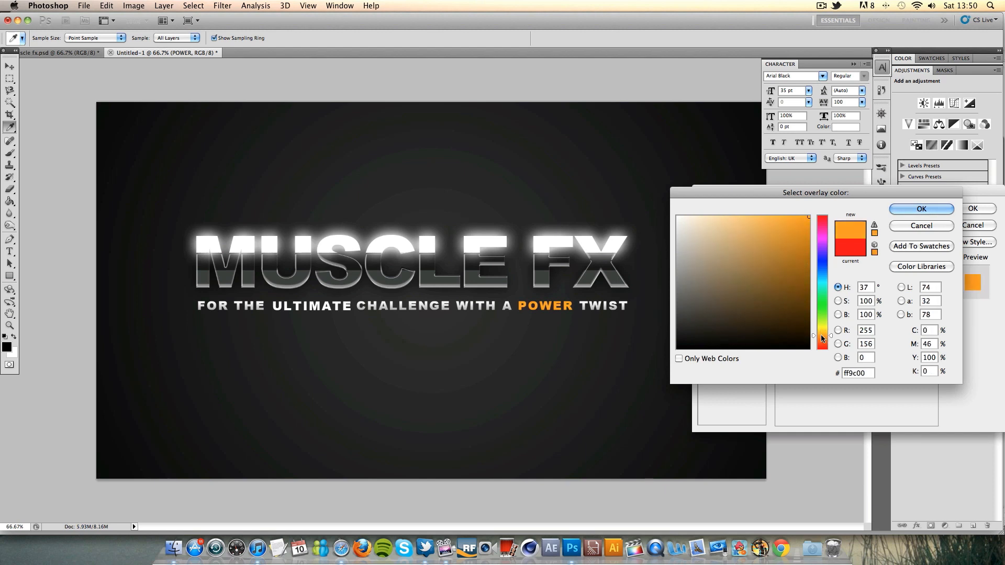
left_click(921, 208)
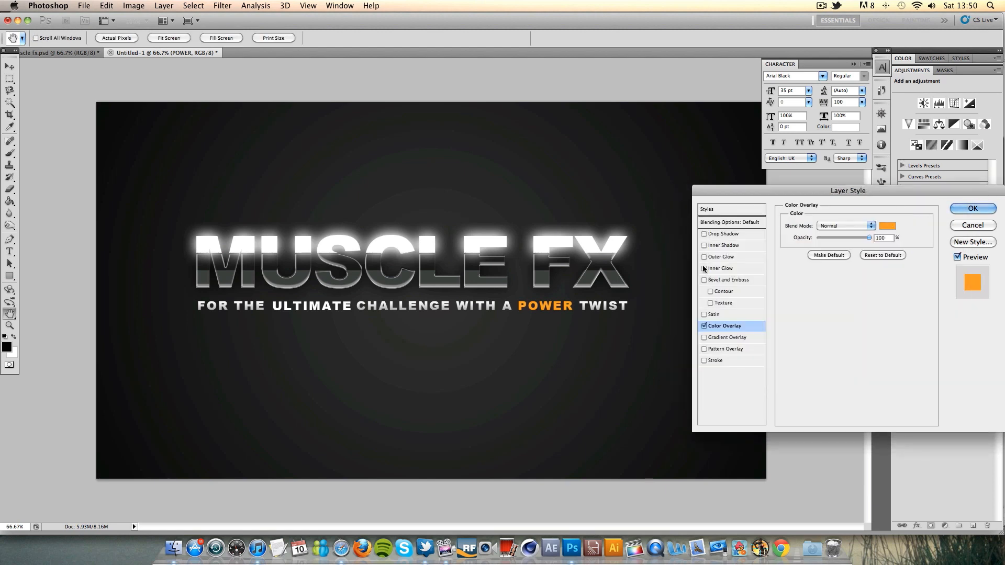
Step: Add an orange Outer Glow (75%, size 27) to POWER and apply
left_click(720, 257)
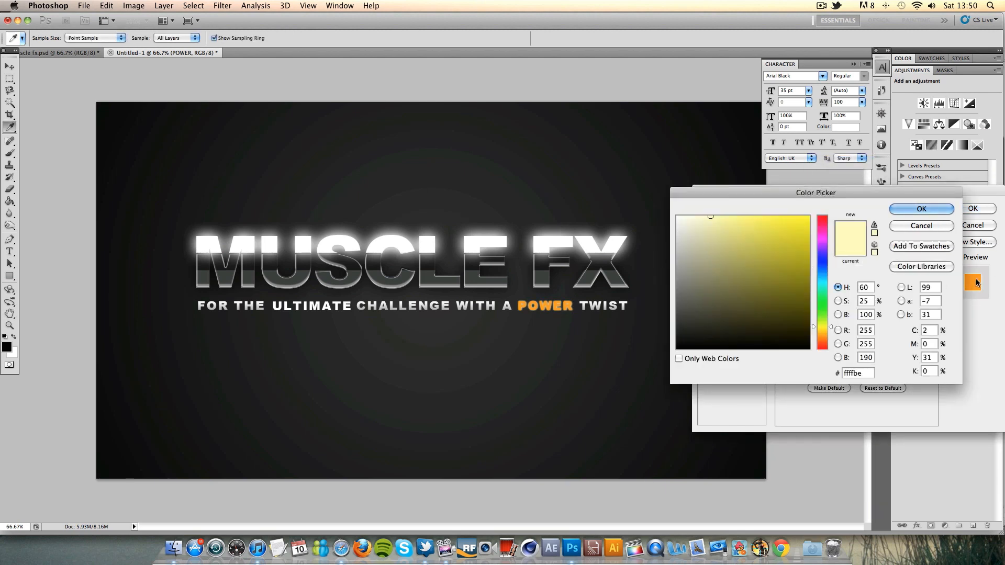
left_click(823, 333)
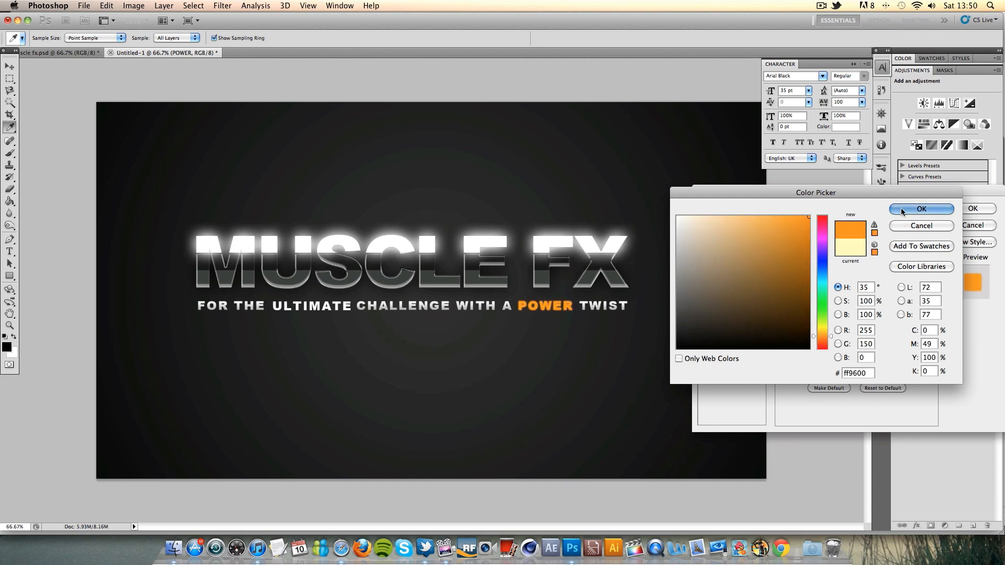
left_click(922, 208)
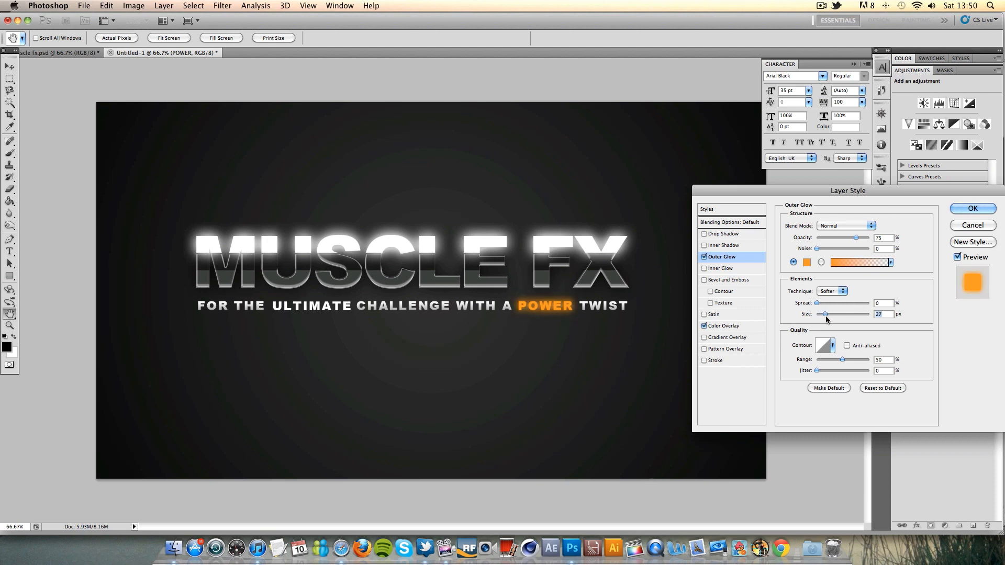
mouse_move(761, 292)
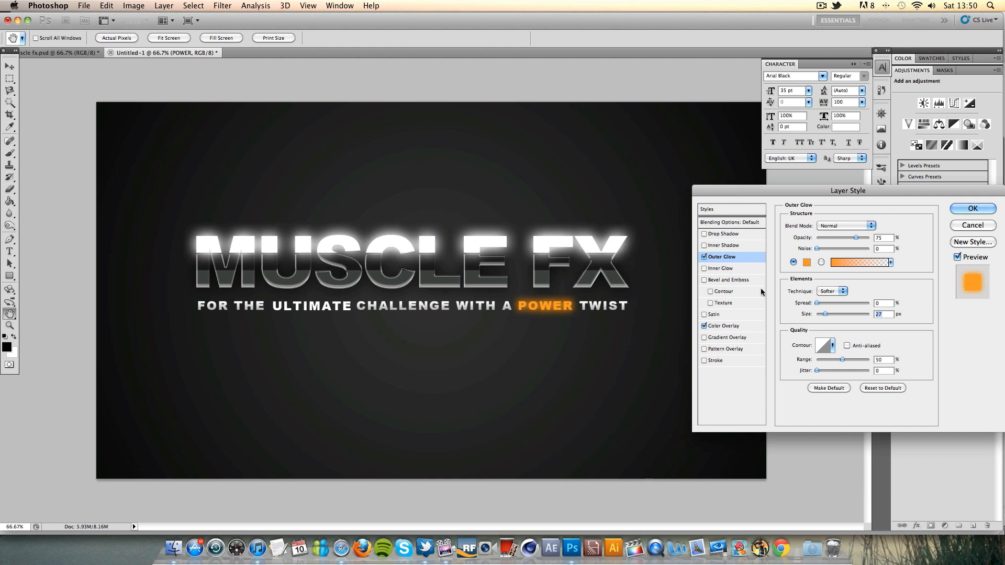
left_click(971, 208)
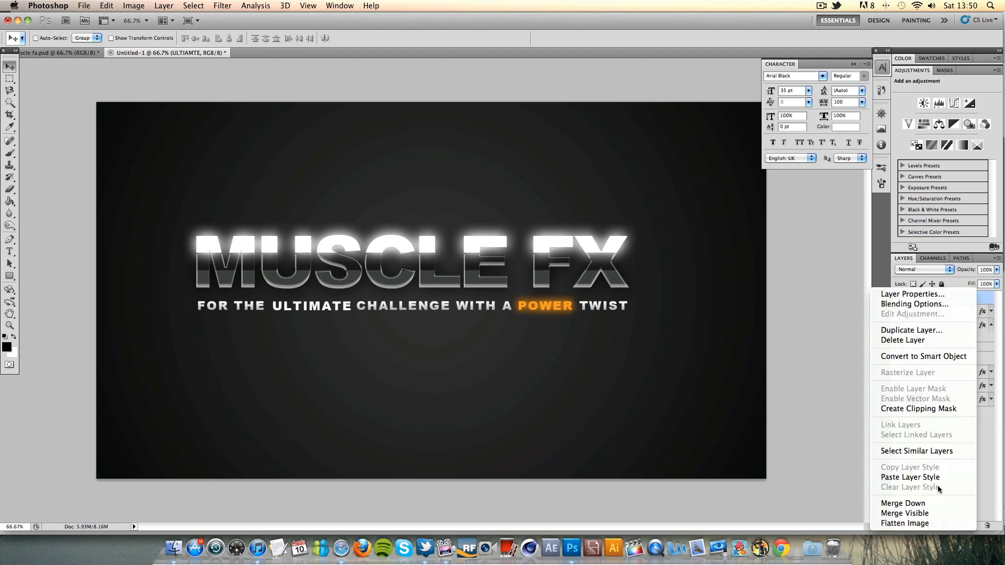
Step: Paste POWER's orange overlay-and-glow layer style onto the ULTIAMTE layer
left_click(909, 477)
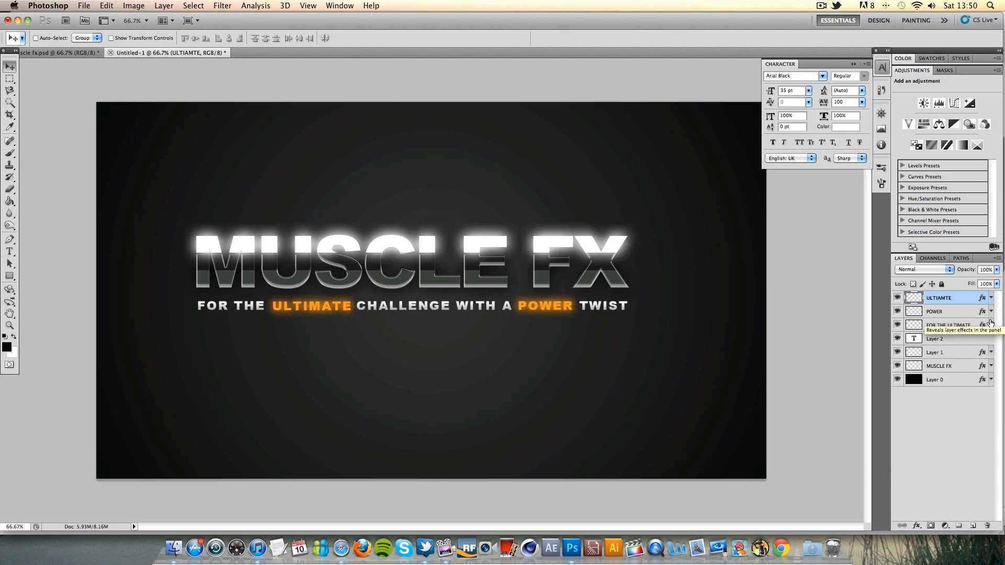
mouse_move(96, 57)
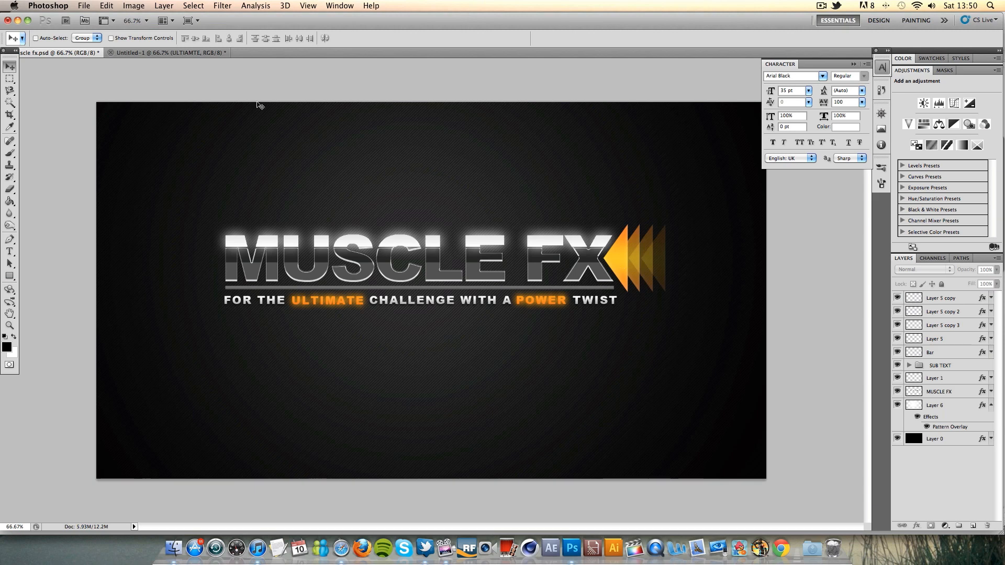
Step: Return to the Untitled logo document and add a new empty layer on top
left_click(168, 52)
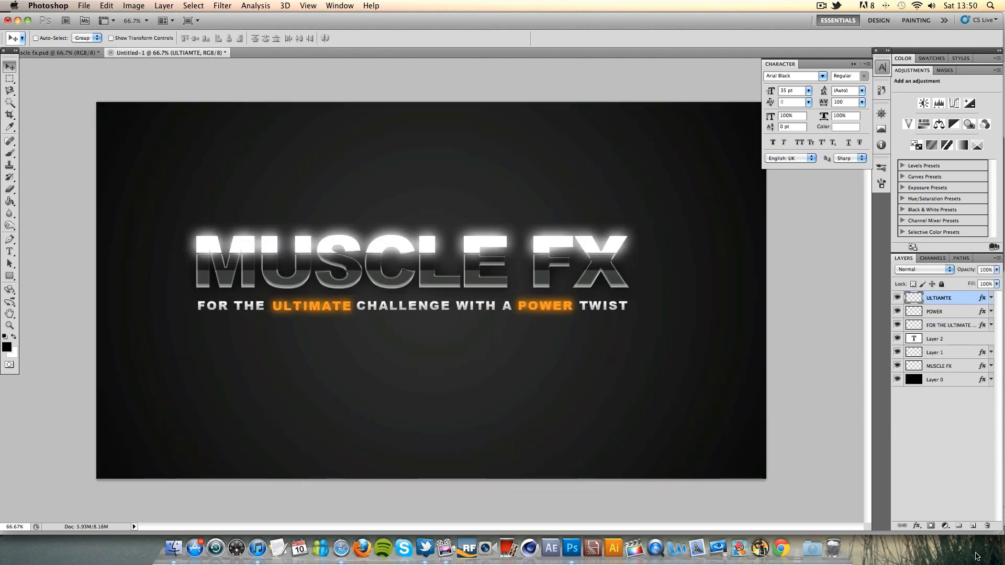
left_click(967, 526)
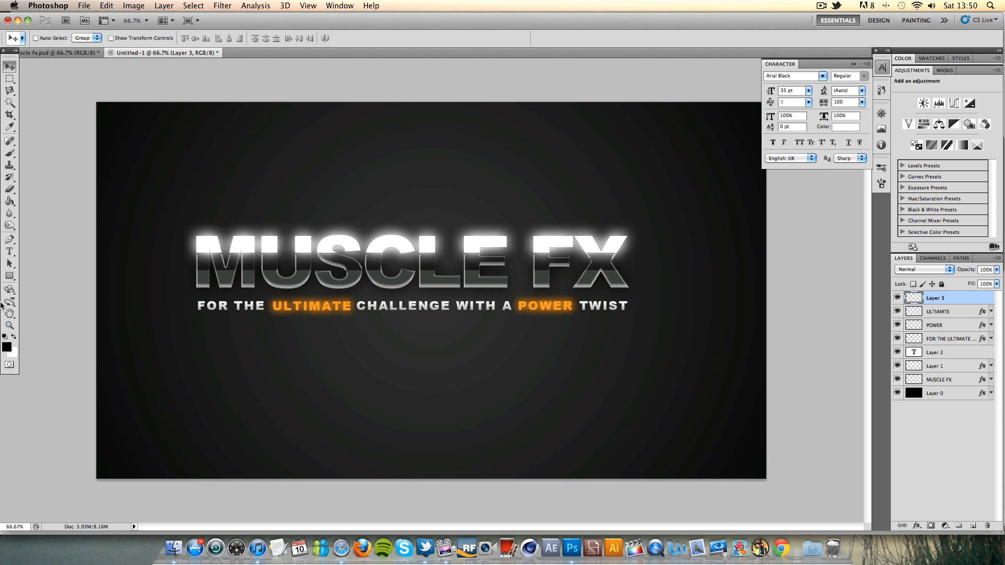
Step: Draw a black filled arrow with the Custom Shape tool in Fill Pixels mode
left_click(10, 276)
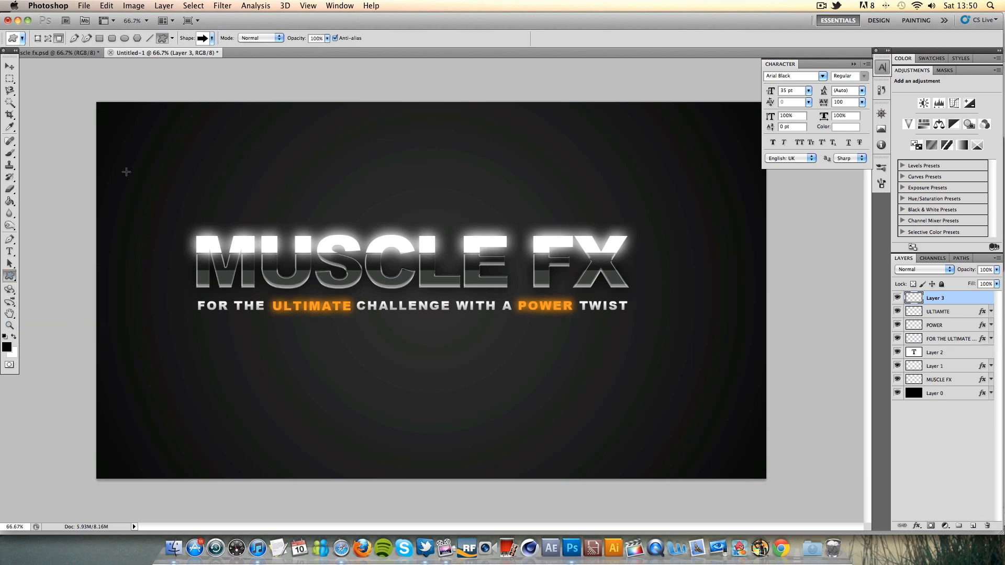
left_click(211, 37)
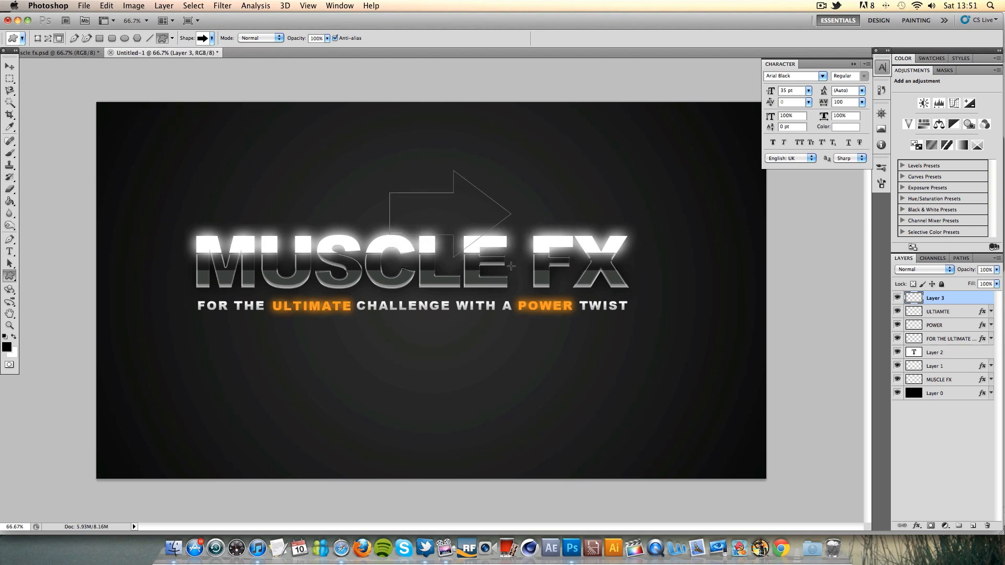
left_click(11, 66)
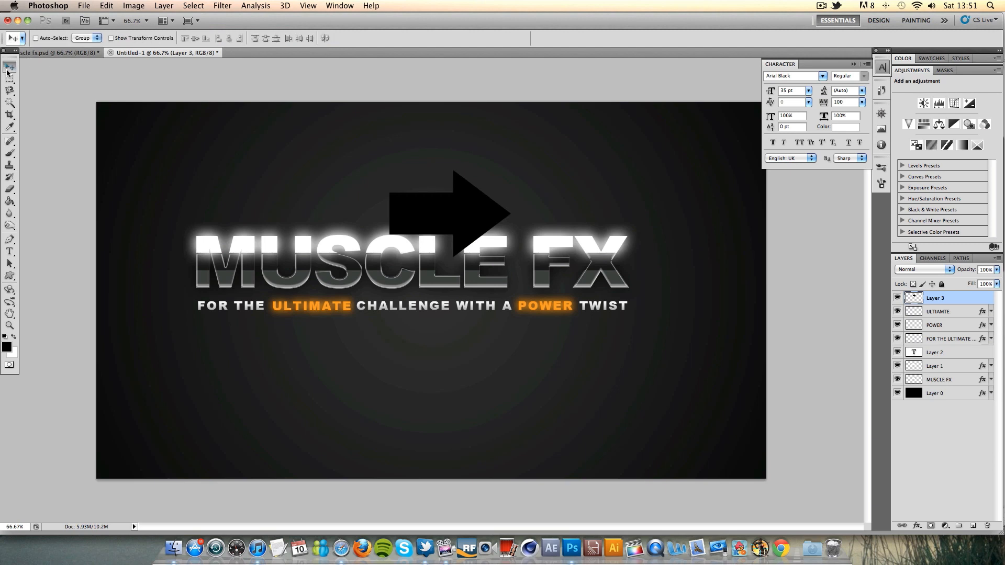
mouse_move(9, 66)
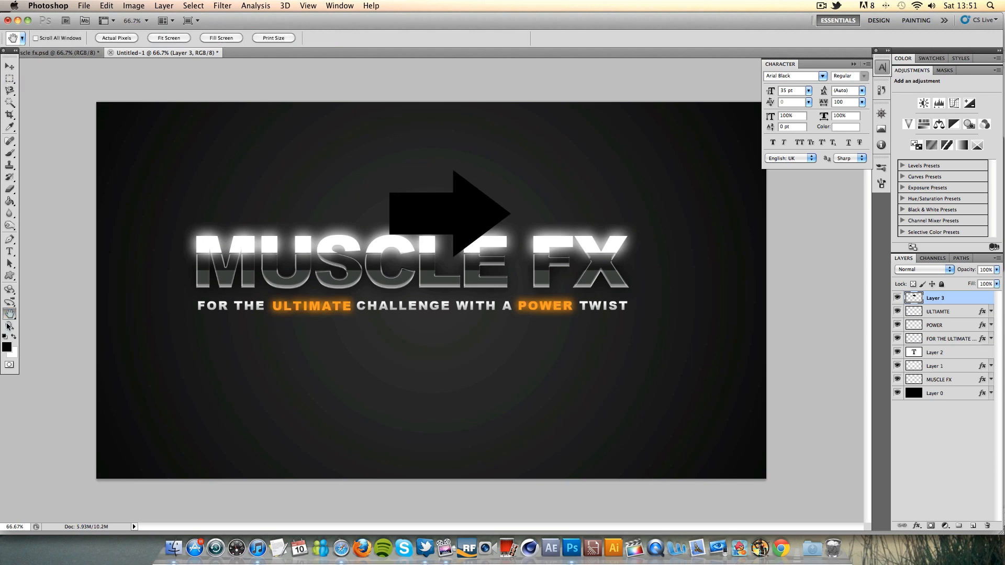
Step: Zoom in and flip the arrow horizontally so it points left beside FX
left_click(10, 45)
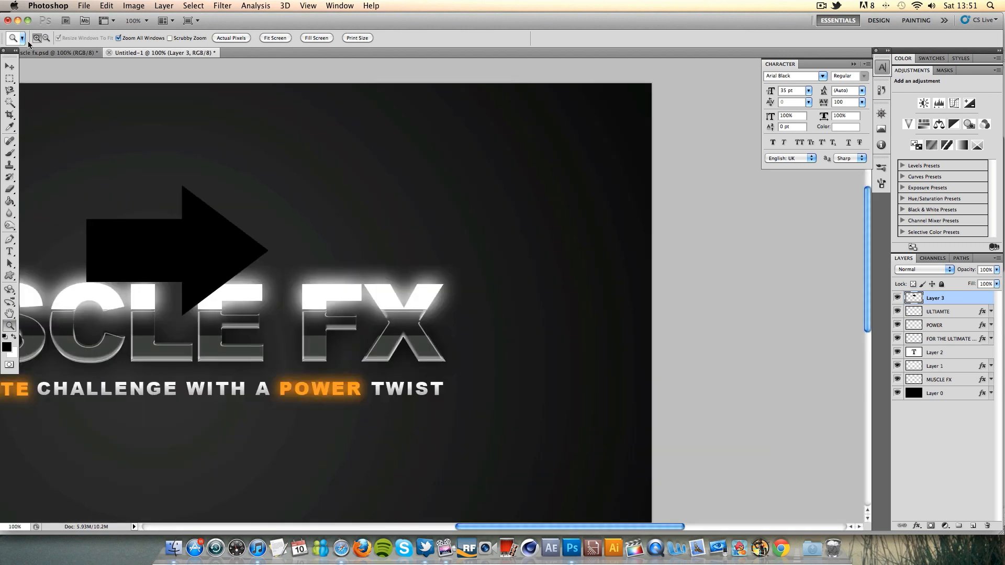
left_click(9, 66)
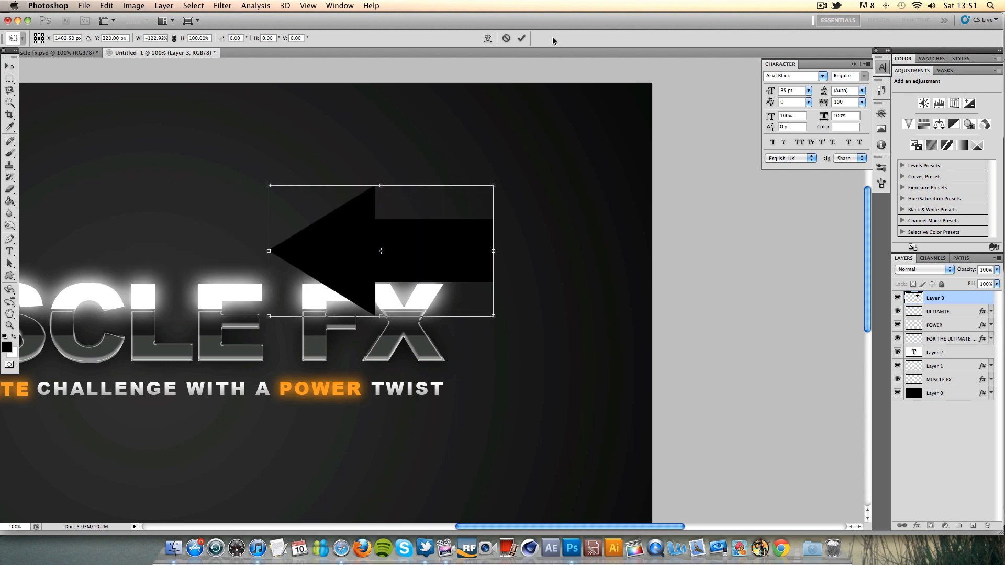
left_click(521, 37)
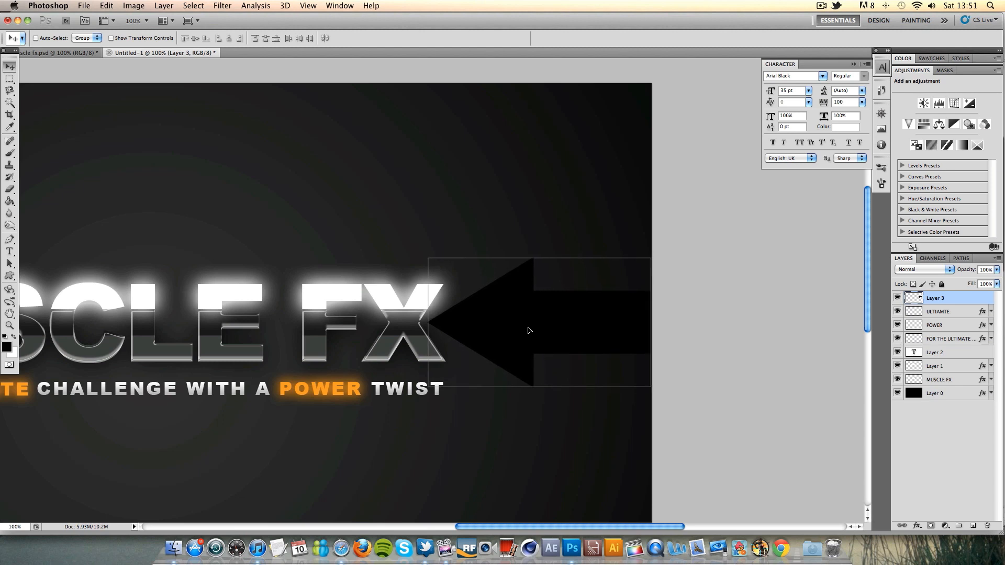
Step: Give the arrow layer a red Color Overlay through Blending Options
right_click(935, 297)
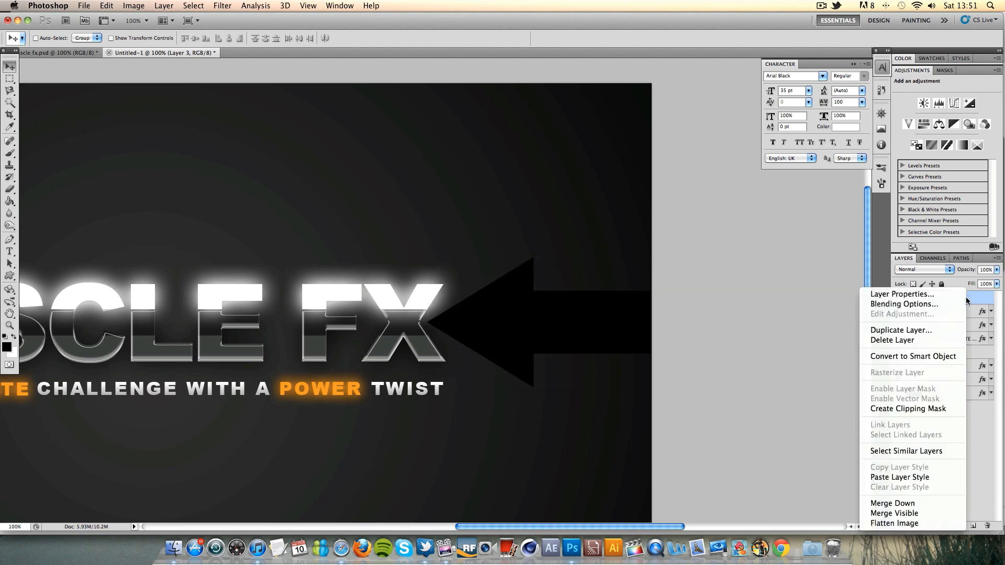
mouse_move(914, 470)
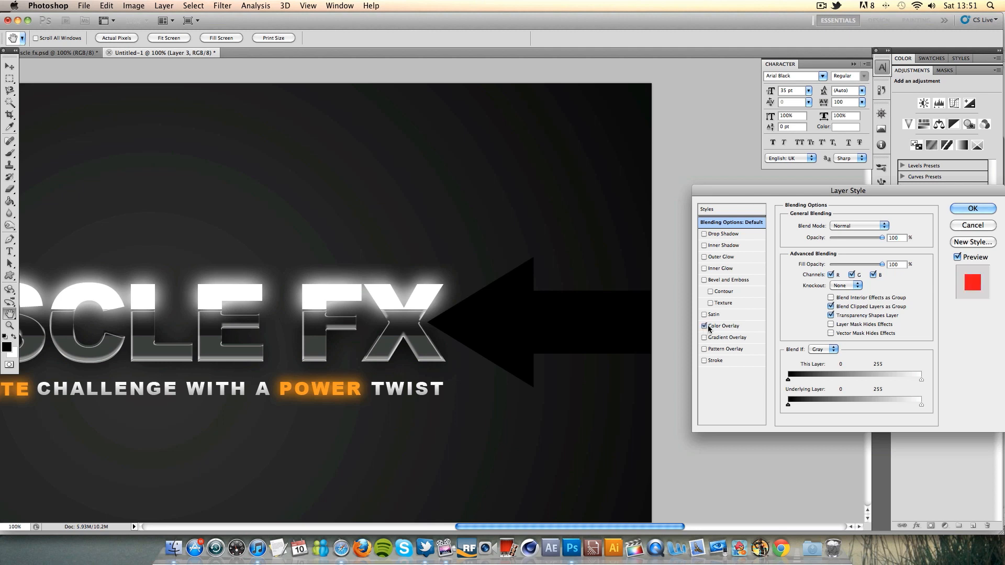
left_click(971, 209)
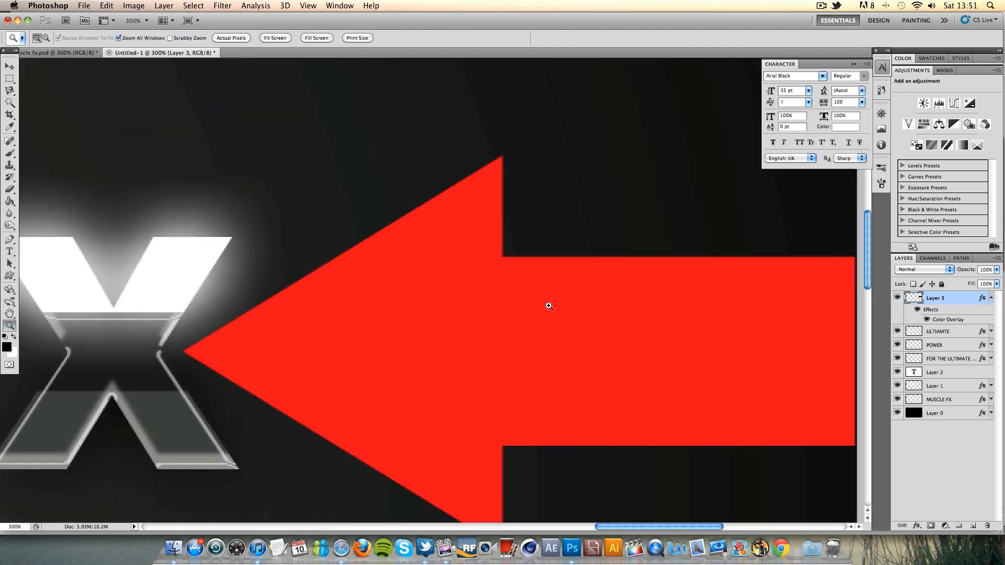
Step: Delete the arrow's shaft, leaving only the triangular tip, then view at Actual Pixels
left_click(9, 66)
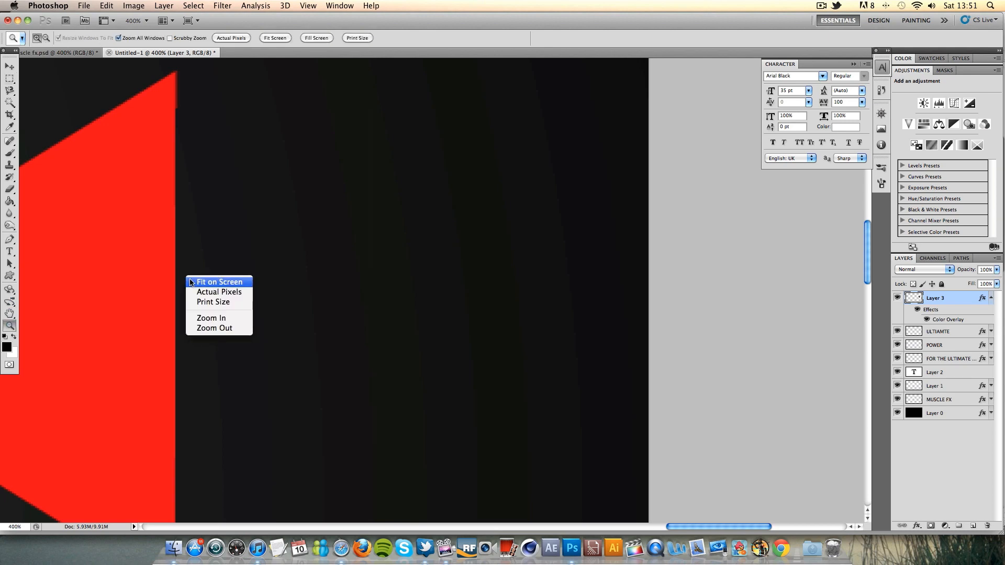
left_click(219, 292)
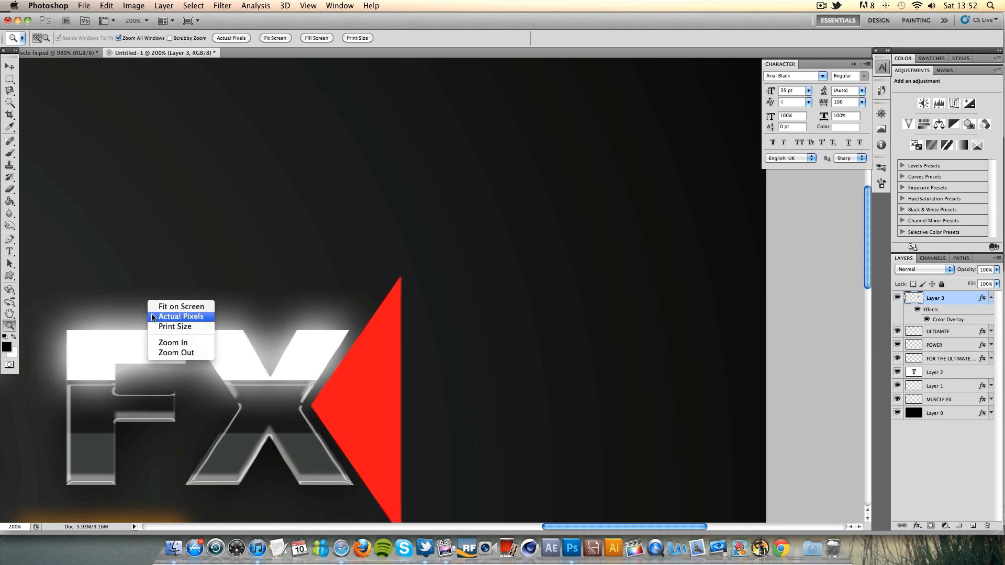
left_click(174, 326)
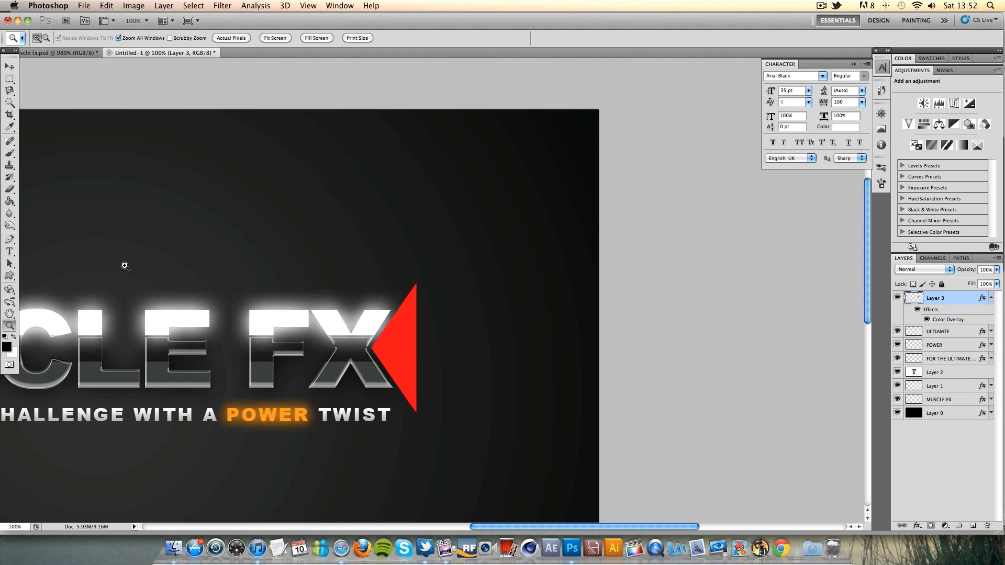
left_click(9, 66)
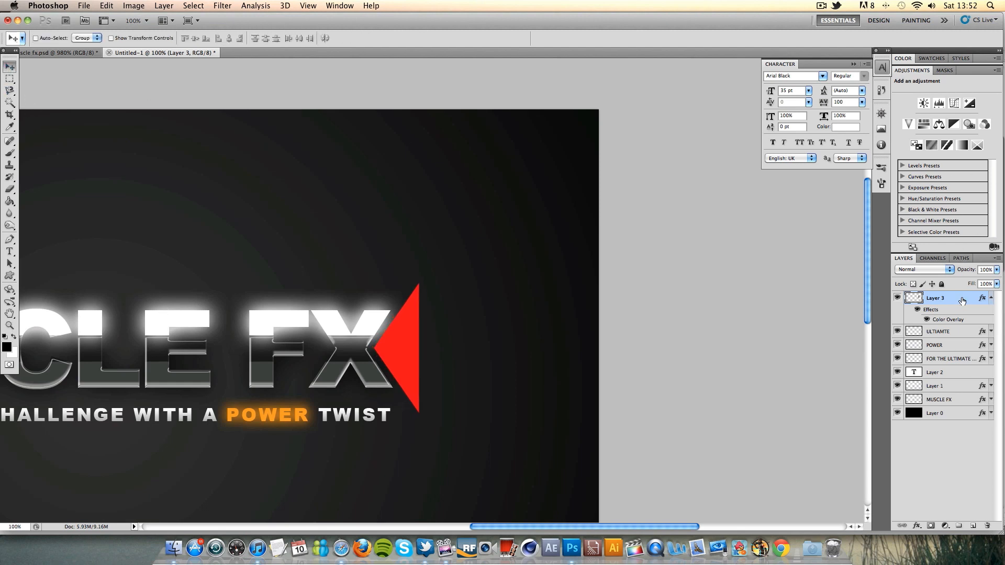
Step: Give the triangle a Gradient Overlay with an orange middle gradient stop
double_click(936, 297)
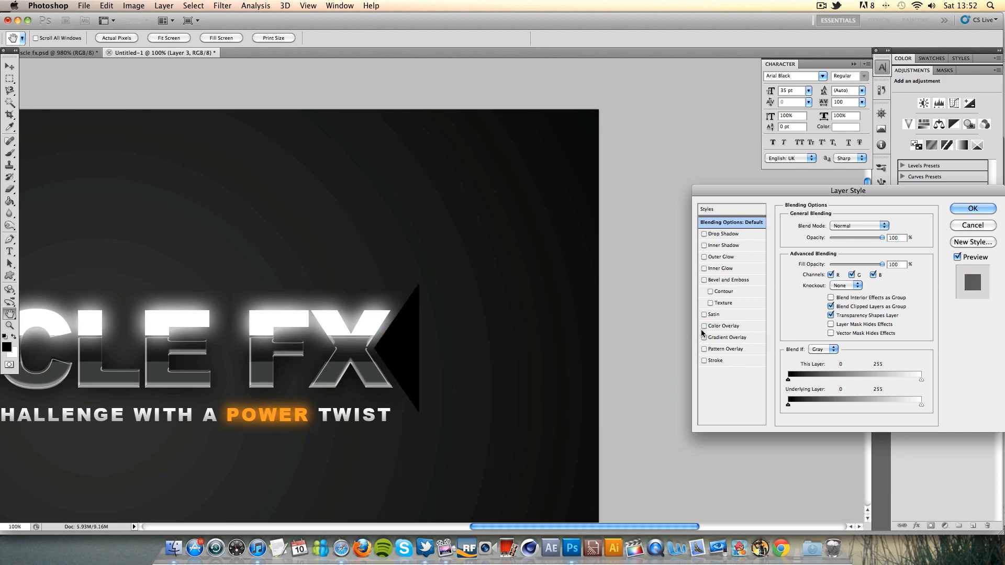
left_click(728, 337)
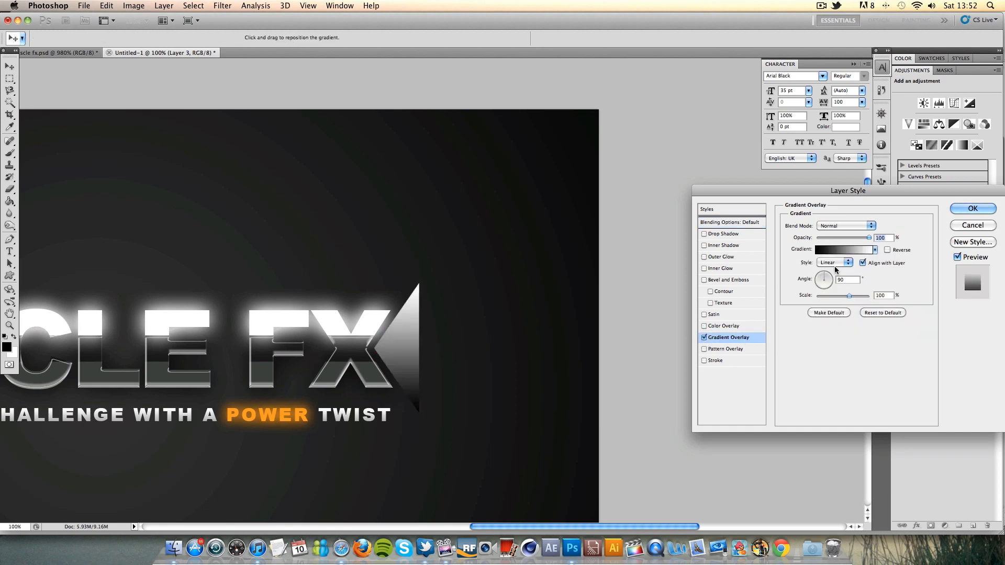
left_click(845, 249)
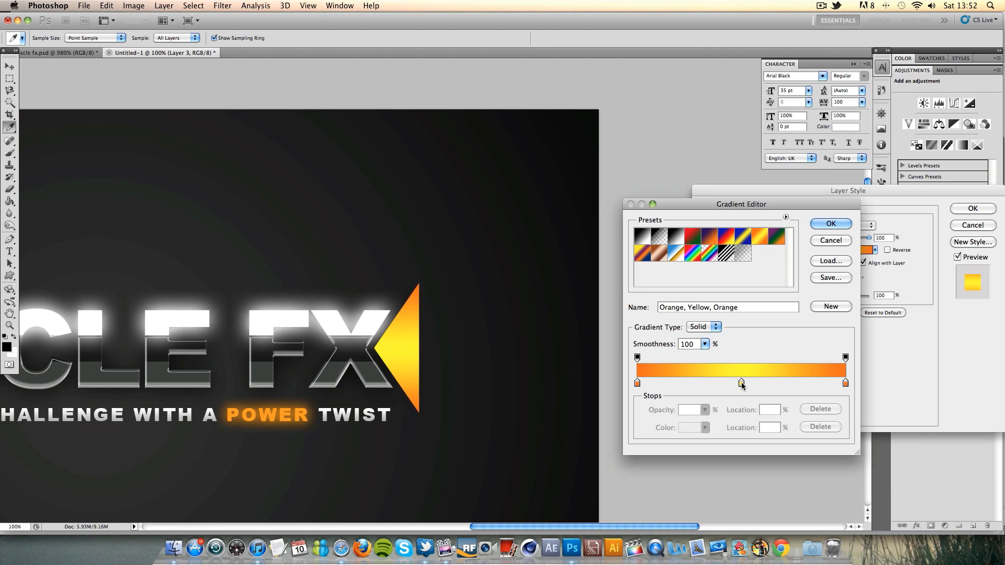
double_click(742, 383)
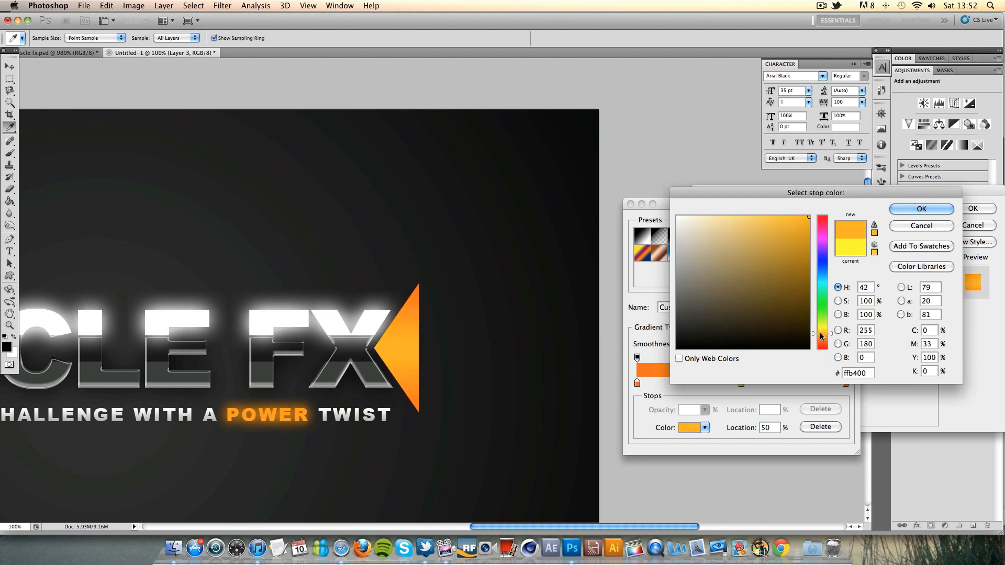
left_click(920, 208)
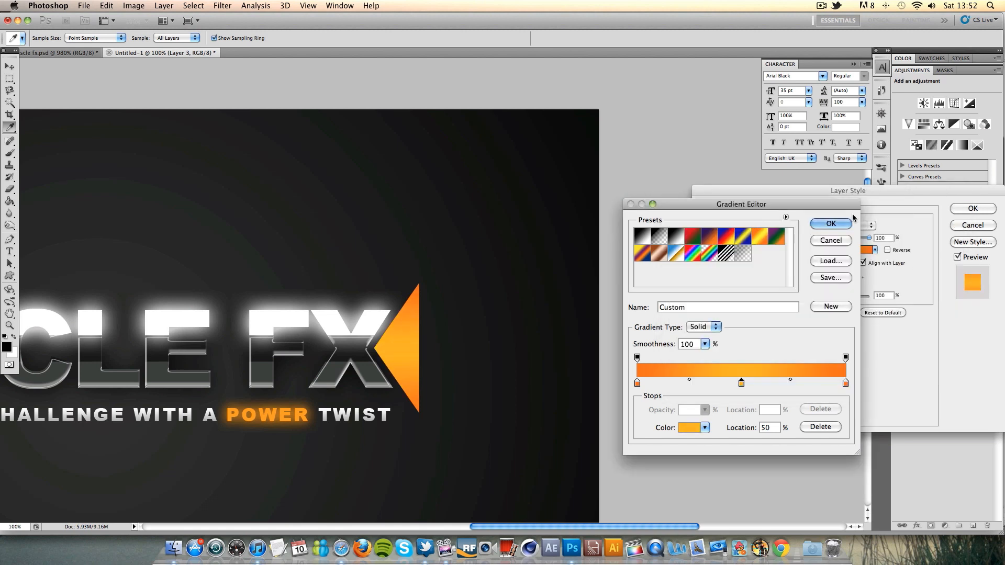
left_click(831, 224)
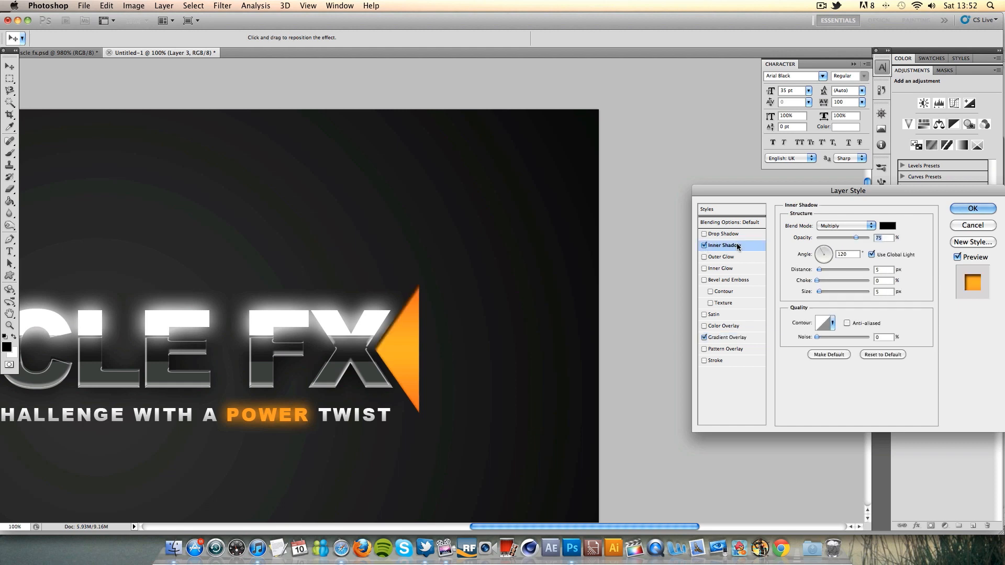
Step: Add a white Overlay-blend Inner Shadow to the triangle and apply the effects
left_click(845, 225)
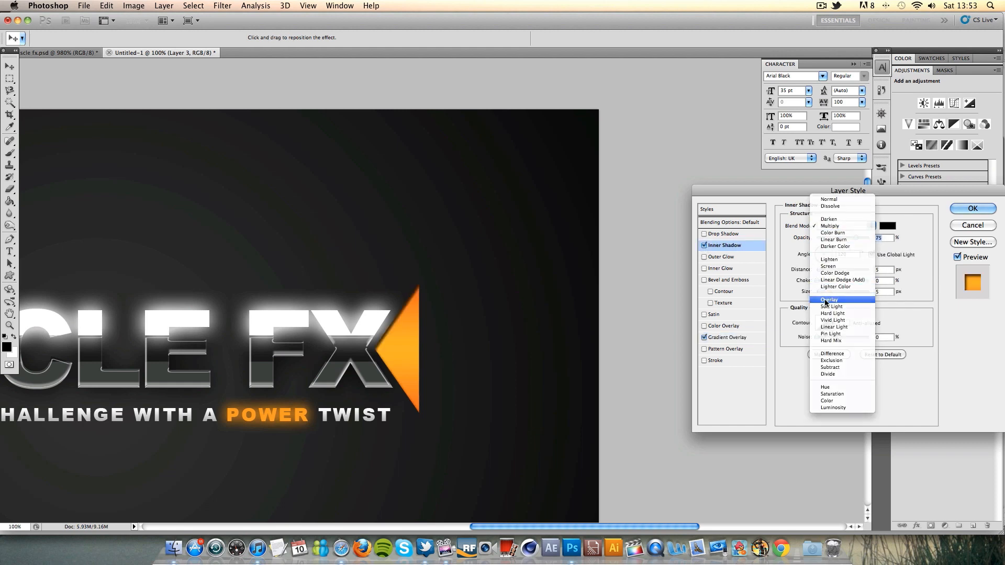
left_click(829, 299)
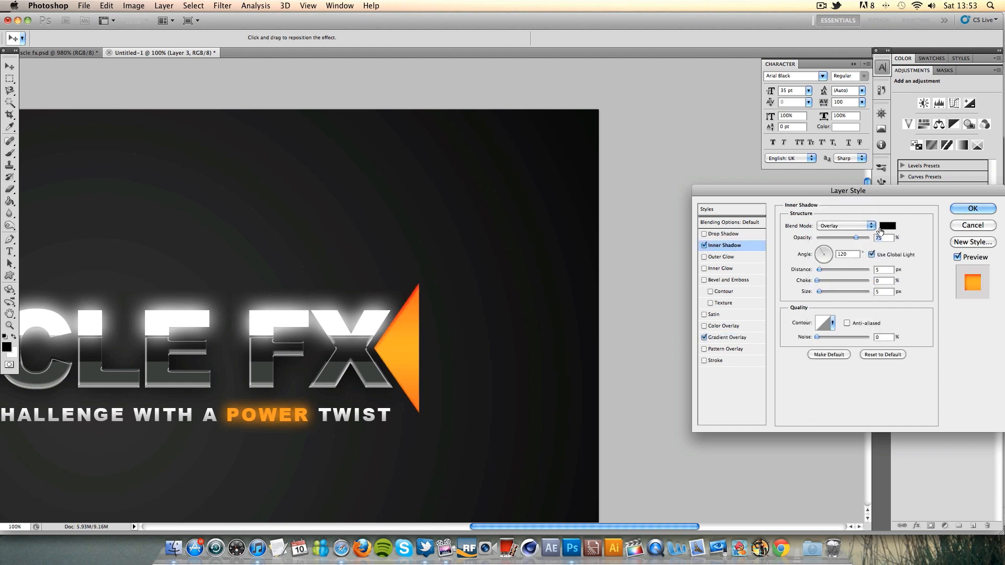
left_click(886, 225)
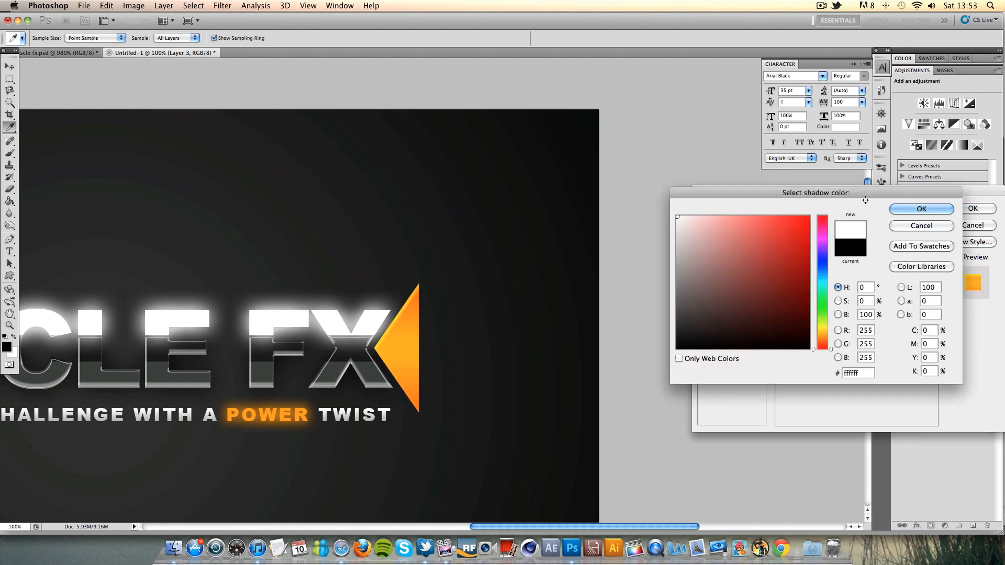
left_click(920, 208)
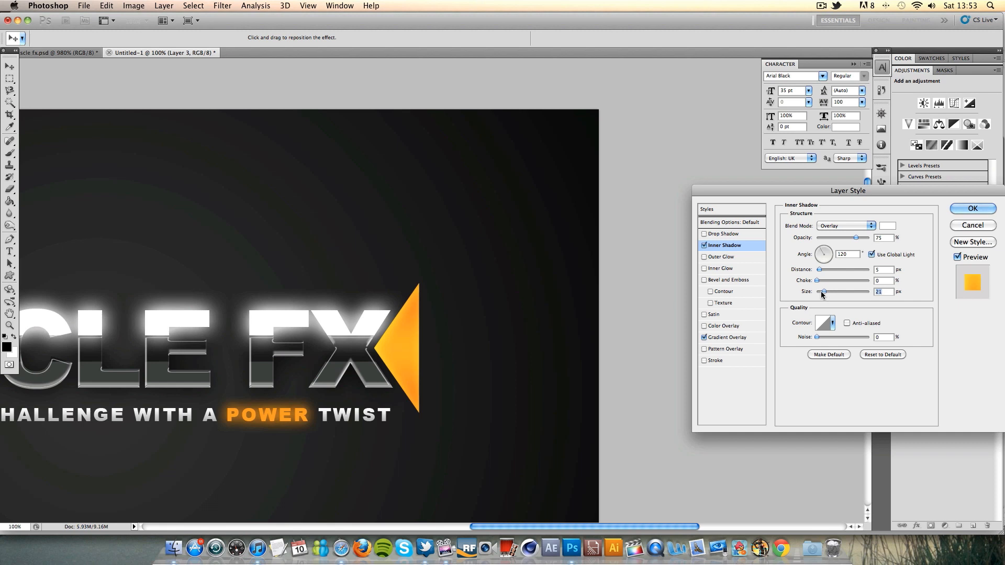
mouse_move(403, 382)
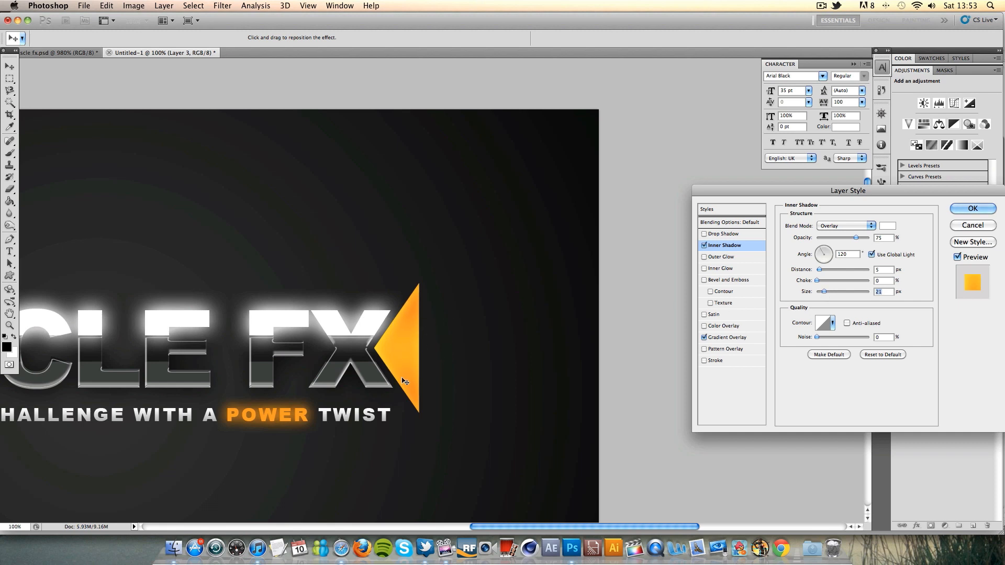
mouse_move(408, 295)
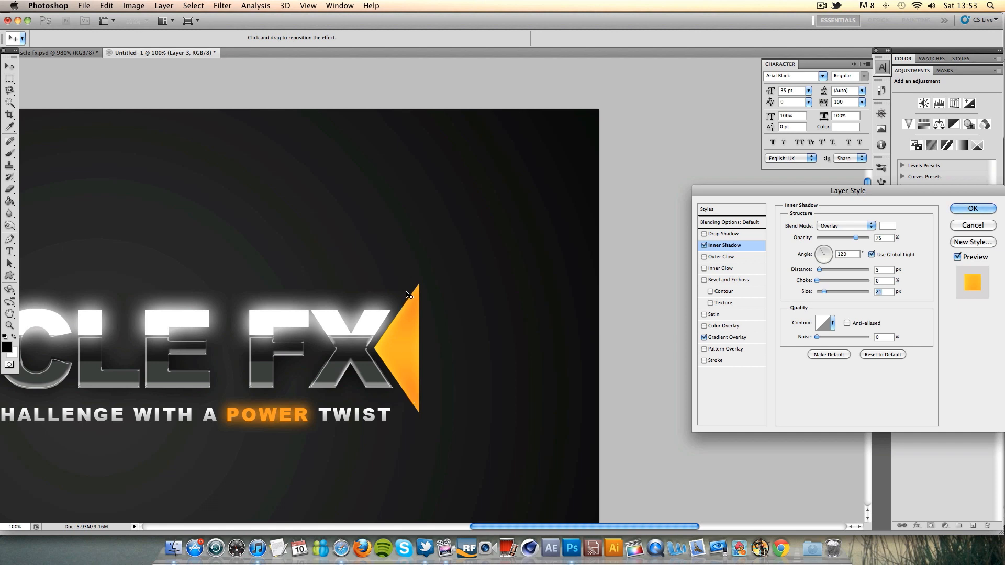
left_click(973, 208)
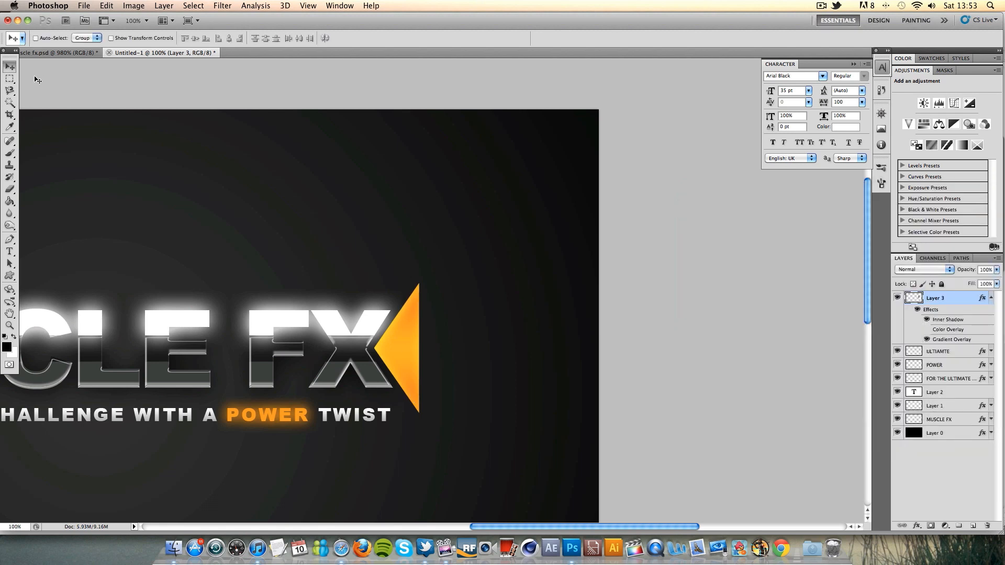
mouse_move(754, 182)
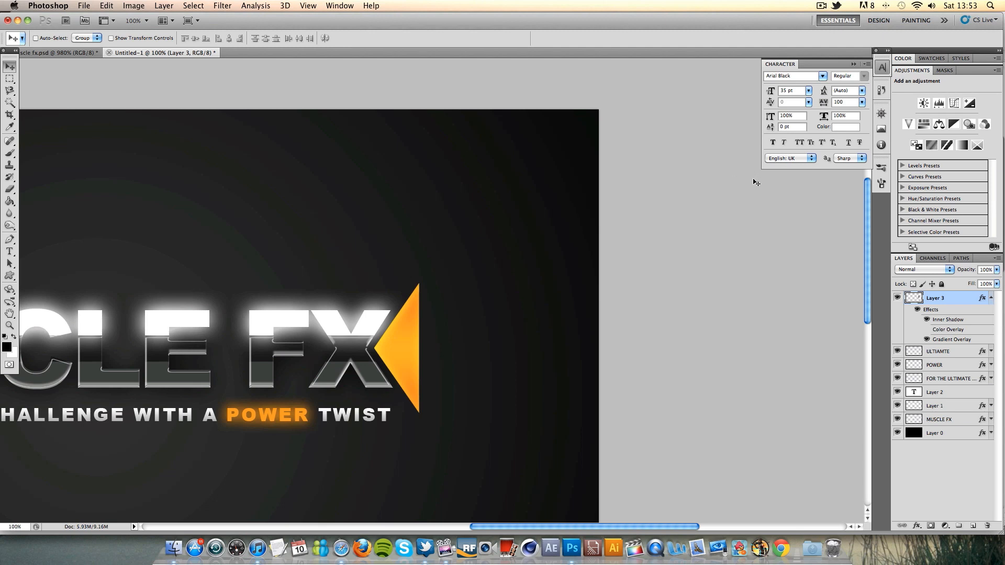
Step: Duplicate the orange triangle layer and toggle the original's visibility to check the copy
key("cmd+j")
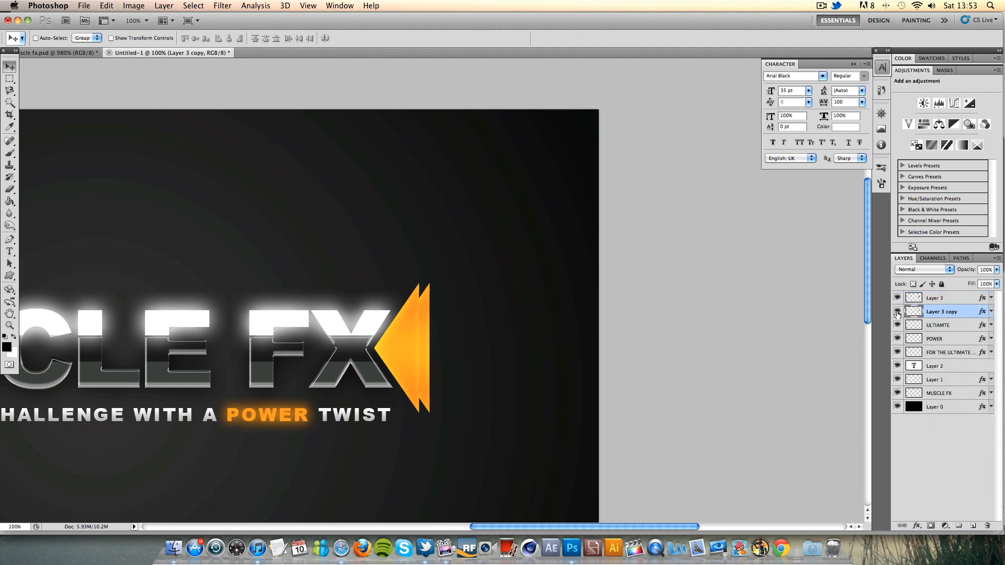
left_click(897, 312)
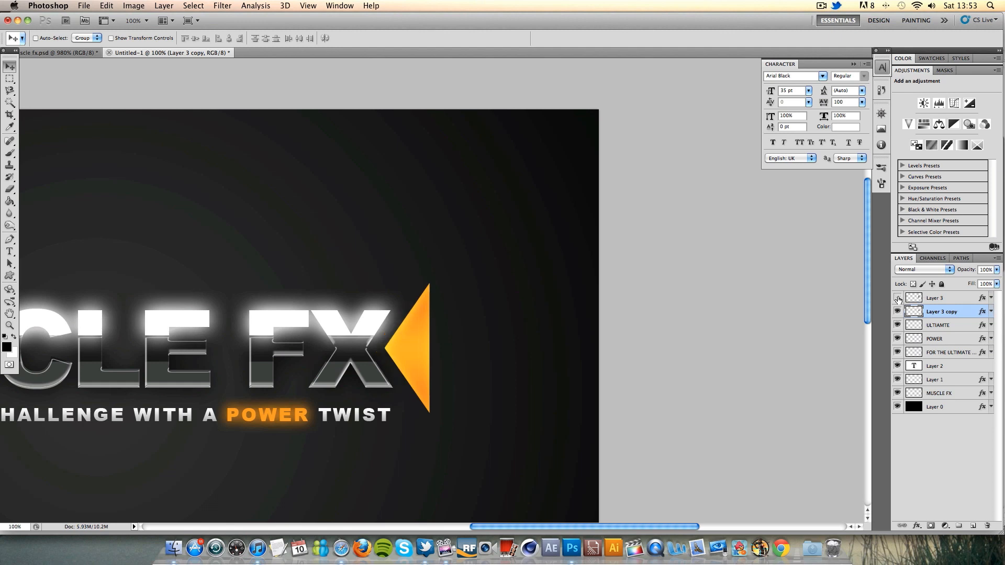
left_click(897, 312)
type("60")
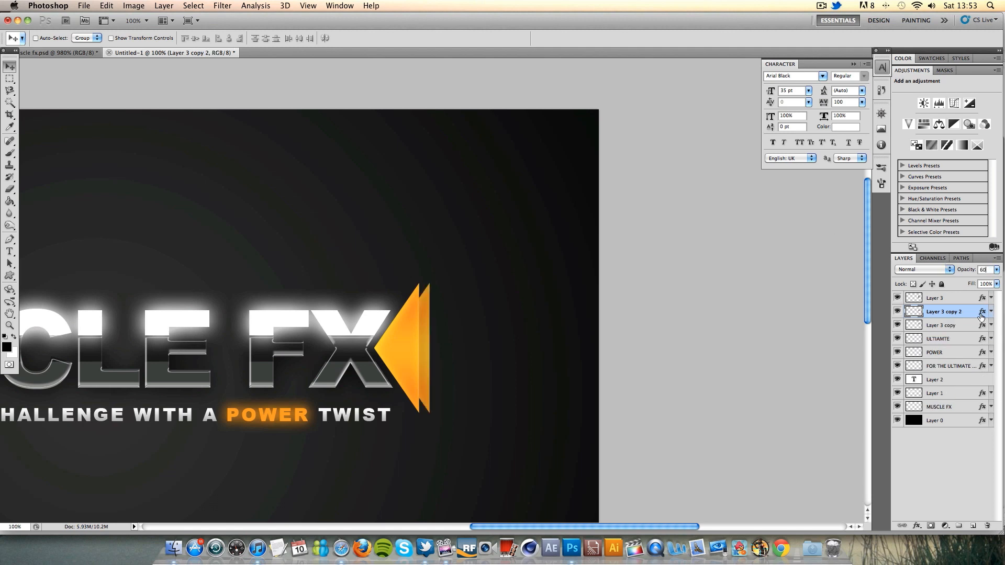
Step: Select the triangle copies and lower their opacity so the trail fades rightward
left_click(941, 325)
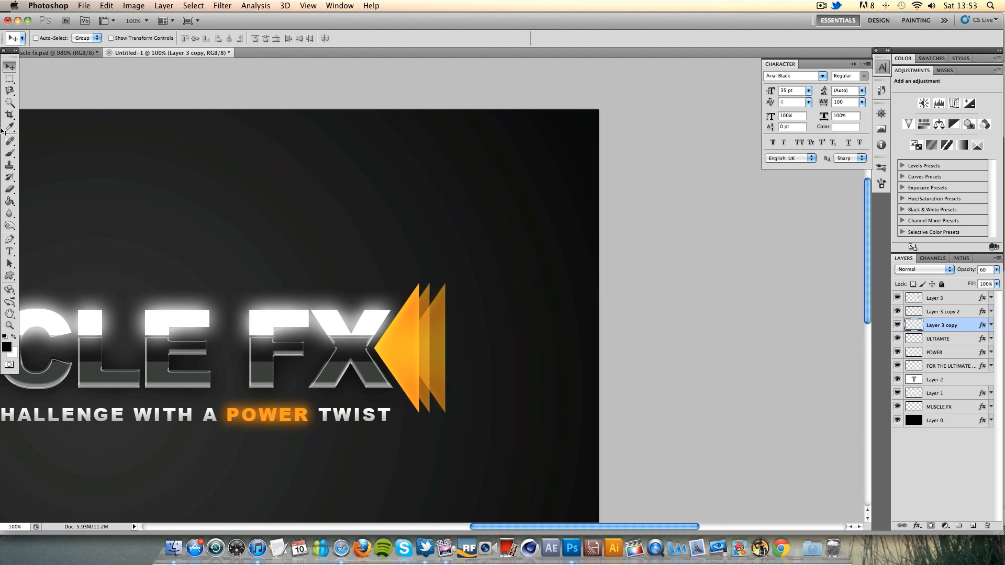
left_click(941, 312)
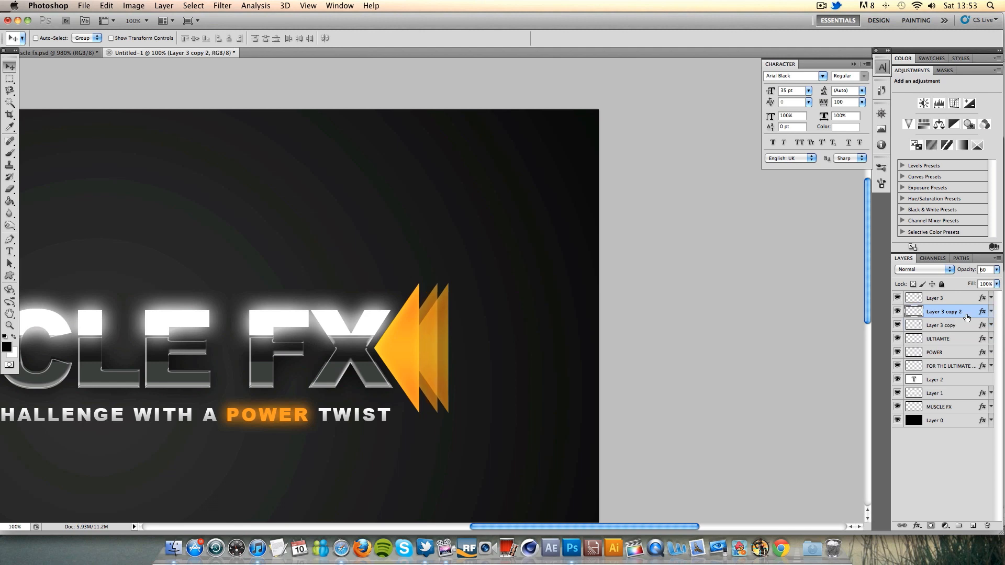
left_click(942, 325)
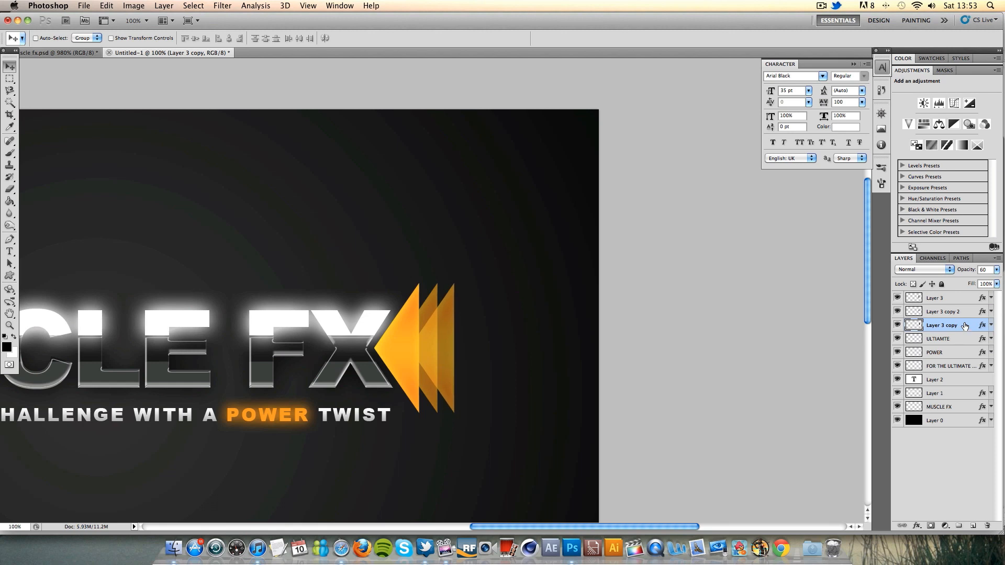
mouse_move(988, 280)
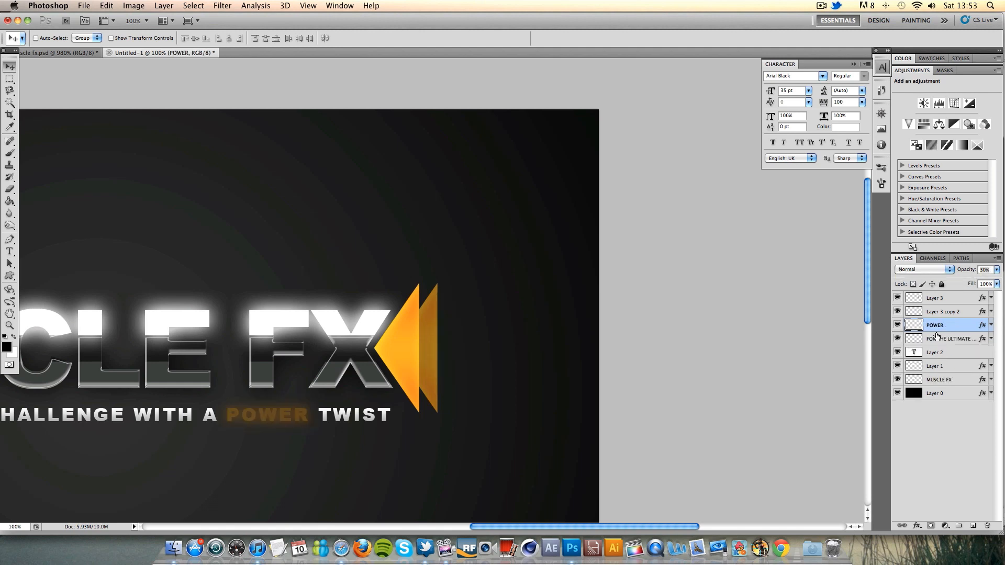
left_click(942, 311)
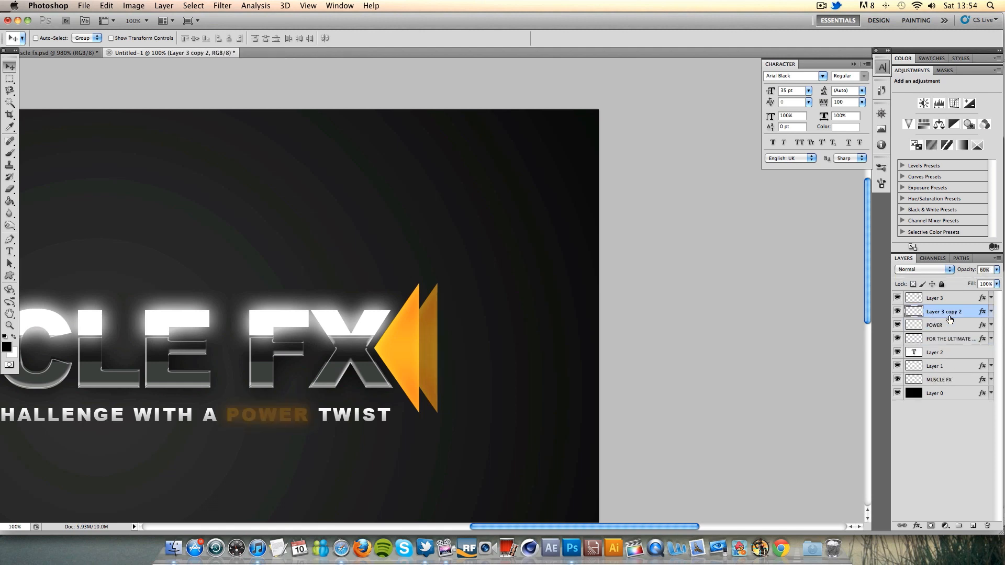
left_click(936, 325)
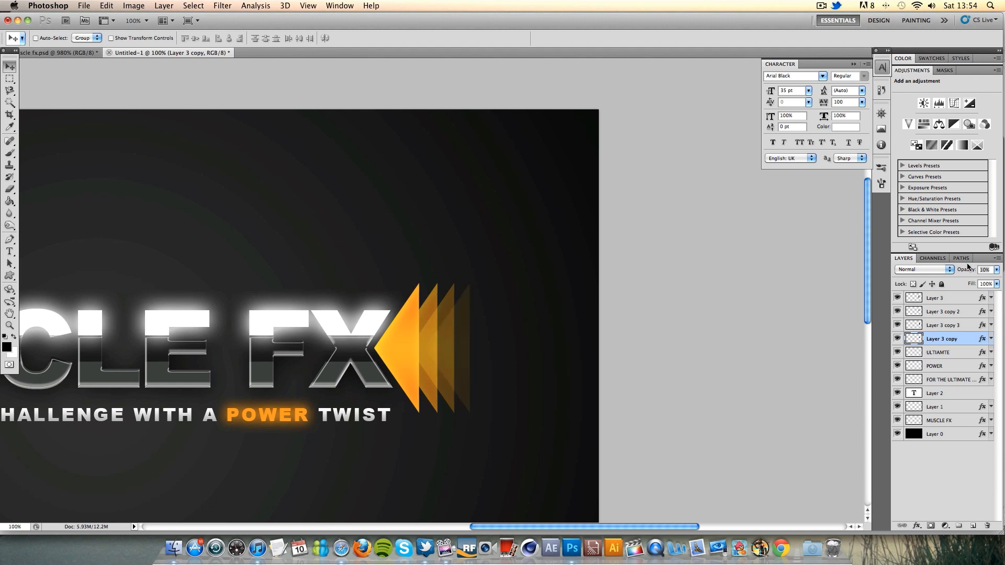
left_click(10, 326)
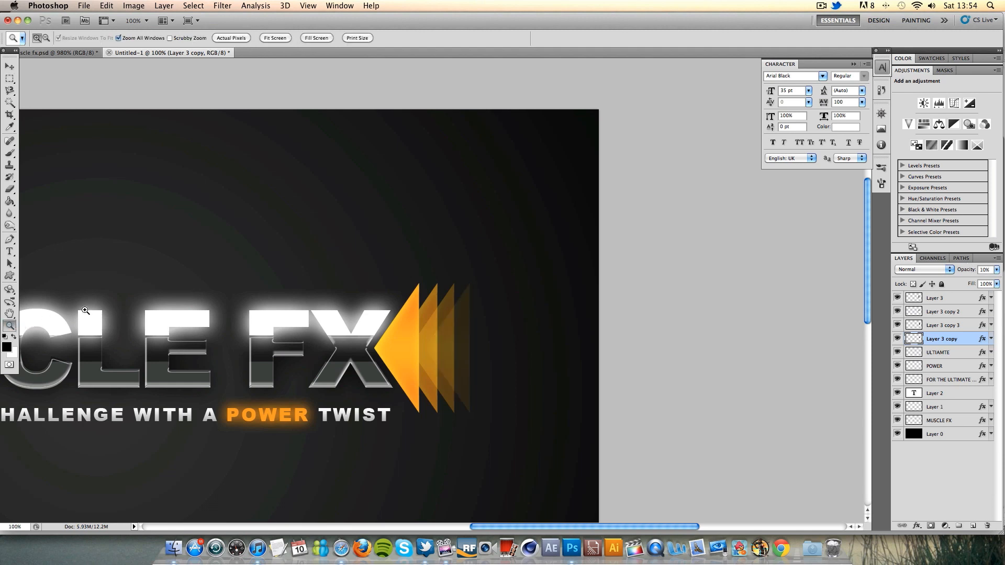
Step: Fit the whole MUSCLE FX design on screen and close the Character panel
right_click(85, 311)
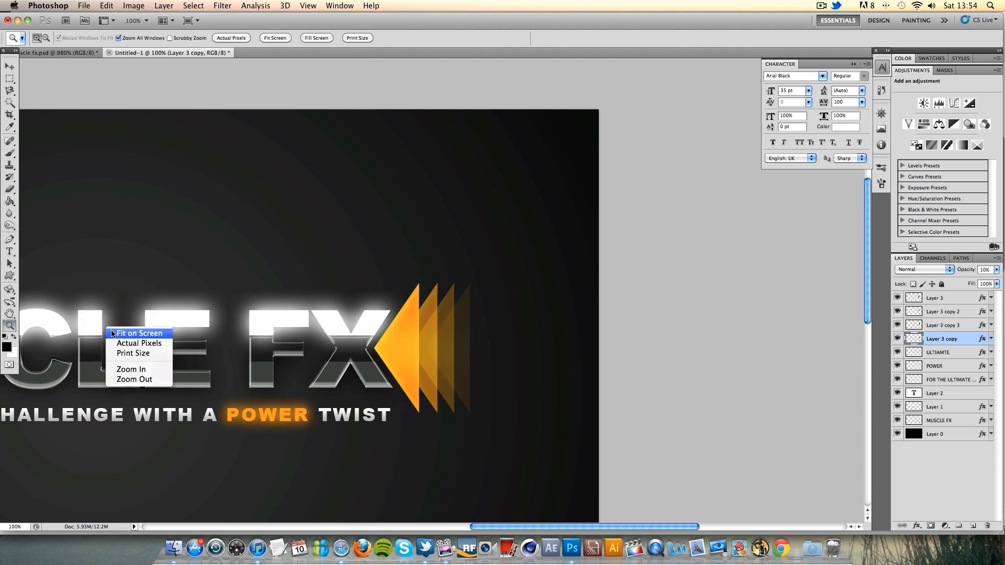
left_click(138, 333)
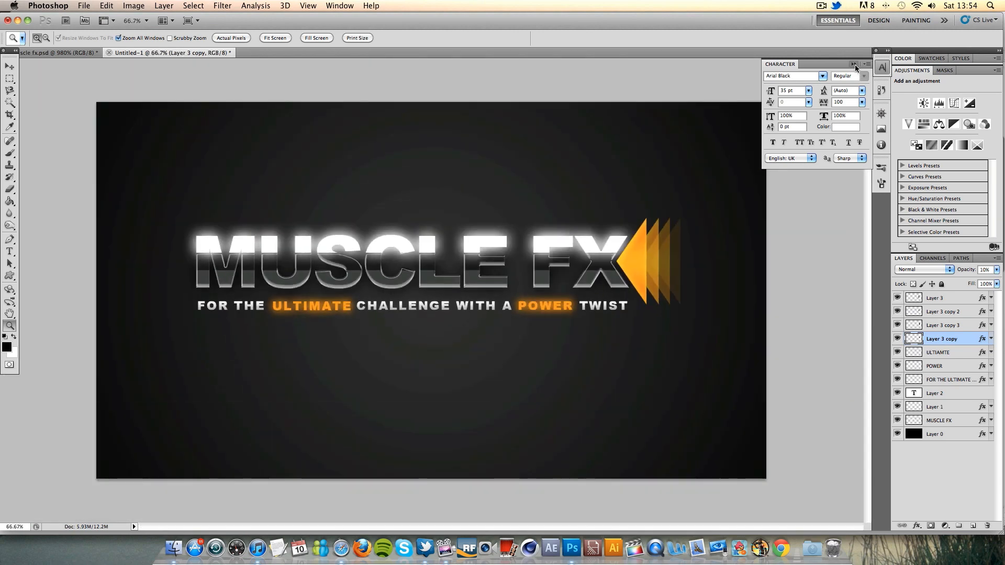
left_click(854, 64)
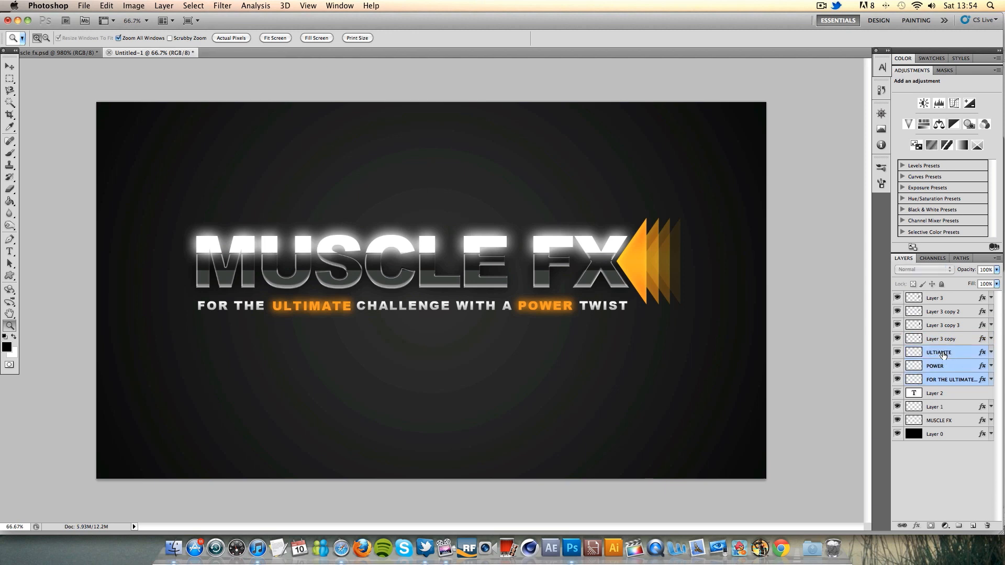
left_click(11, 66)
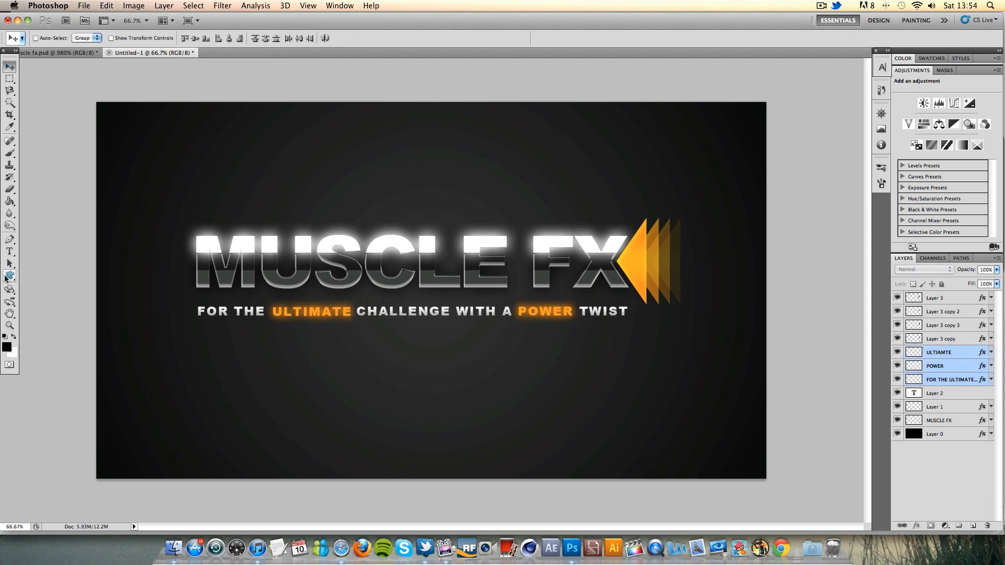
Step: Add a gradient overlay with dark grey stops #212121 and #383636 plus a midpoint stop
left_click(9, 276)
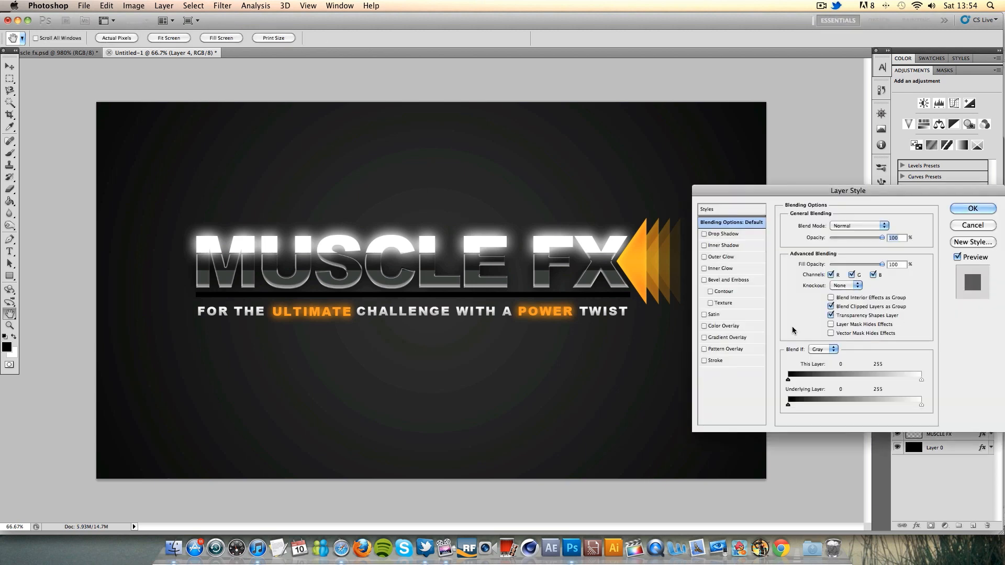
left_click(726, 337)
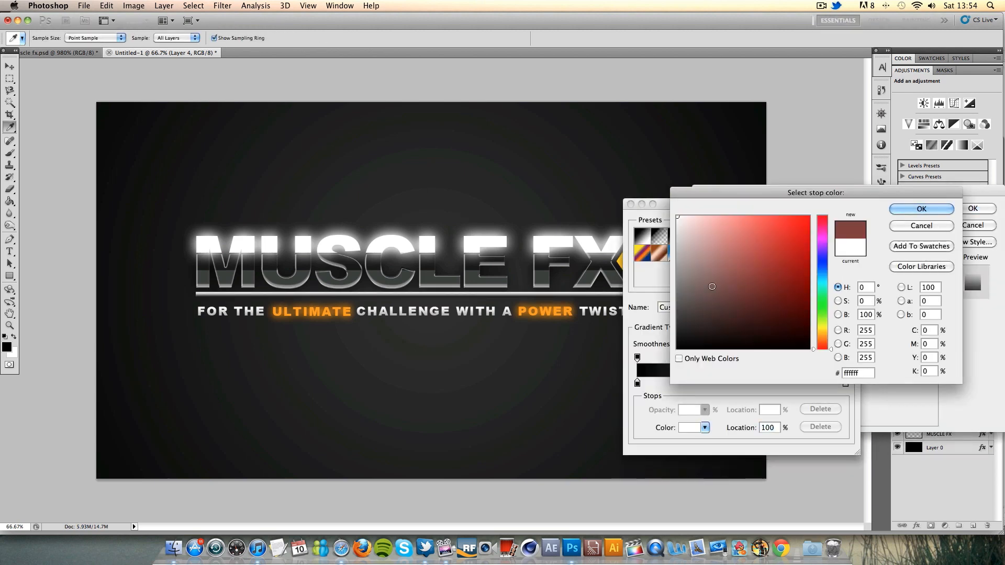
left_click(920, 225)
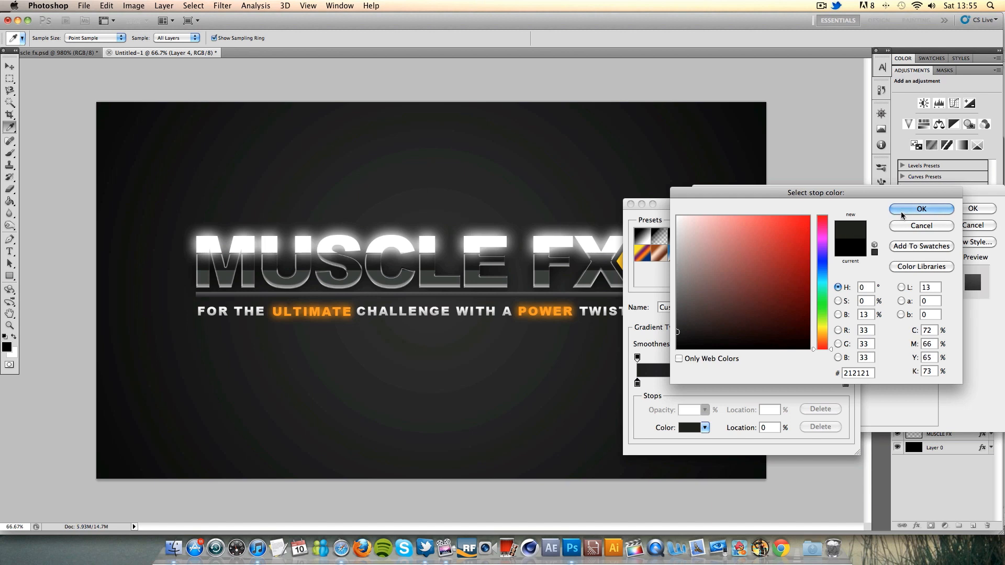
left_click(921, 209)
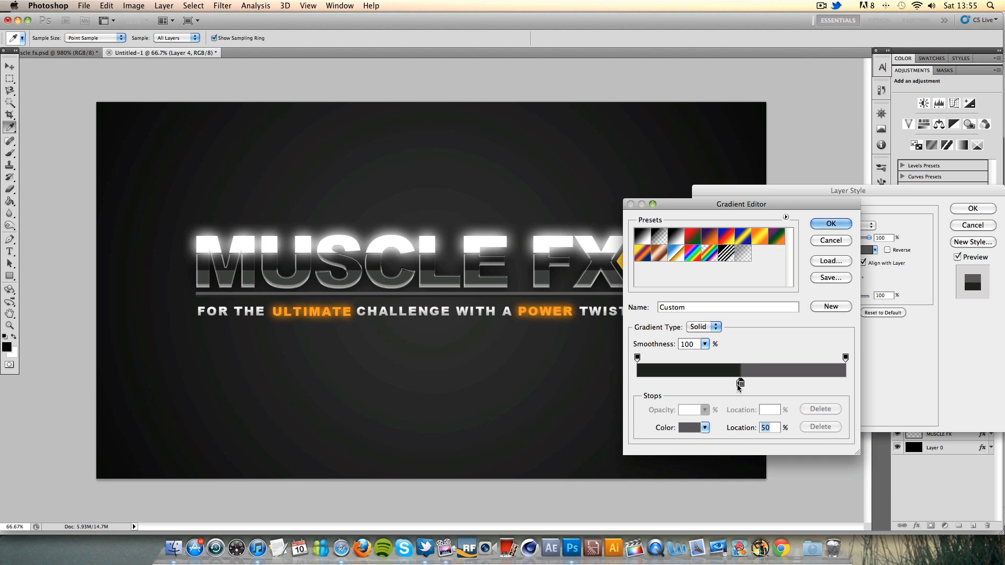
left_click(699, 427)
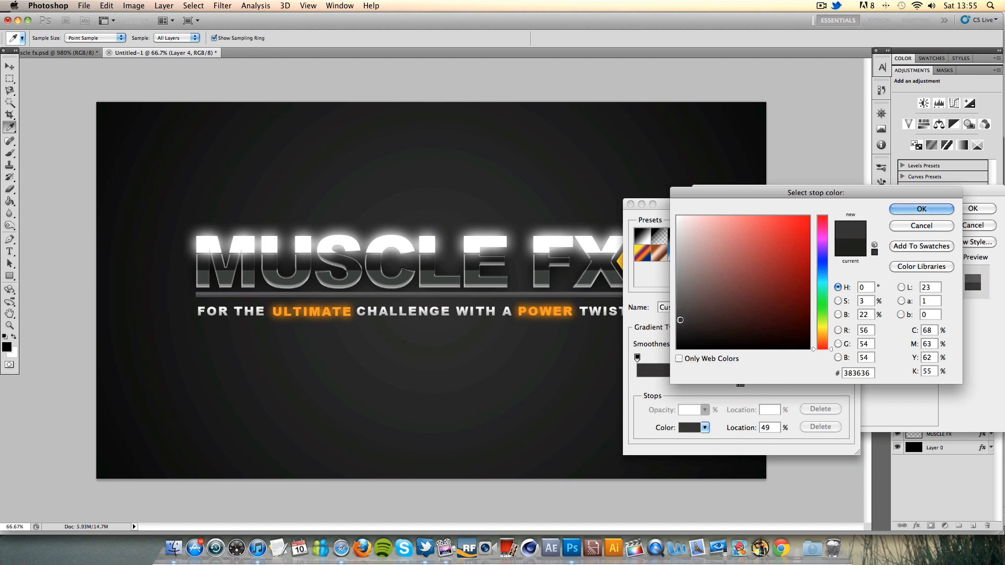
left_click(920, 209)
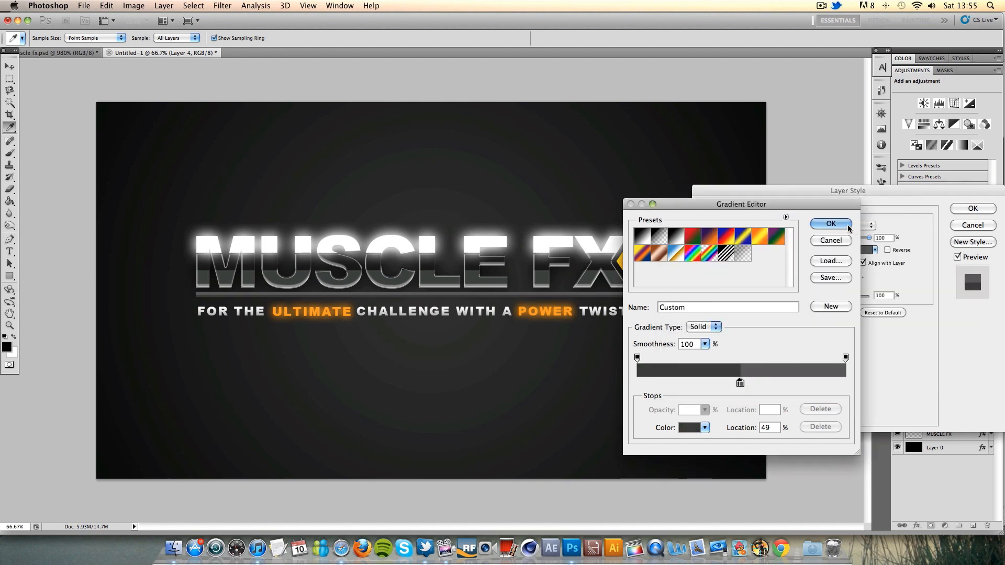
left_click(831, 223)
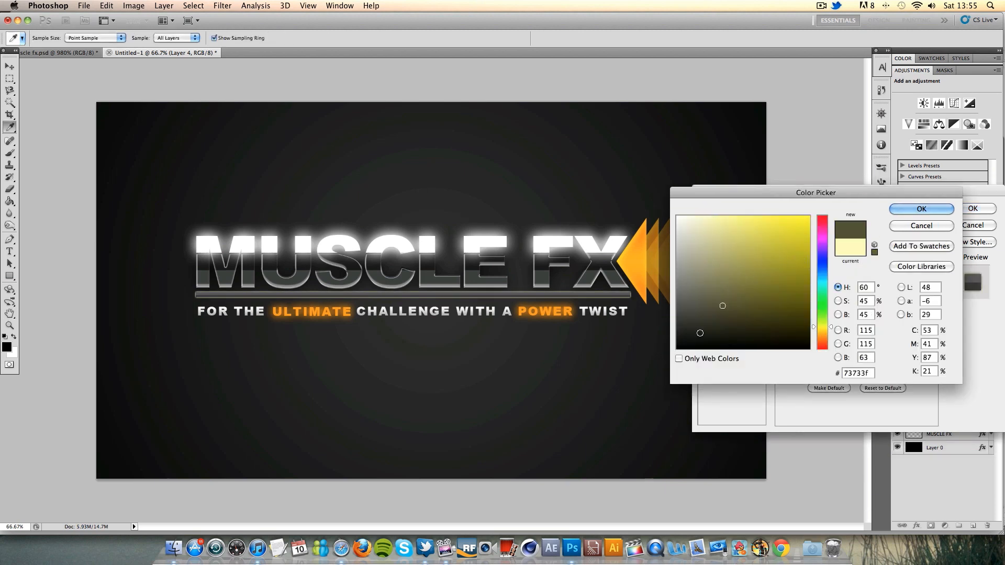
Step: Set the outer glow colour to black and collapse the layer's effects list
left_click(680, 342)
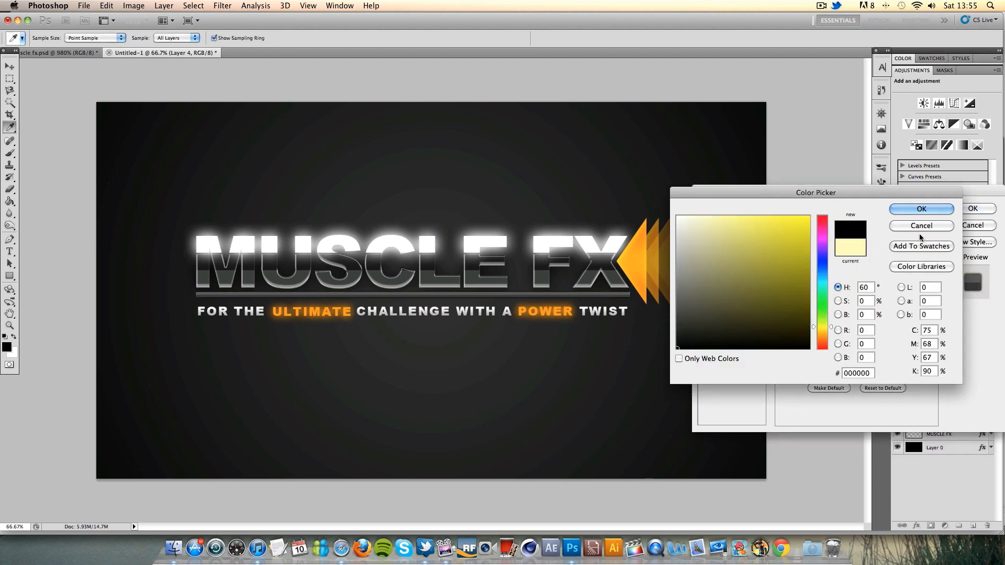
left_click(920, 208)
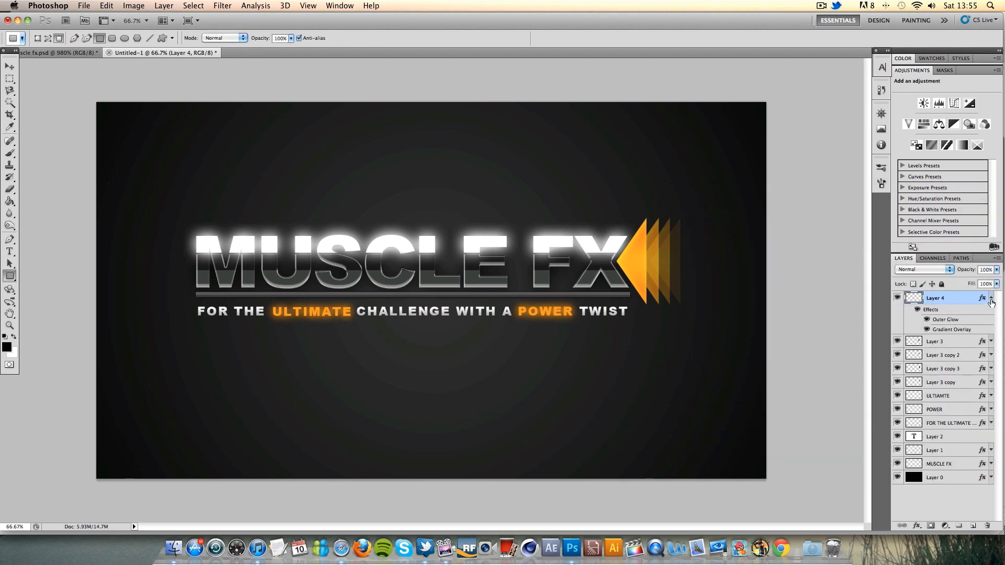
left_click(991, 297)
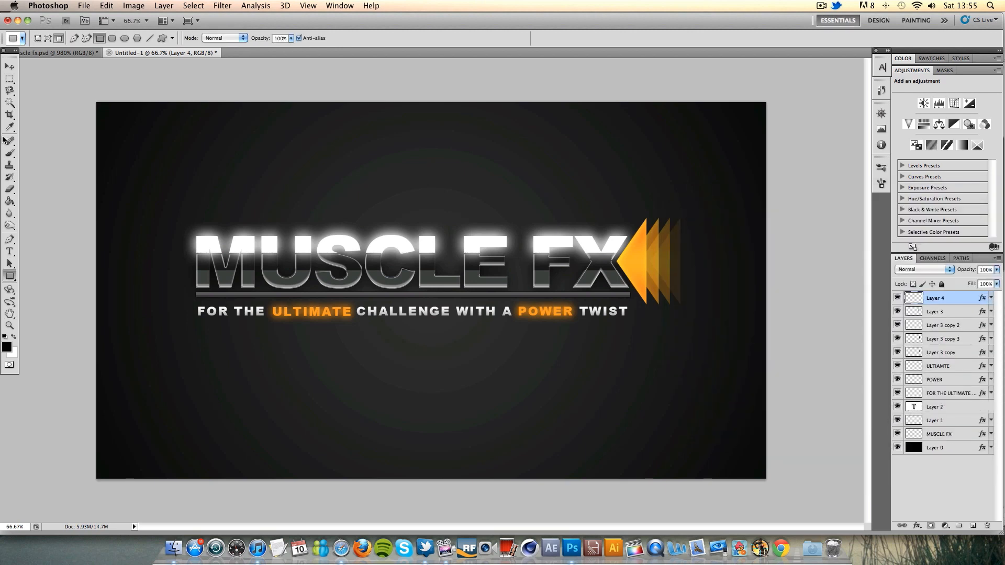
Step: Give background Layer 0 a #1f1f1f near-black Color Overlay
left_click(11, 66)
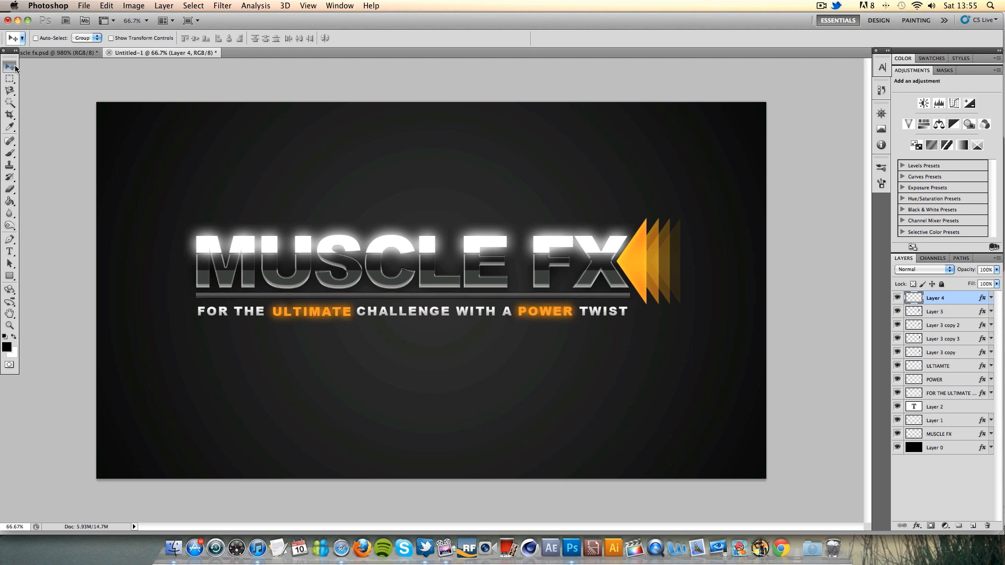
mouse_move(9, 66)
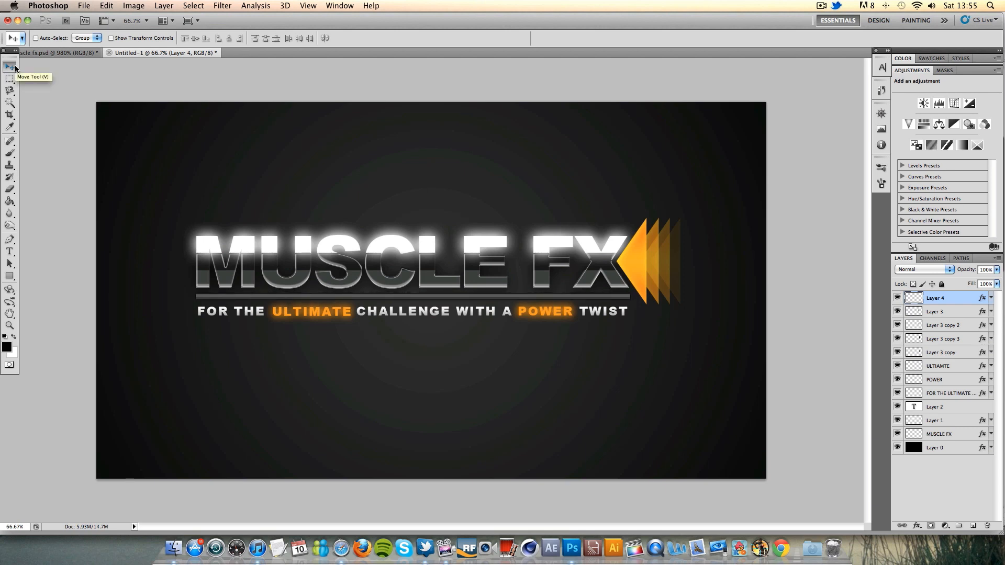
mouse_move(11, 66)
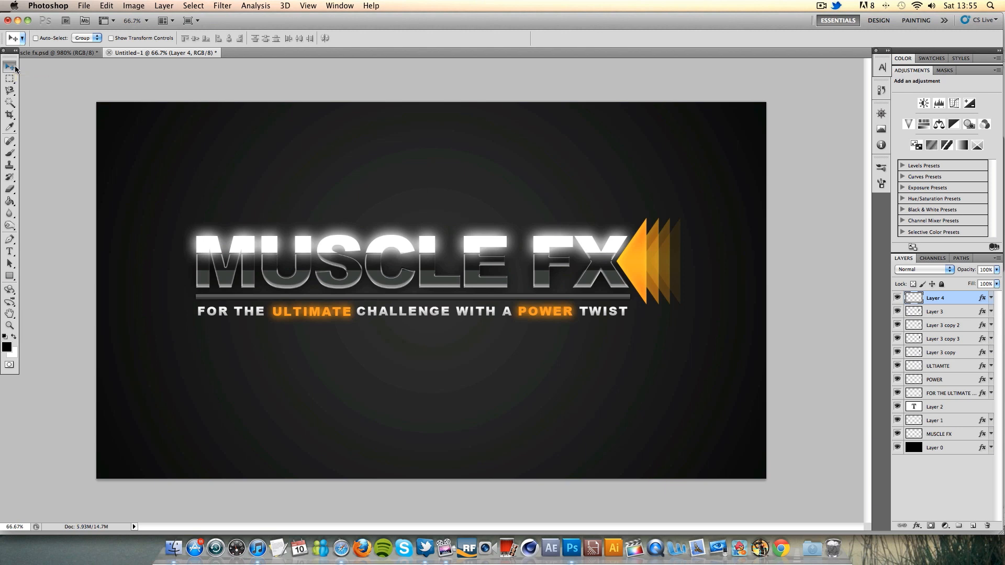
double_click(934, 448)
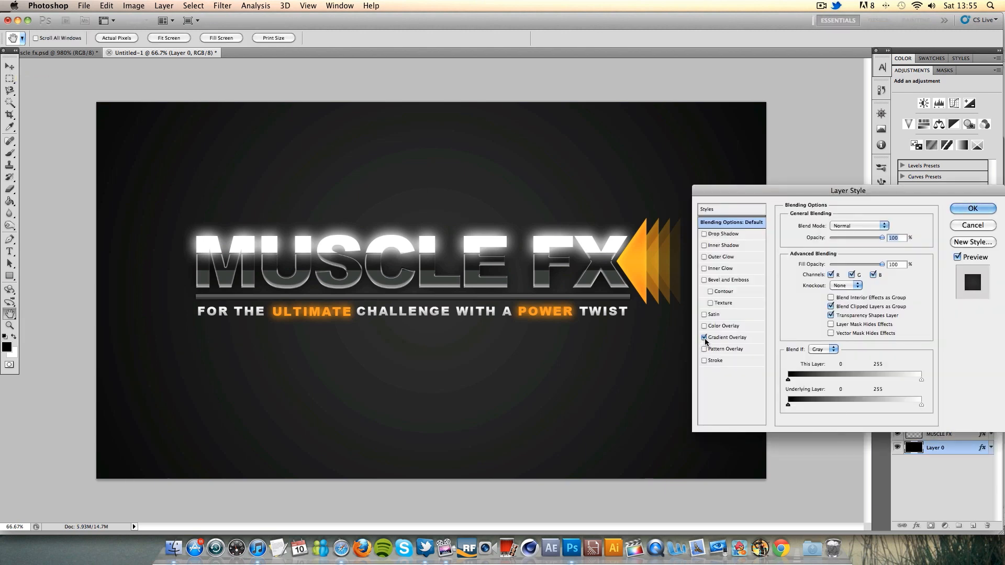
left_click(723, 326)
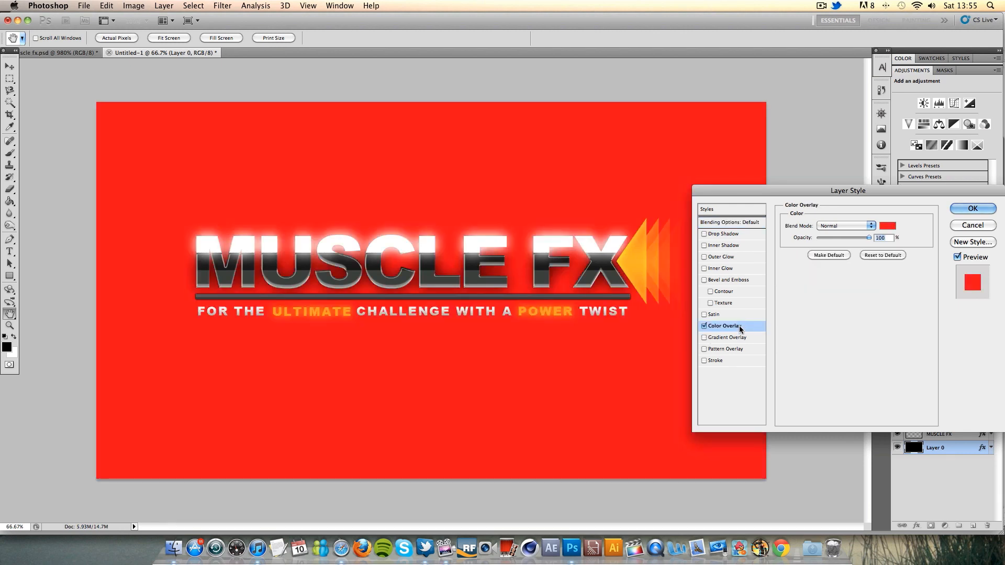
left_click(887, 225)
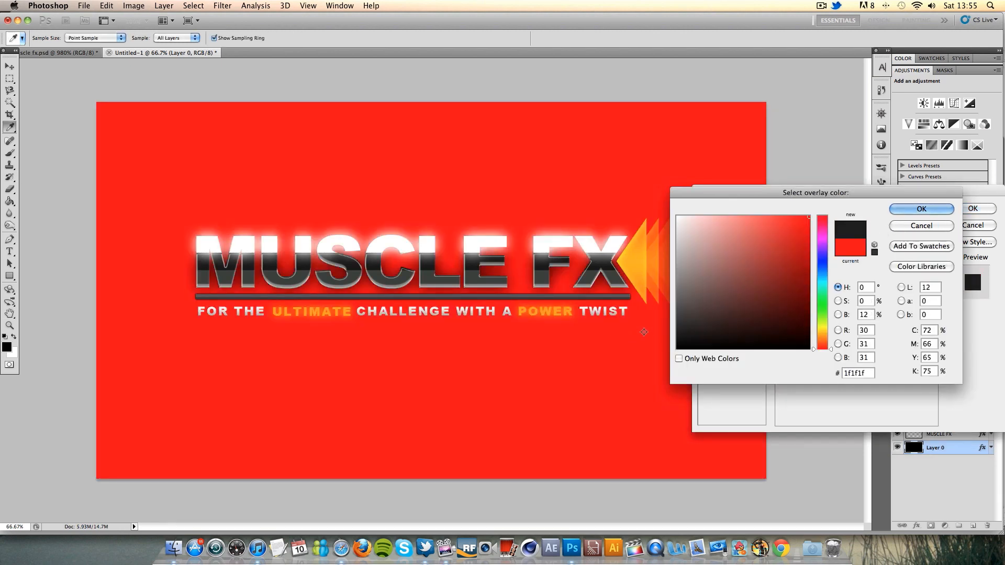
left_click(677, 342)
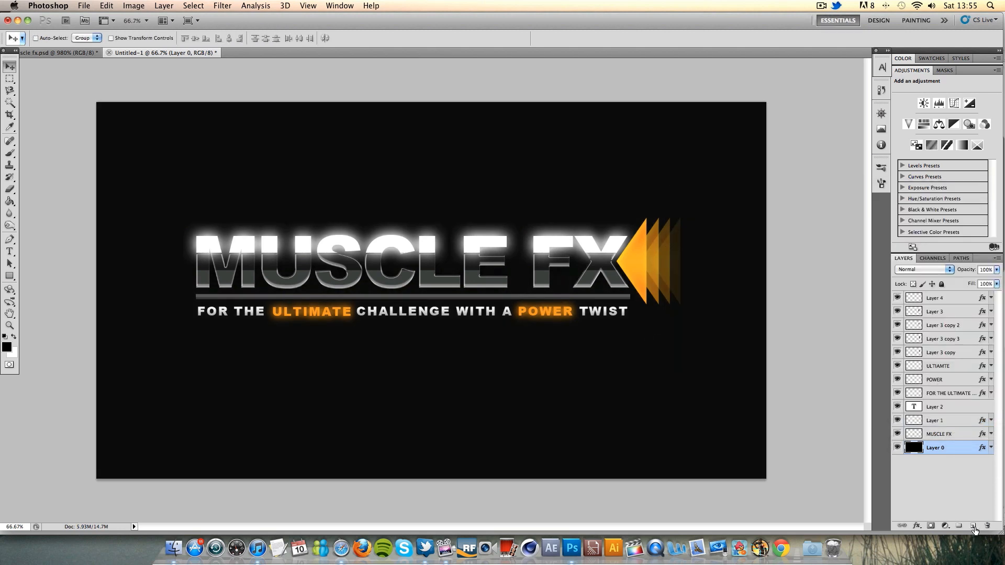
Step: Add a new layer above the background and set its opacity to 20%
left_click(974, 529)
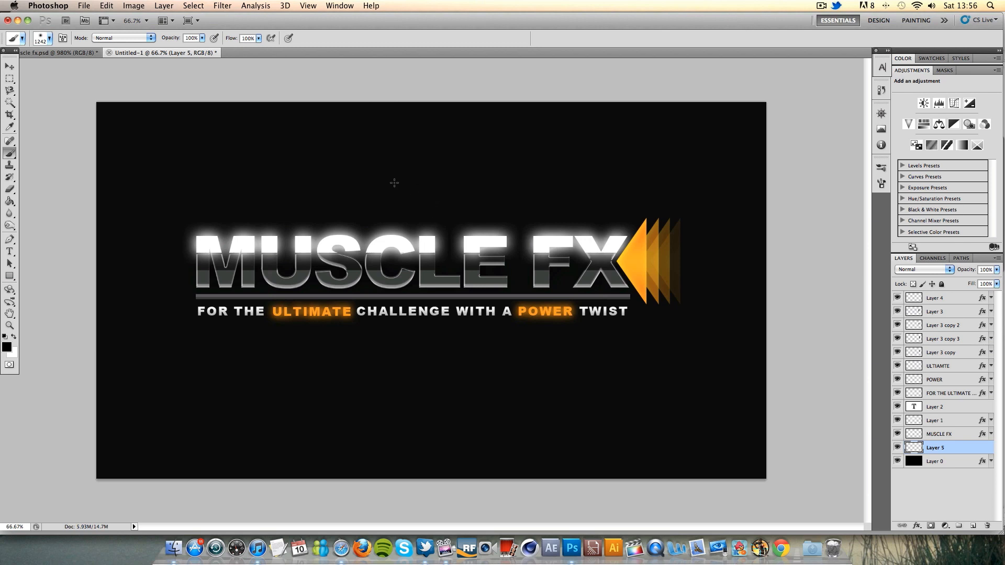
mouse_move(3, 160)
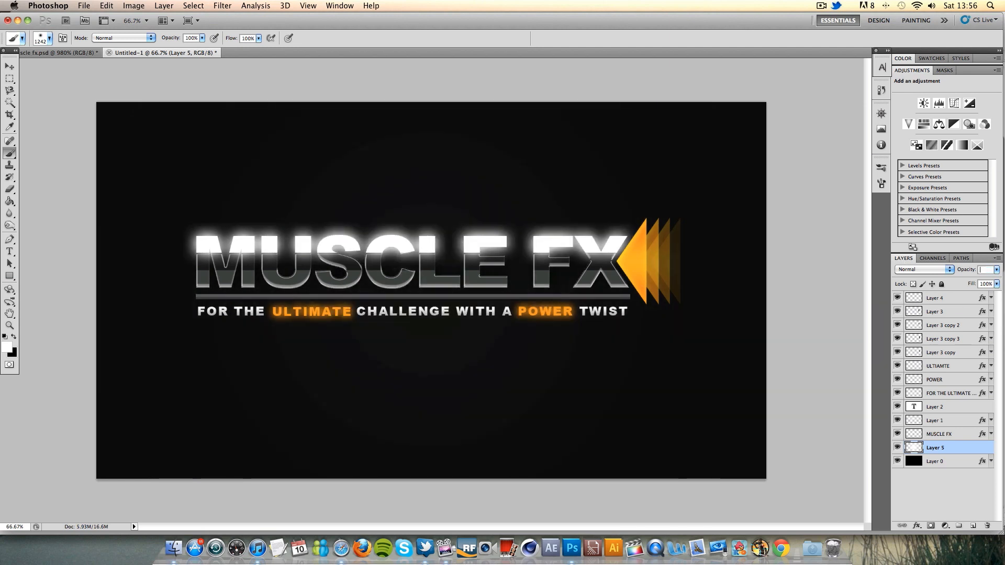
type("20")
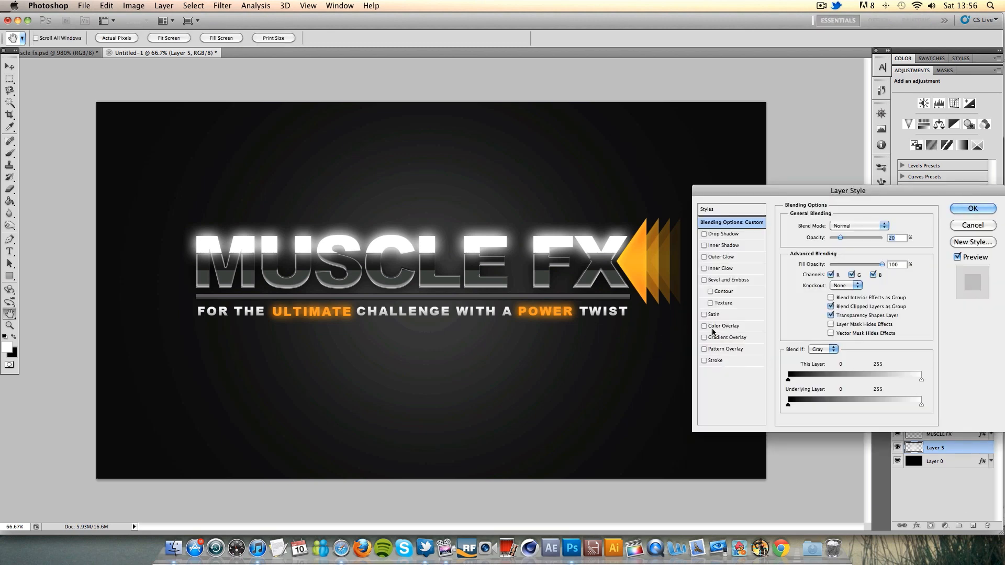
Step: Apply a fine diagonal-line Pattern Overlay to the soft light layer
left_click(726, 348)
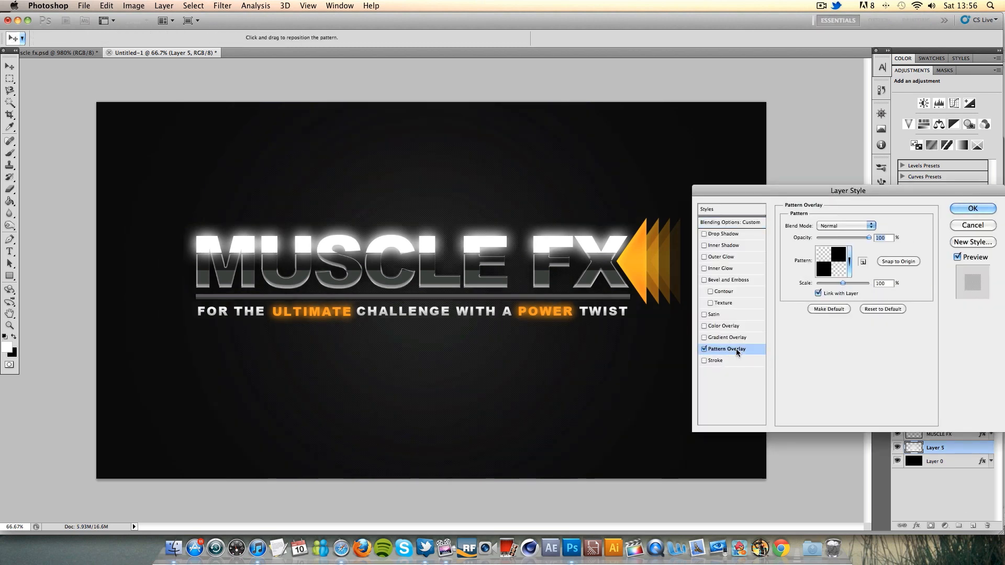
left_click(845, 268)
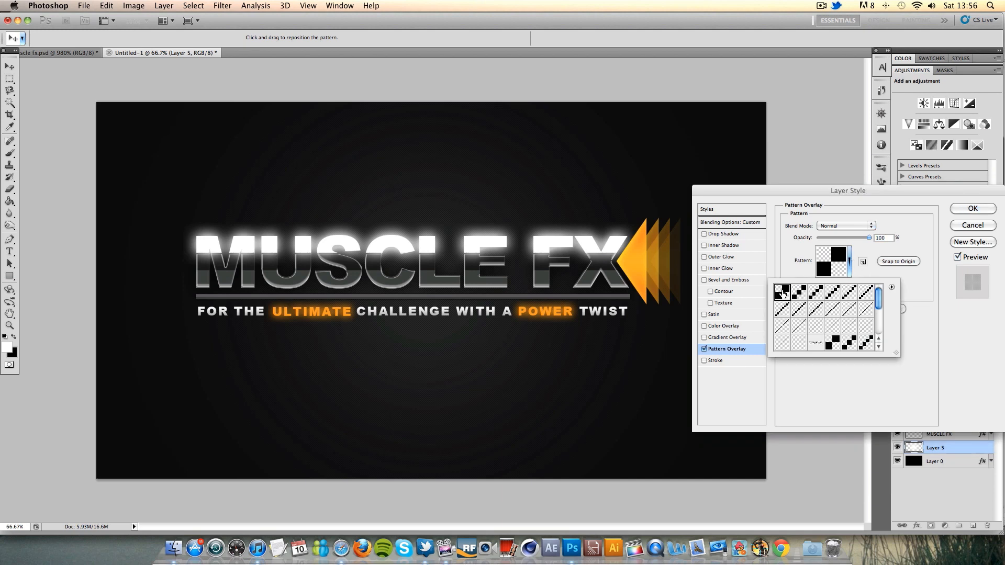
left_click(829, 295)
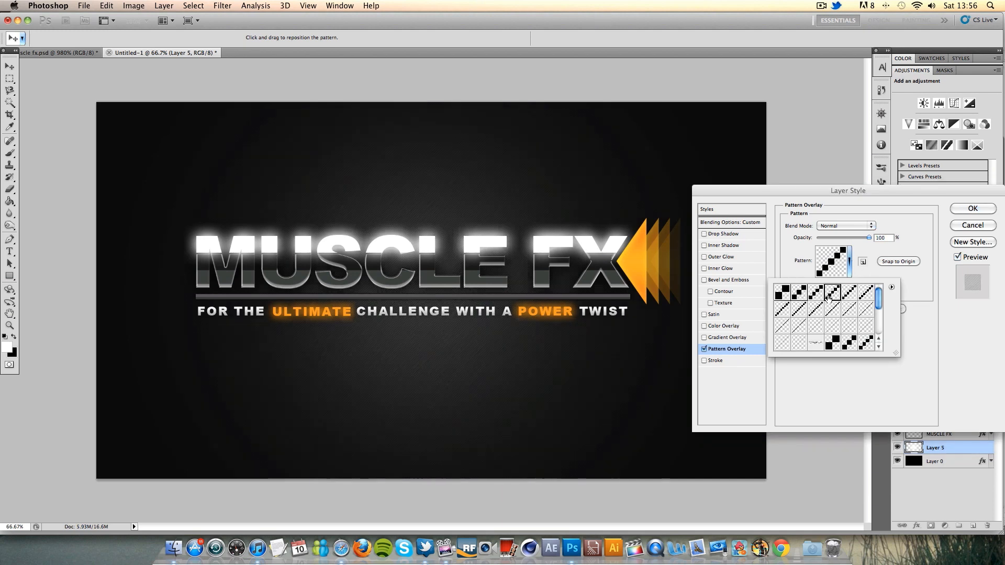
left_click(870, 292)
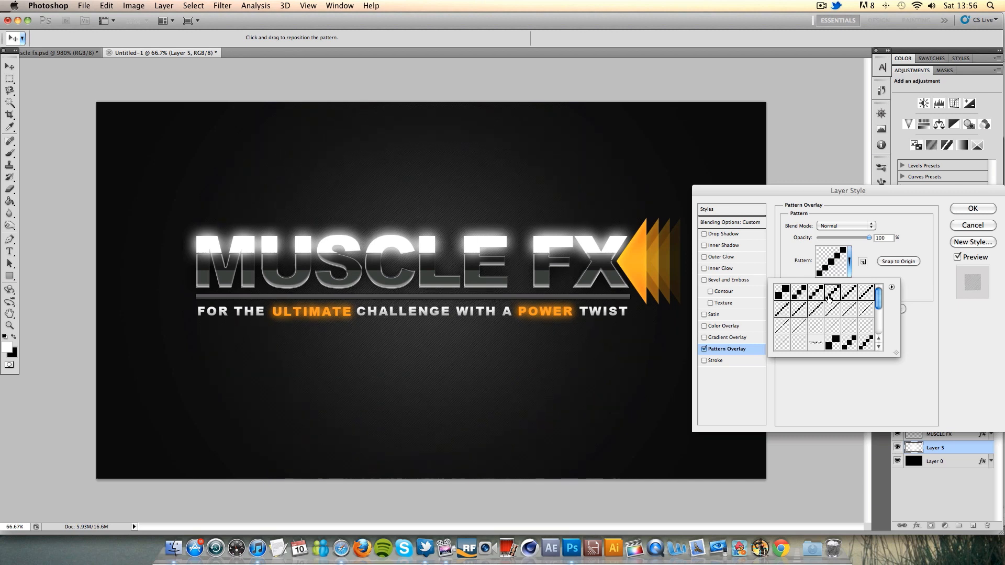
left_click(865, 297)
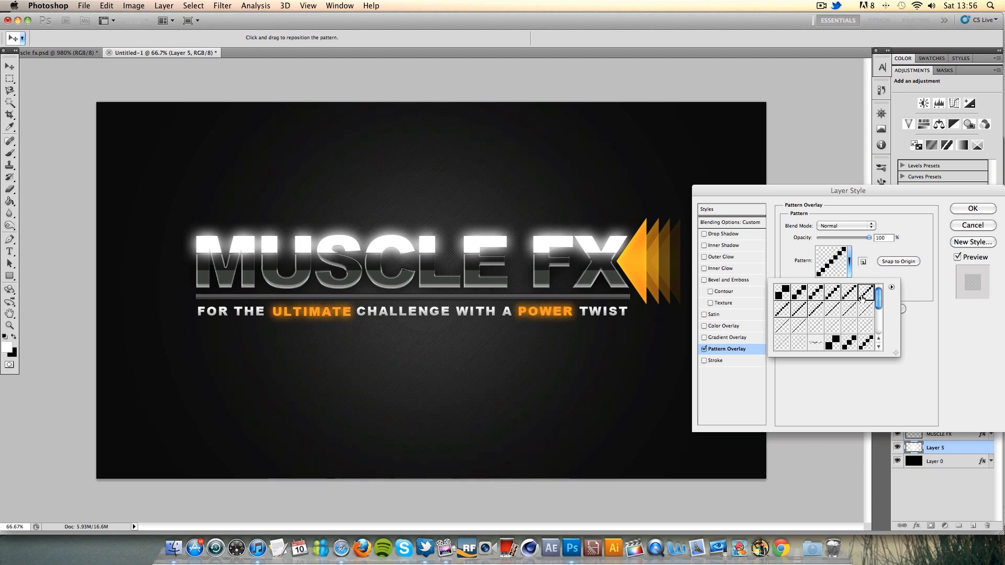
mouse_move(991, 368)
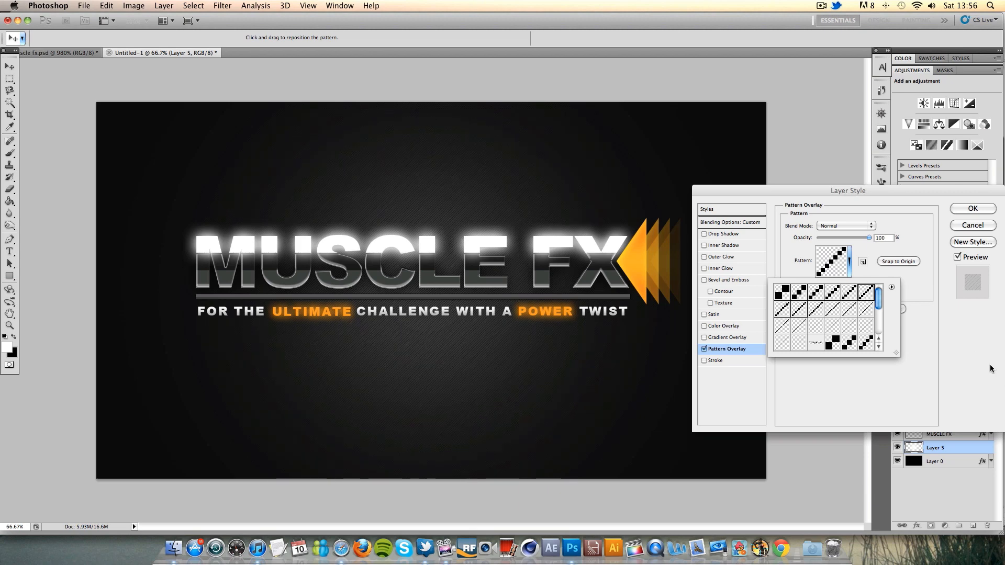
left_click(972, 208)
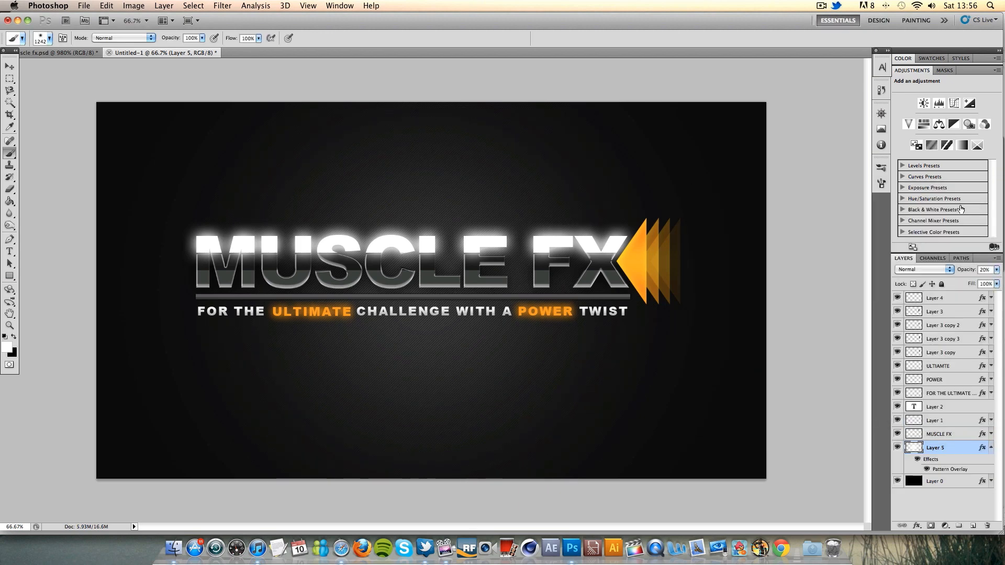